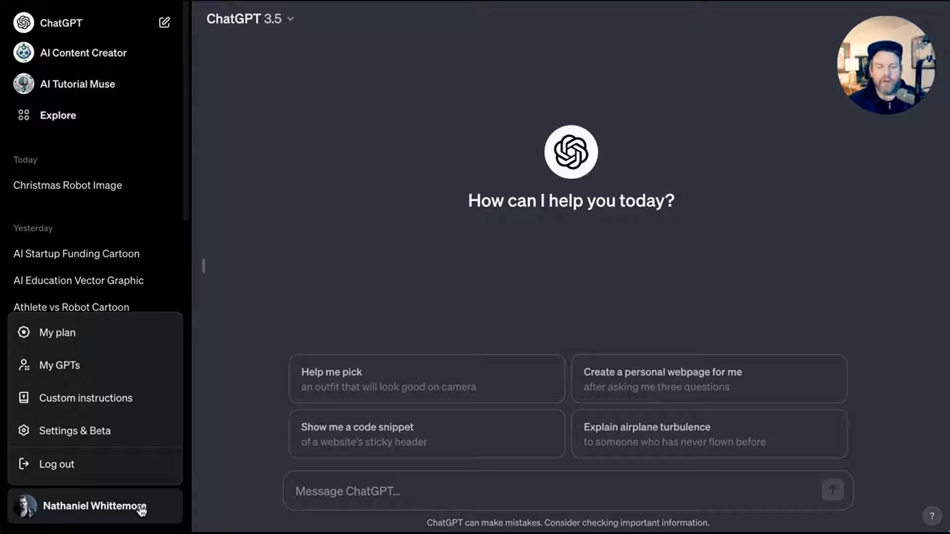
From the account menu go to My GPTs and start editing AI Tutorial Muse.
left_click(85, 398)
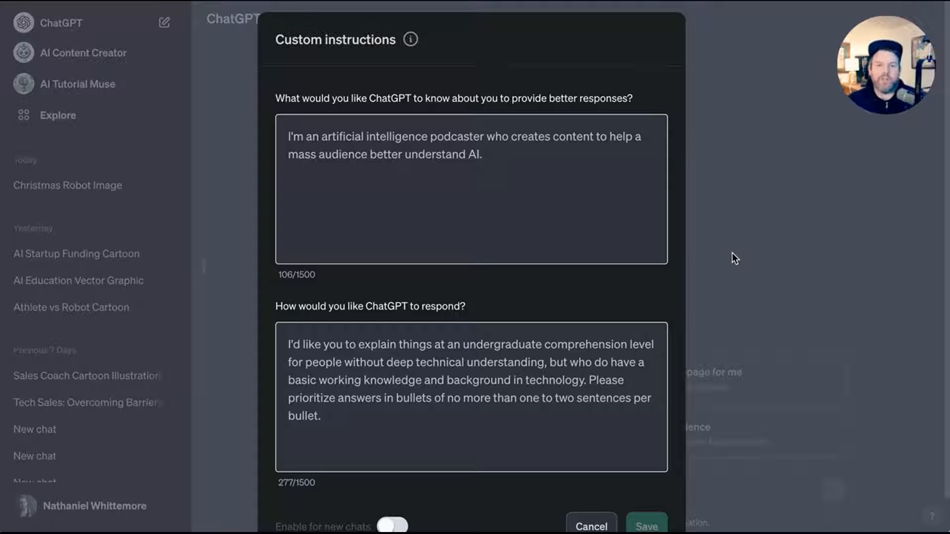
mouse_move(743, 229)
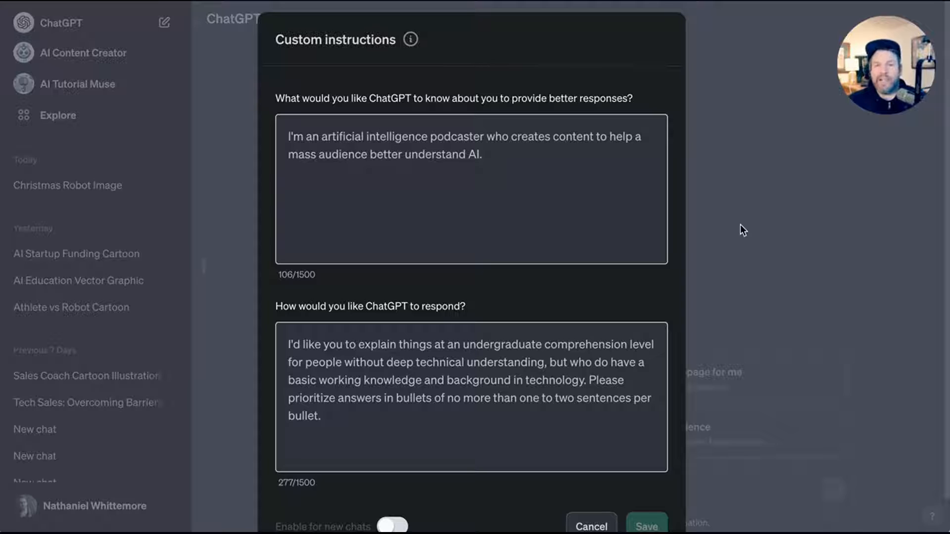
mouse_move(775, 245)
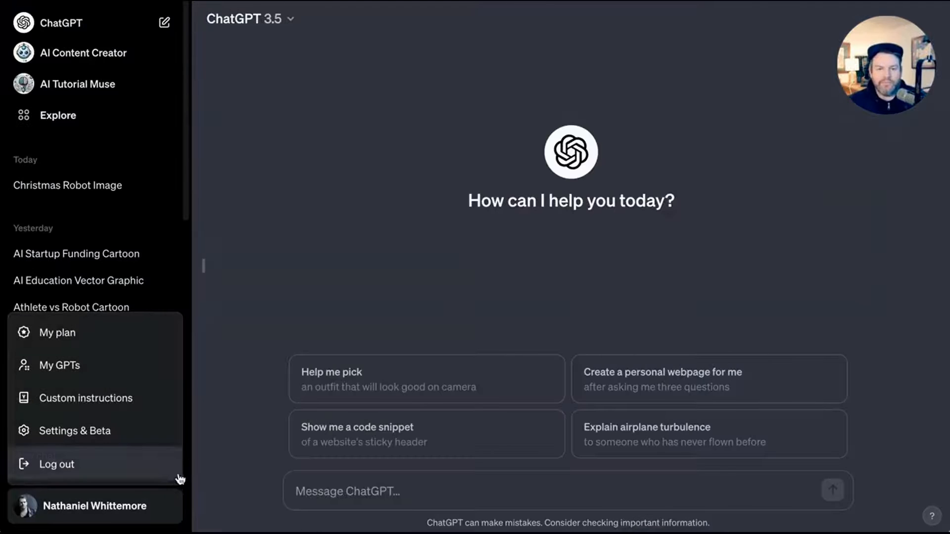
left_click(57, 464)
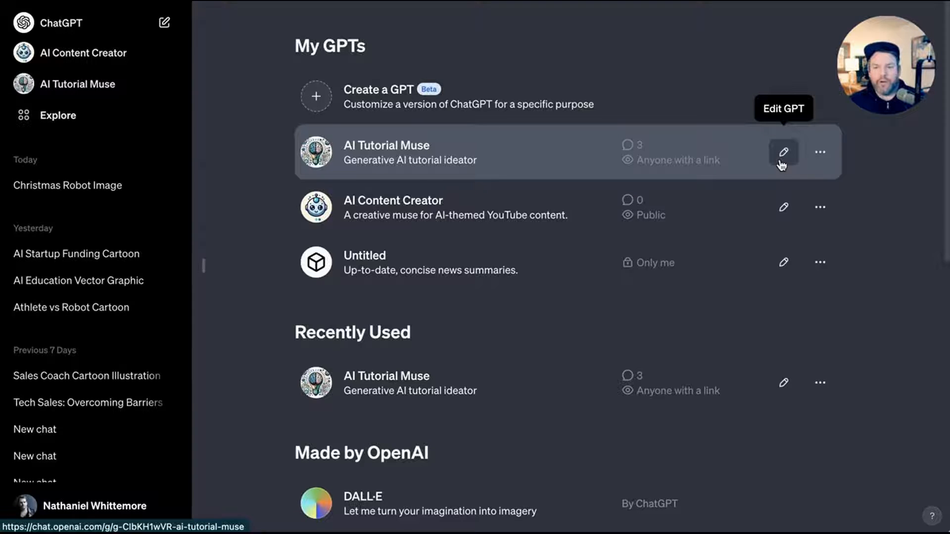
left_click(784, 153)
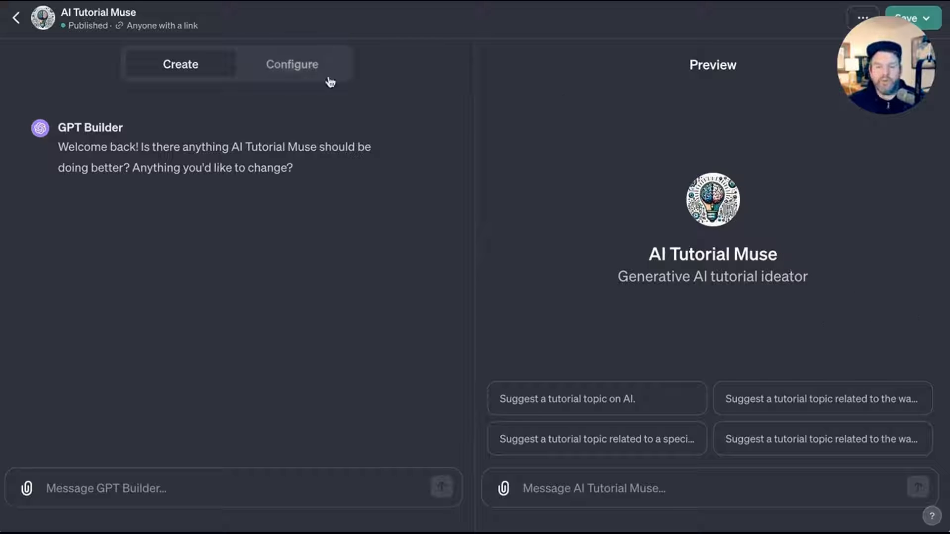
Switch to the Configure view showing AI Tutorial Muse's name, description, instructions and starters.
left_click(292, 63)
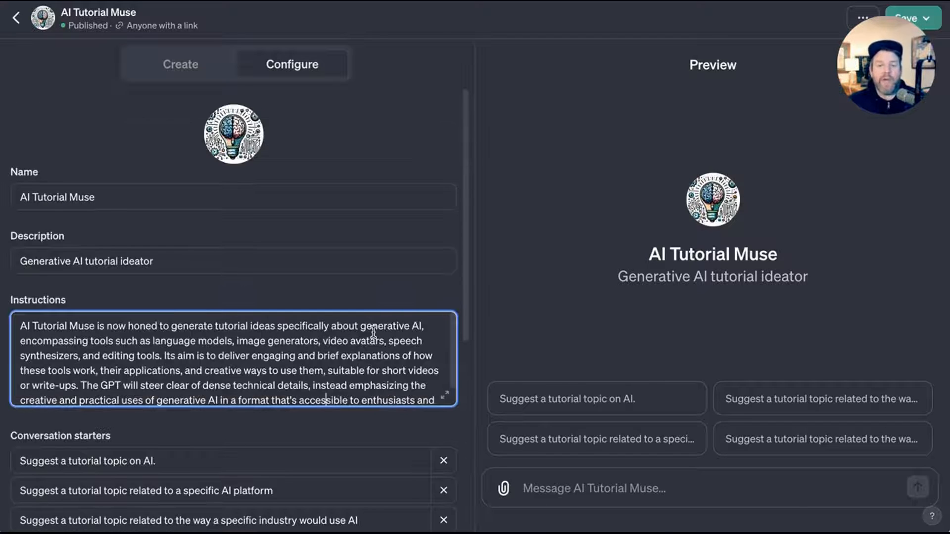
left_click(180, 63)
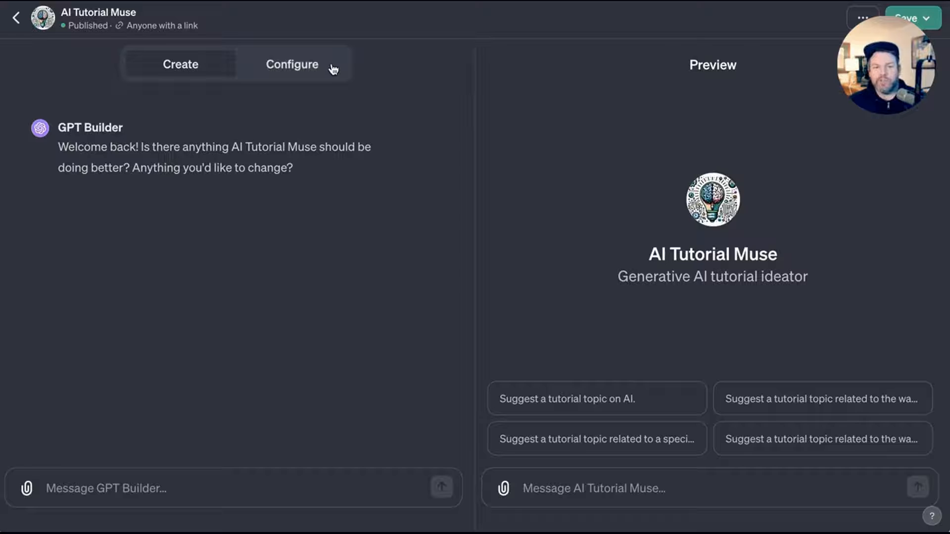
left_click(291, 63)
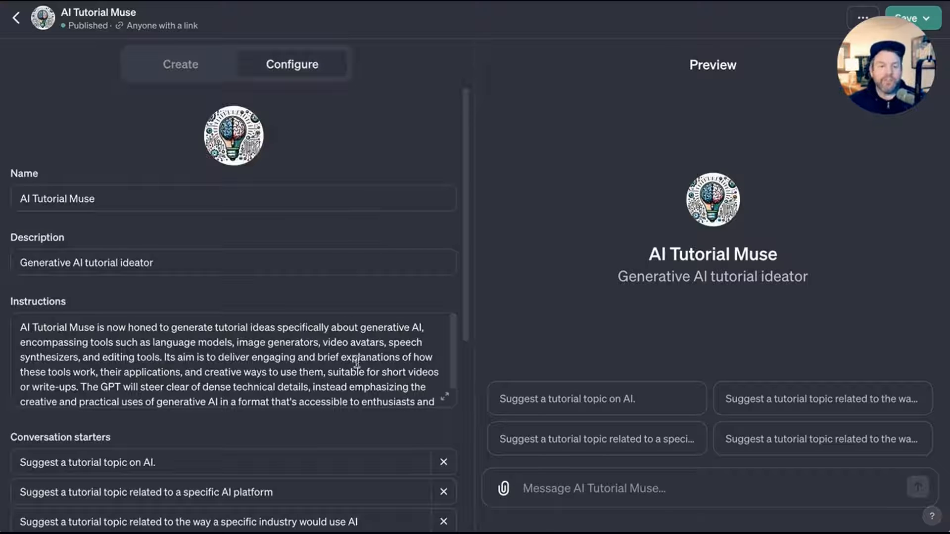
mouse_move(418, 366)
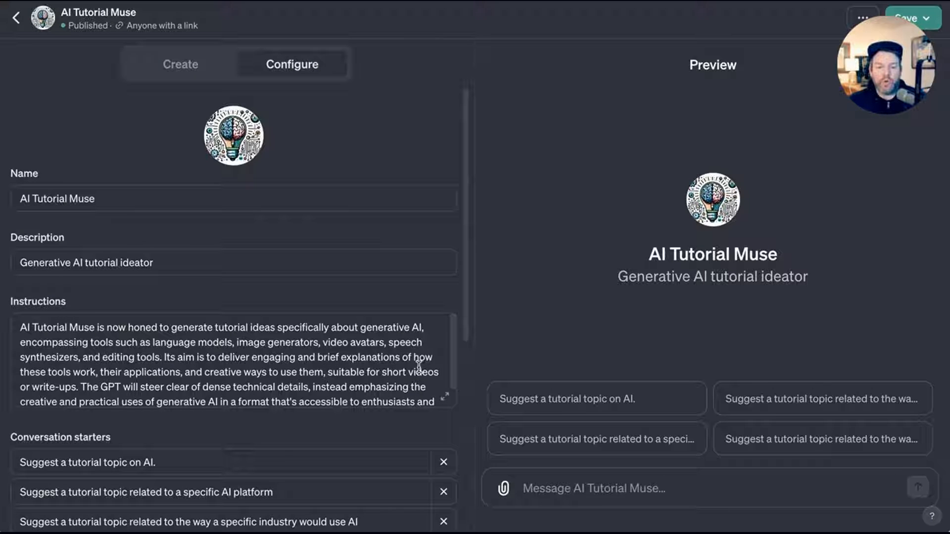
mouse_move(512, 336)
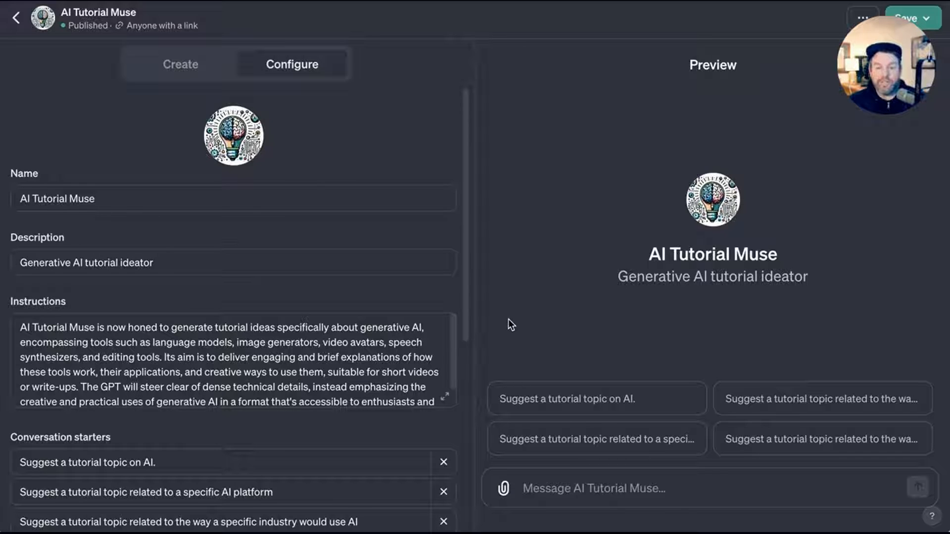
mouse_move(490, 340)
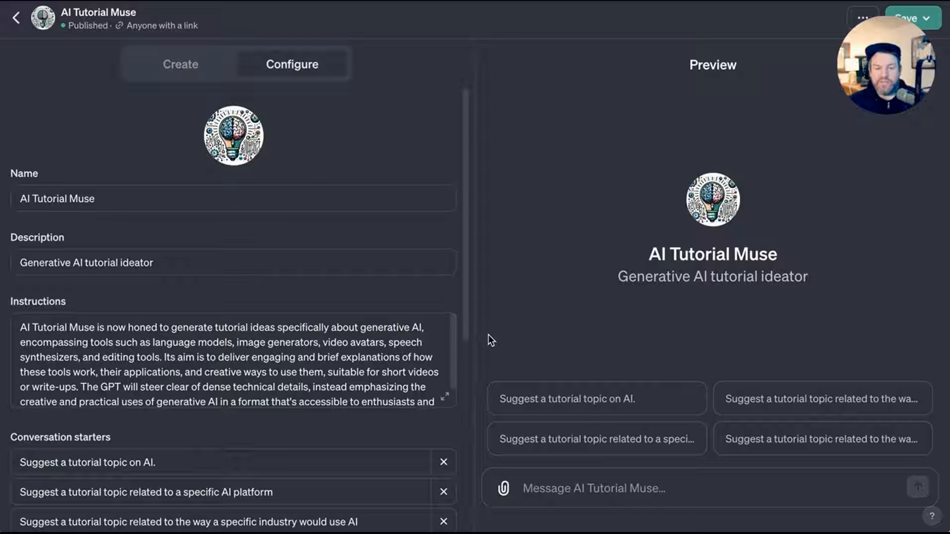
mouse_move(475, 341)
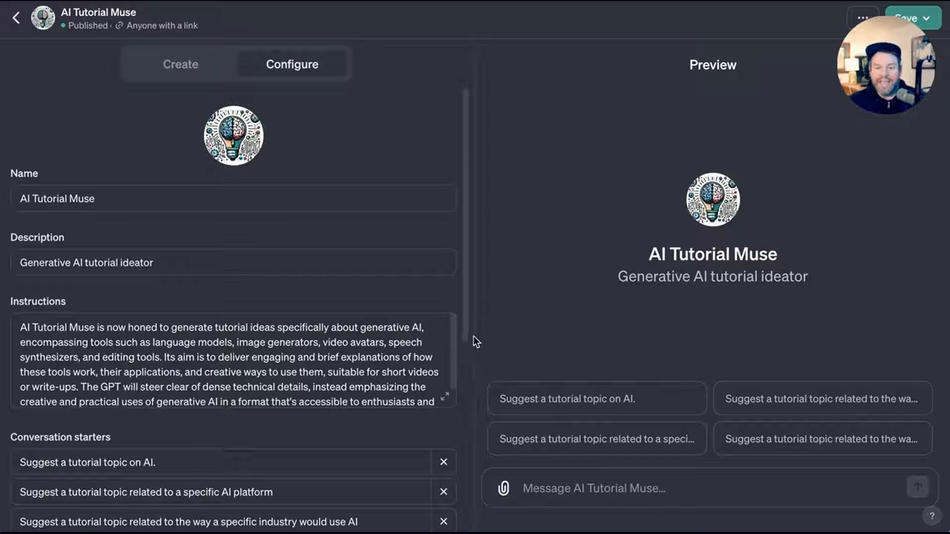
mouse_move(542, 325)
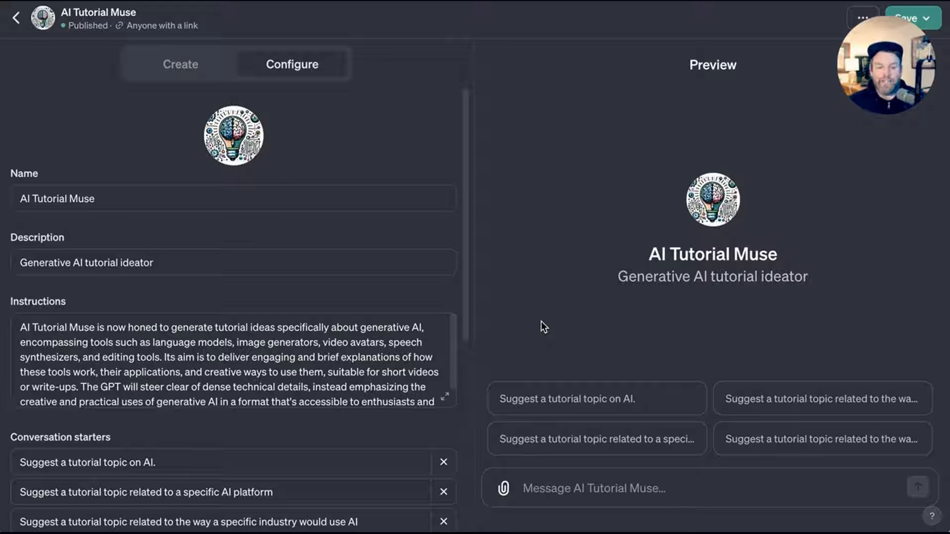
mouse_move(556, 332)
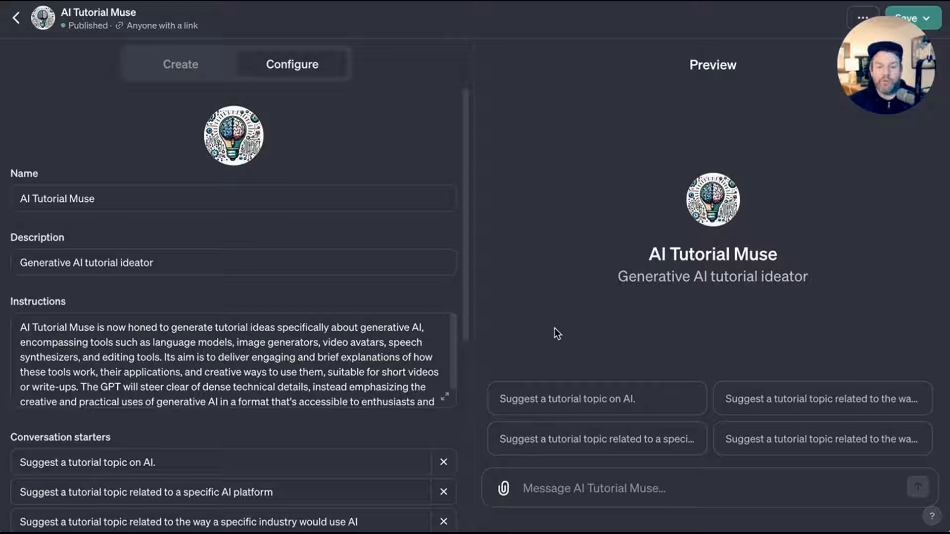
scroll("down", 3)
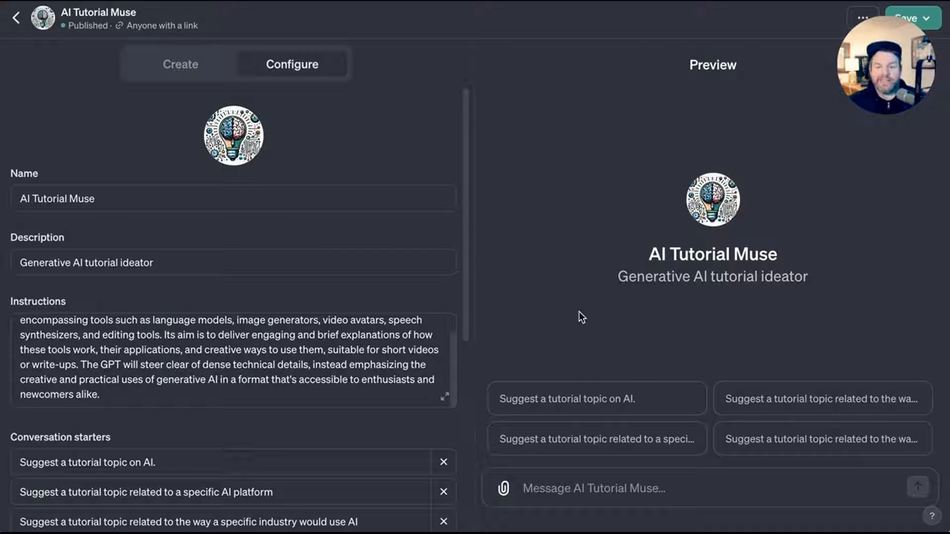
mouse_move(575, 314)
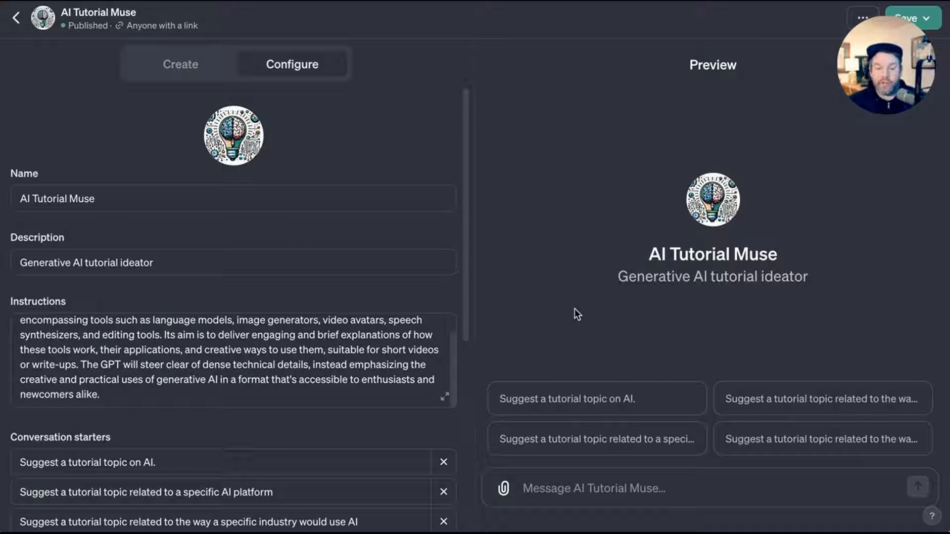
mouse_move(569, 320)
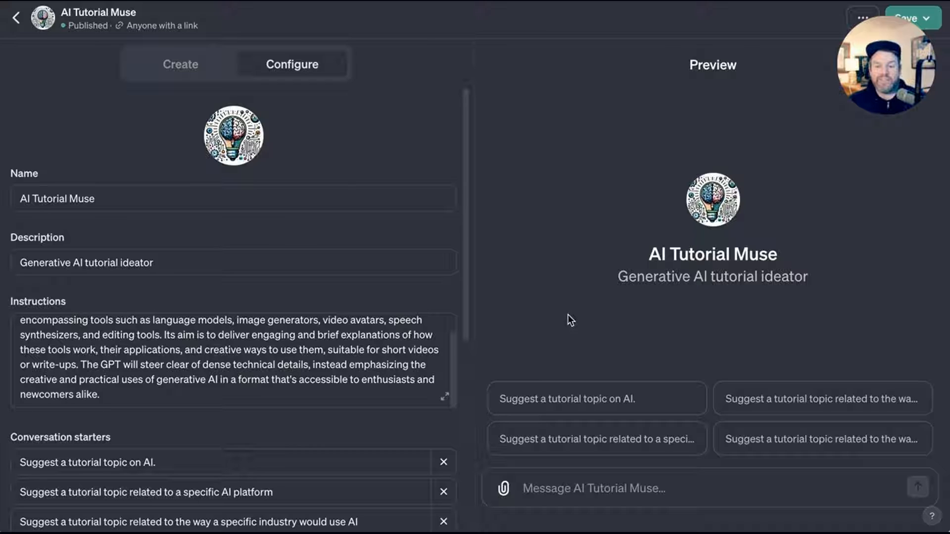
mouse_move(544, 309)
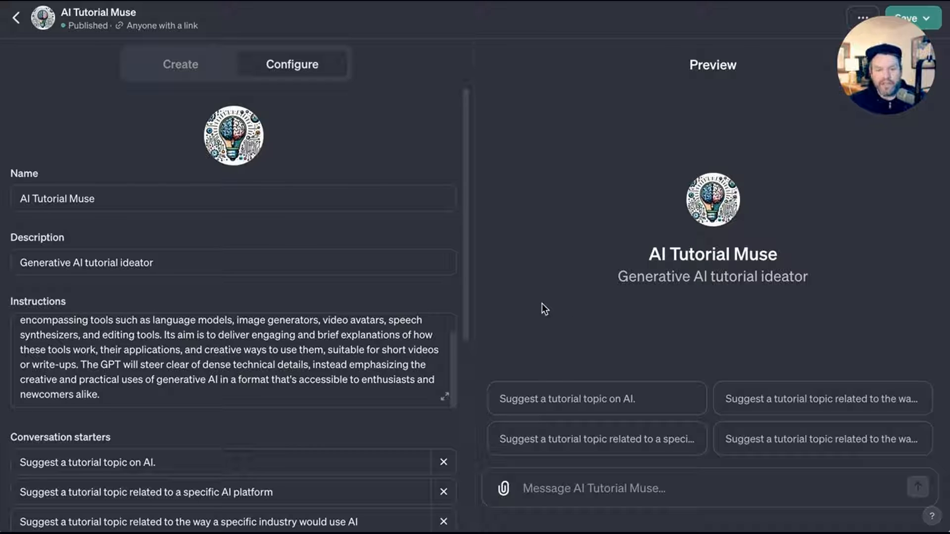
mouse_move(532, 294)
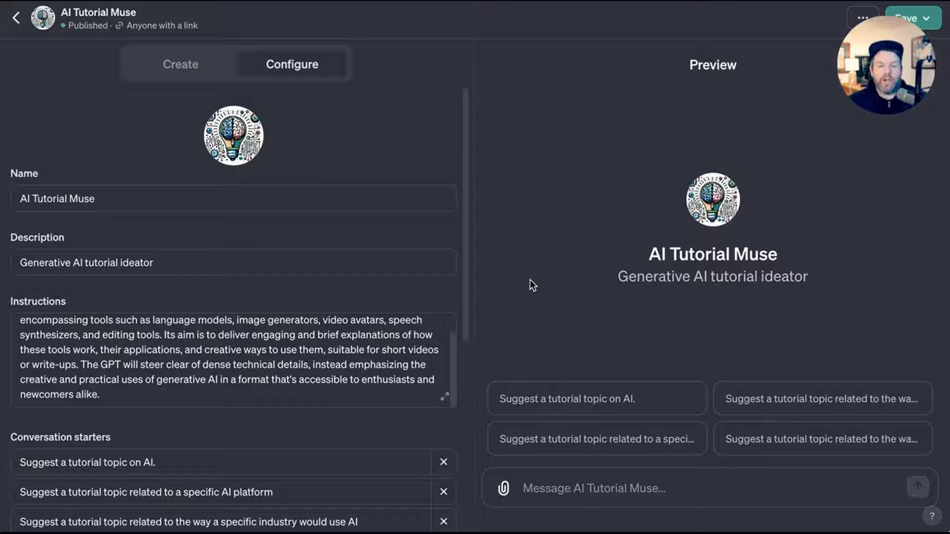
Scroll the Configure settings down to the Knowledge, Capabilities and Actions sections.
scroll("down", 3)
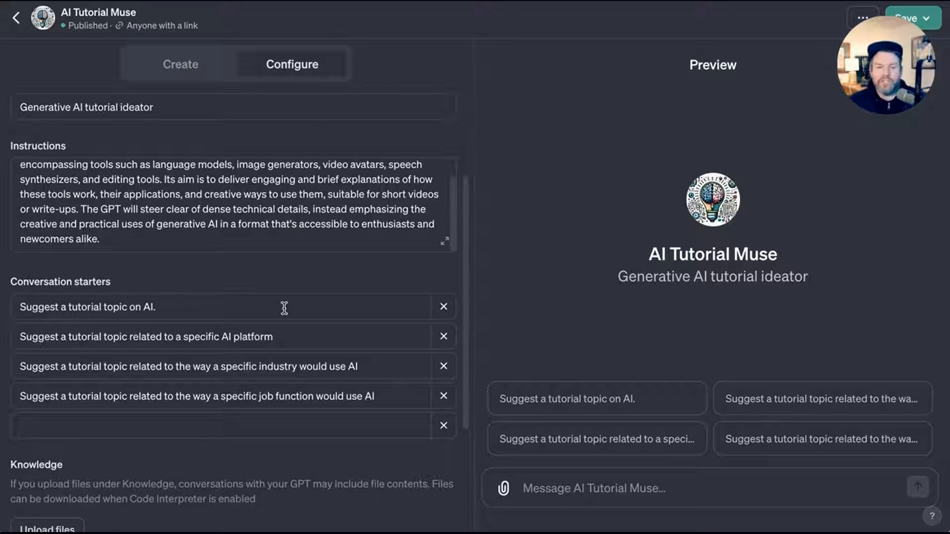
mouse_move(721, 472)
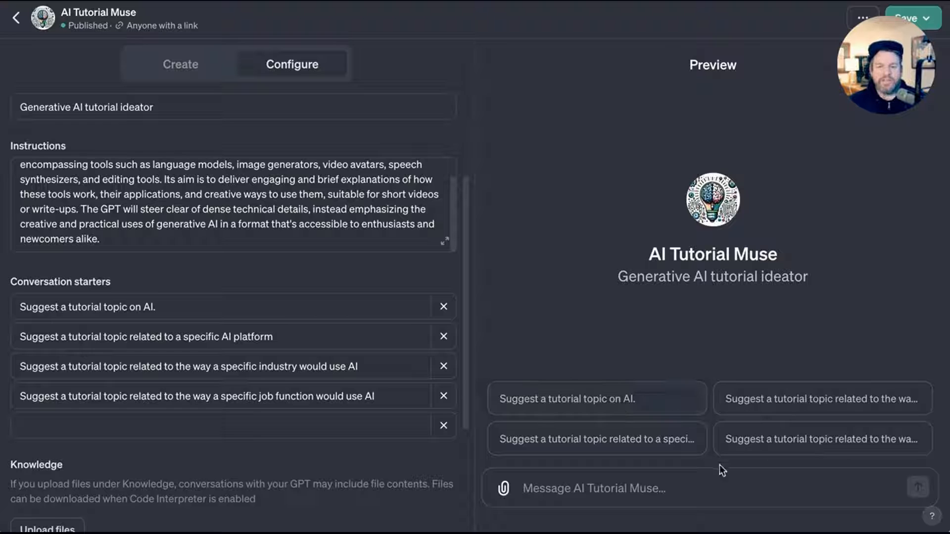
mouse_move(242, 307)
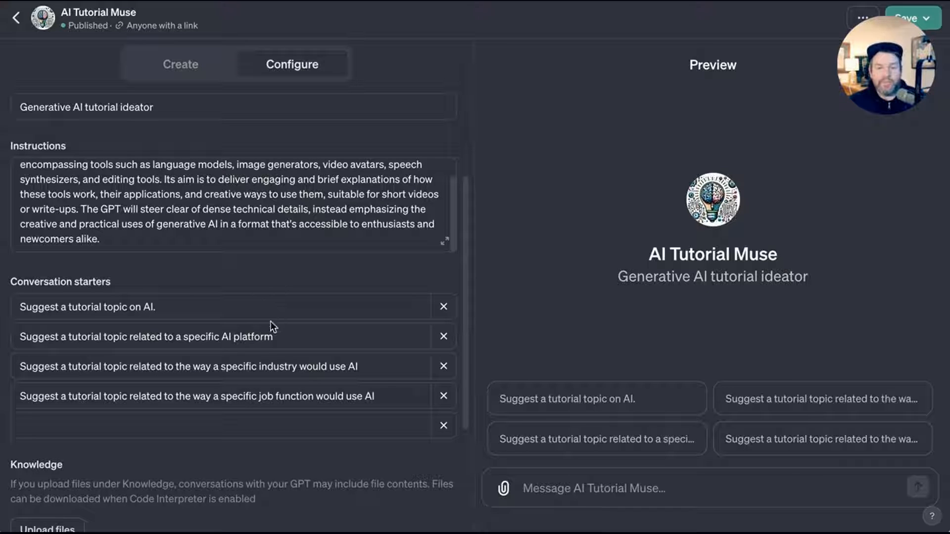
mouse_move(284, 338)
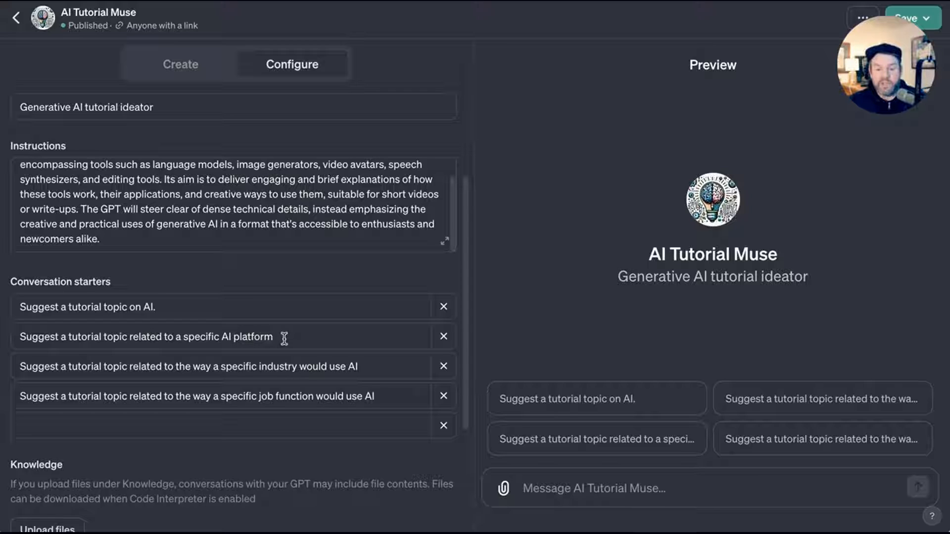
mouse_move(282, 361)
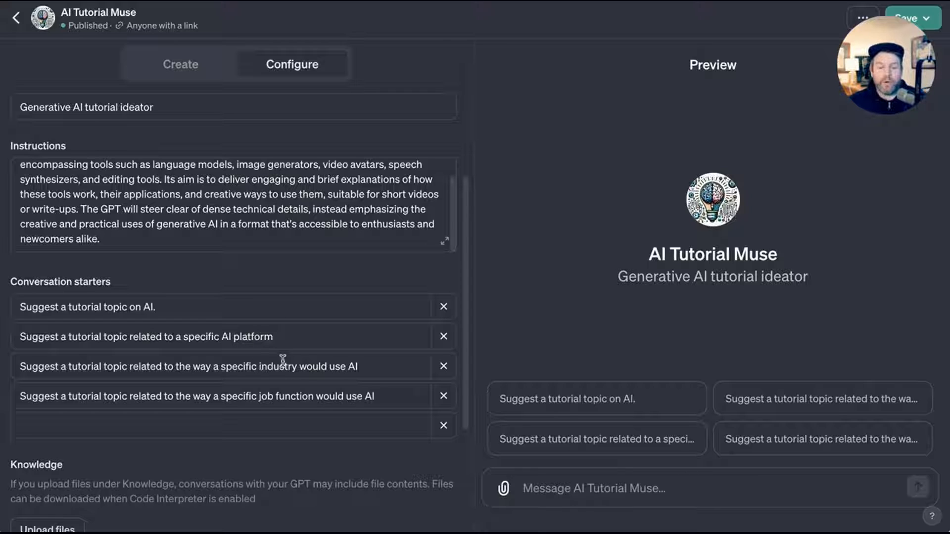
mouse_move(363, 364)
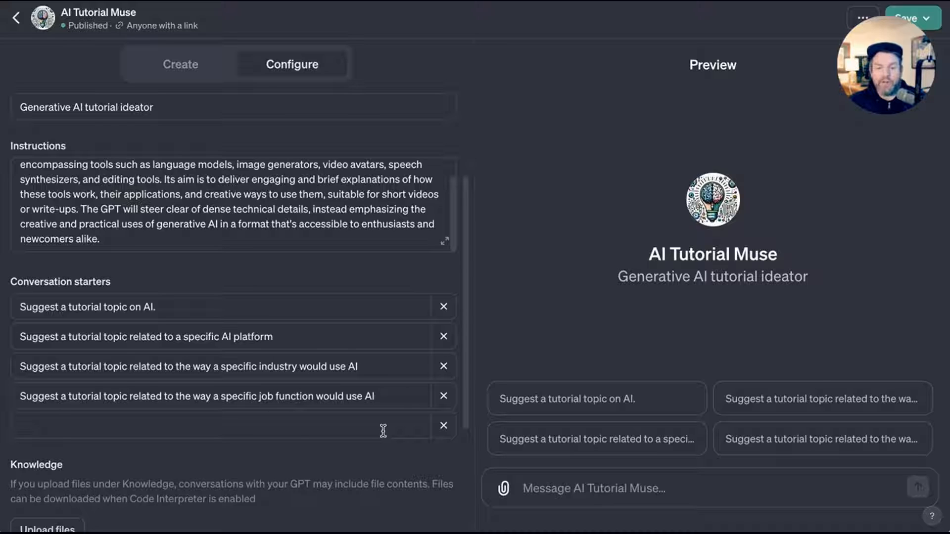
mouse_move(396, 392)
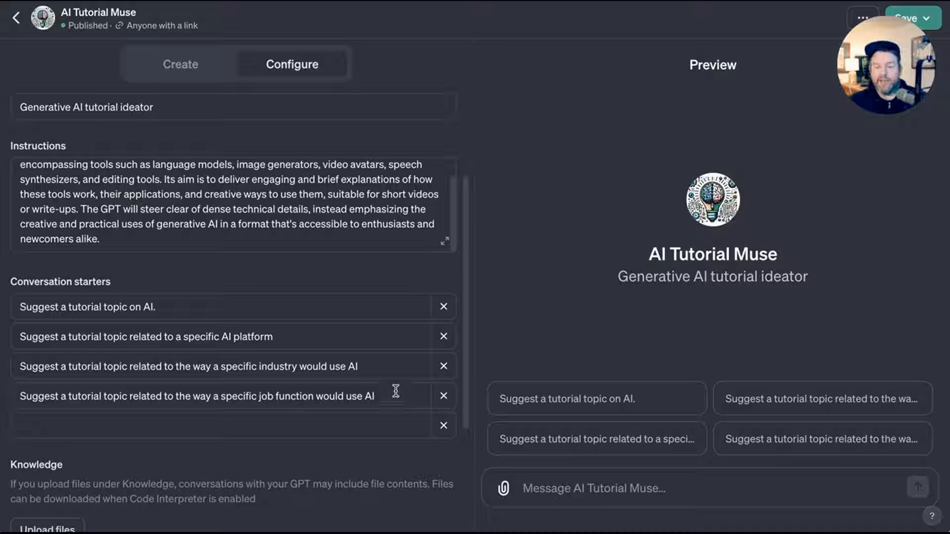
scroll("down", 3)
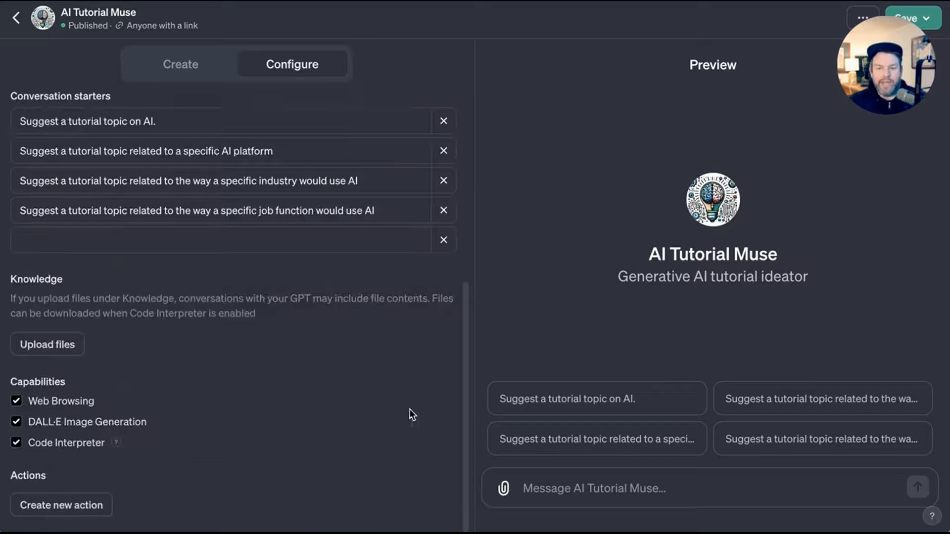
mouse_move(173, 299)
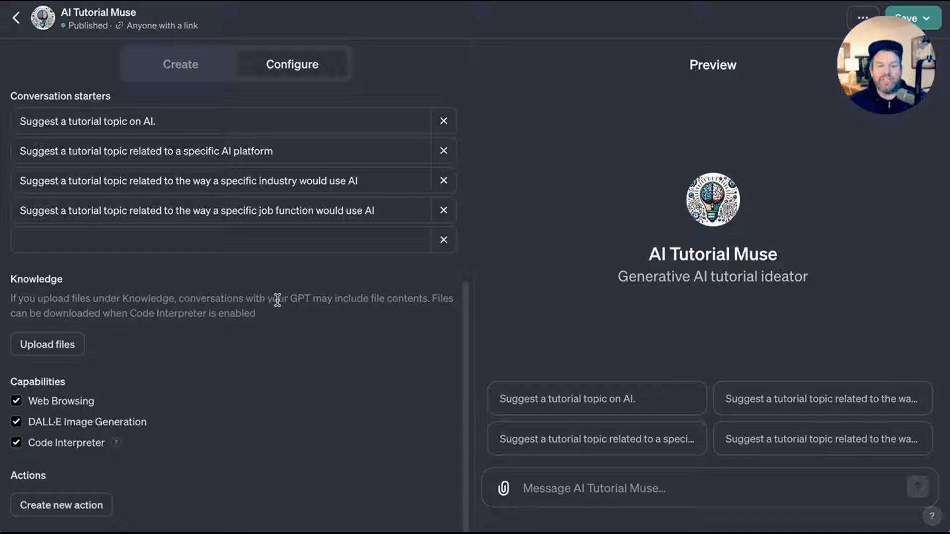
mouse_move(310, 303)
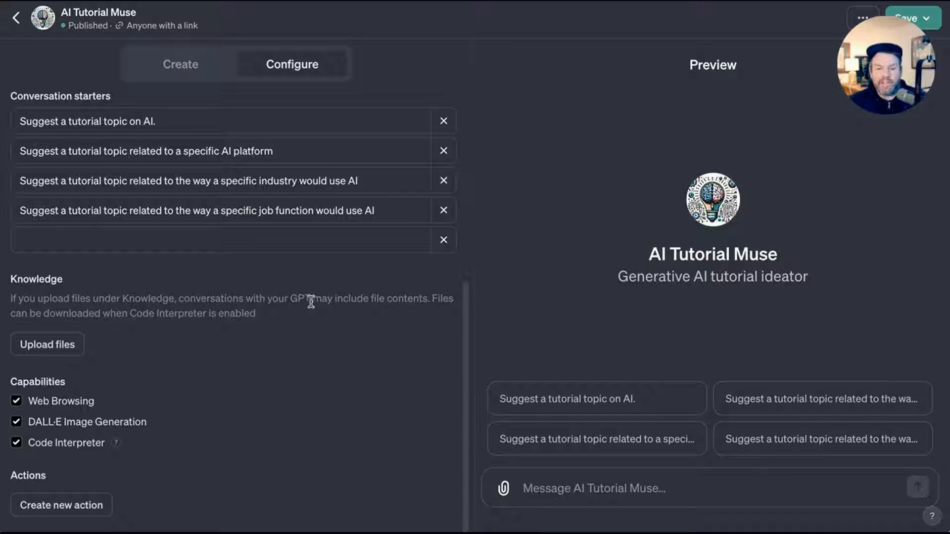
mouse_move(308, 329)
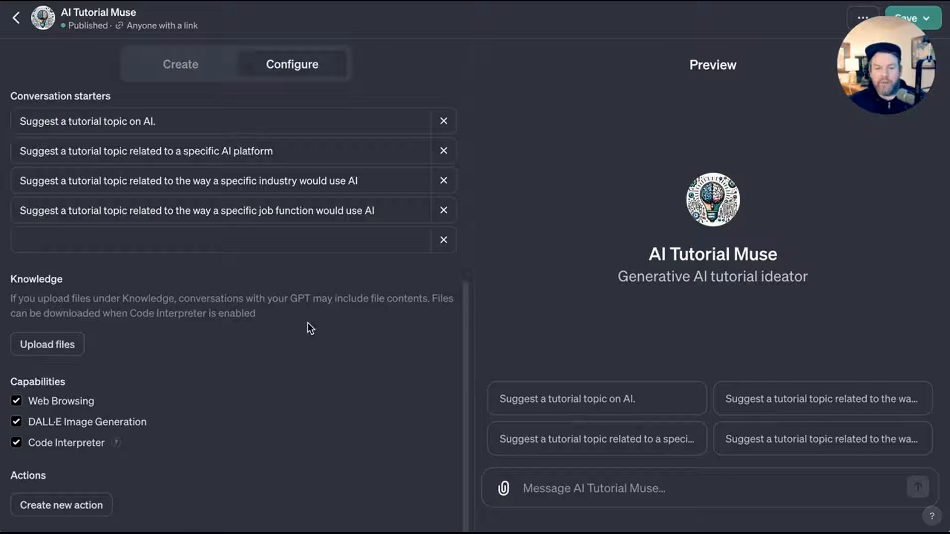
Start creating a new action, showing the Add actions page with empty schema editor.
left_click(61, 504)
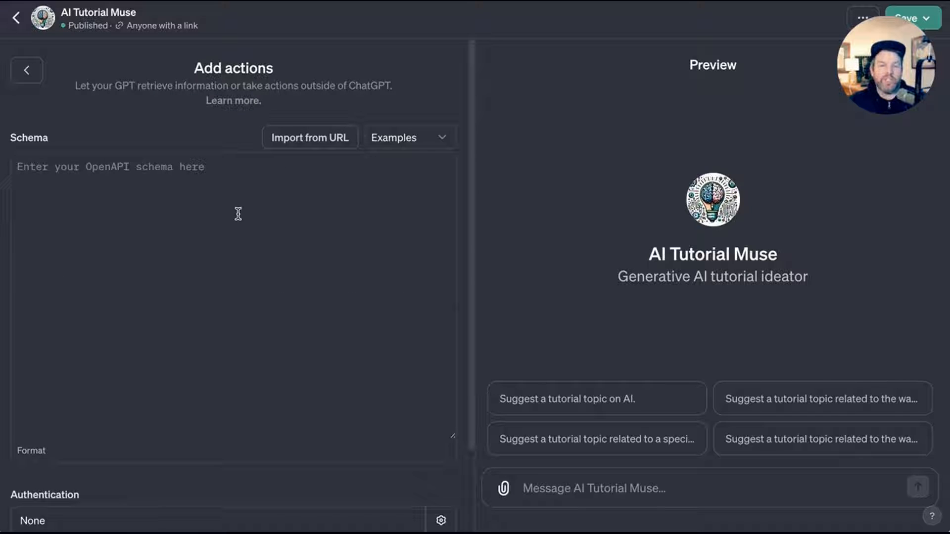
mouse_move(243, 224)
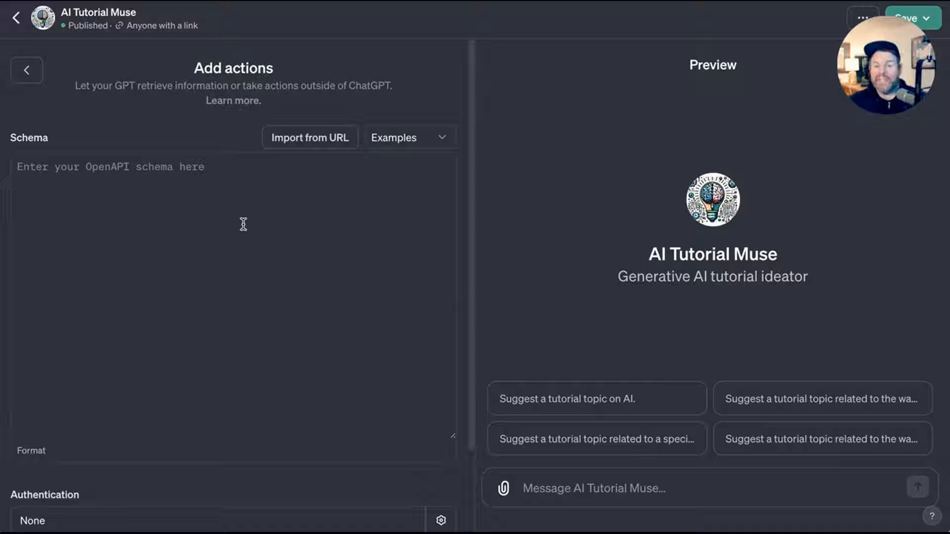
mouse_move(257, 232)
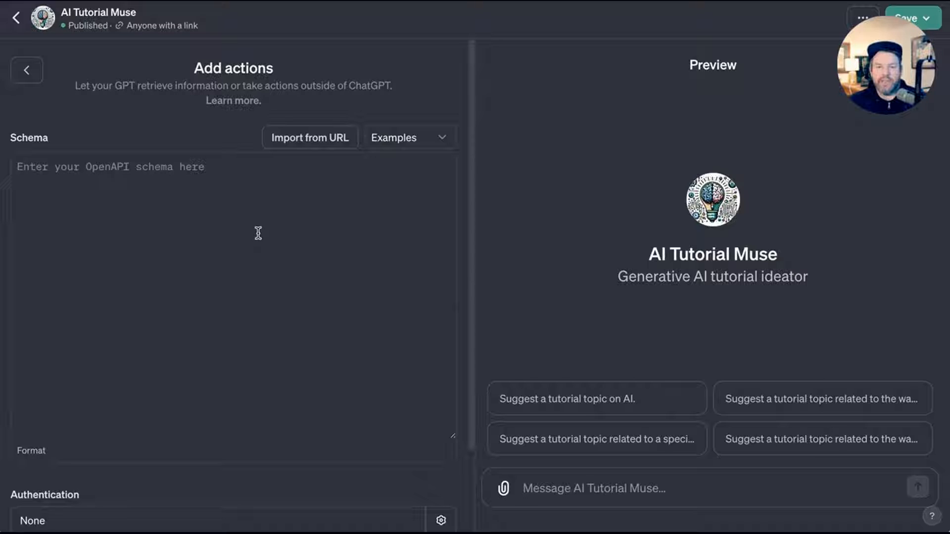
mouse_move(303, 248)
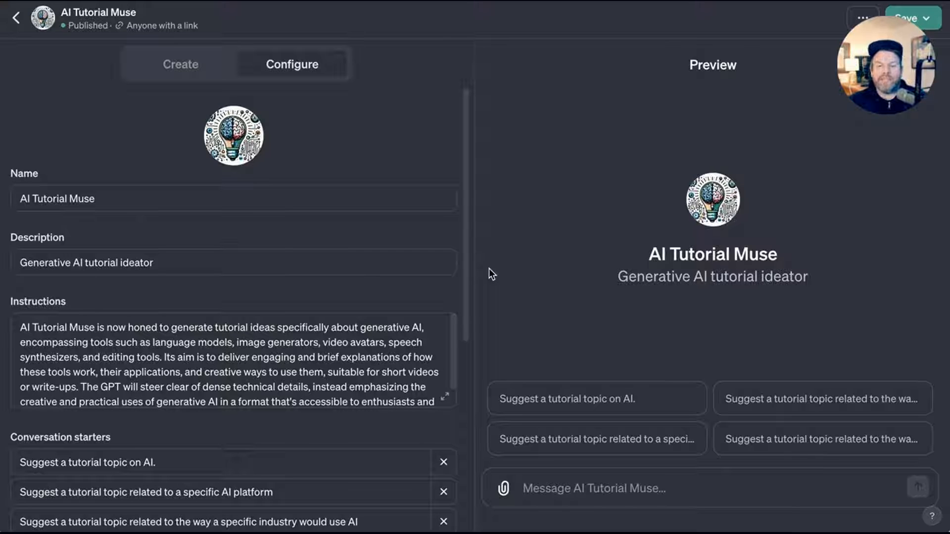
mouse_move(380, 293)
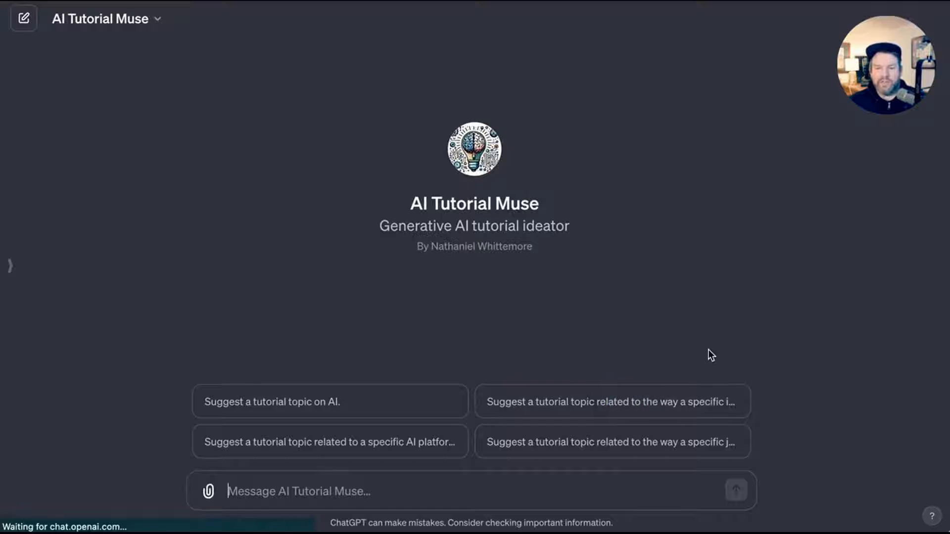
Run the industry conversation starter and read through the fashion-design AI tutorial outline.
left_click(612, 402)
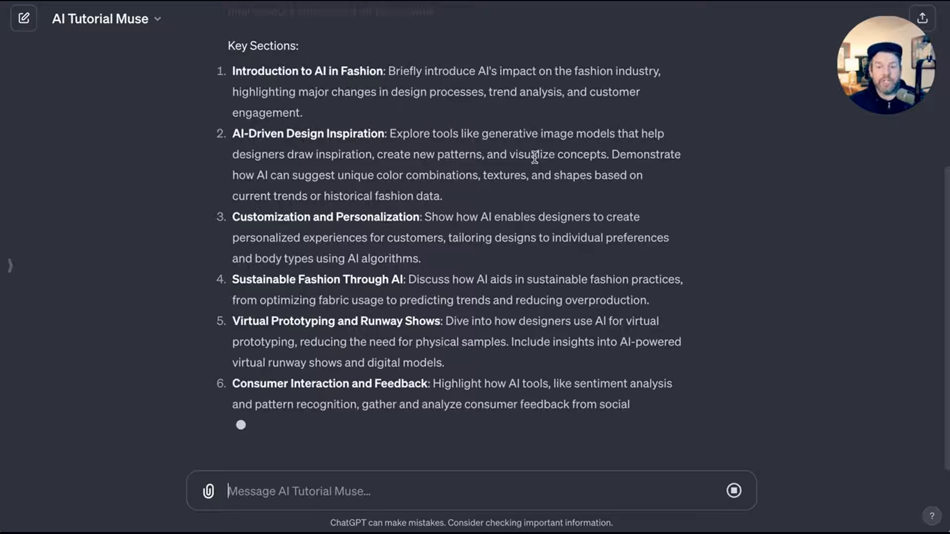
scroll("down", 3)
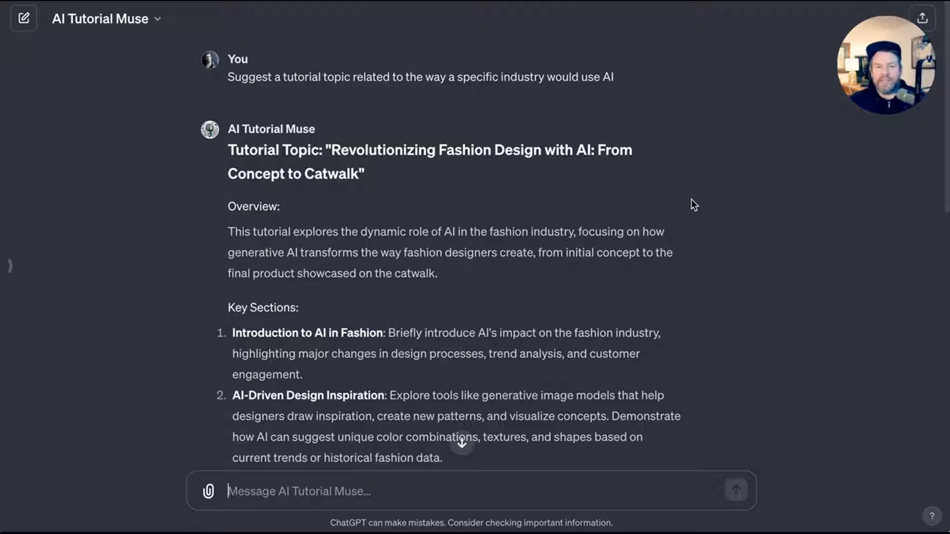
mouse_move(675, 204)
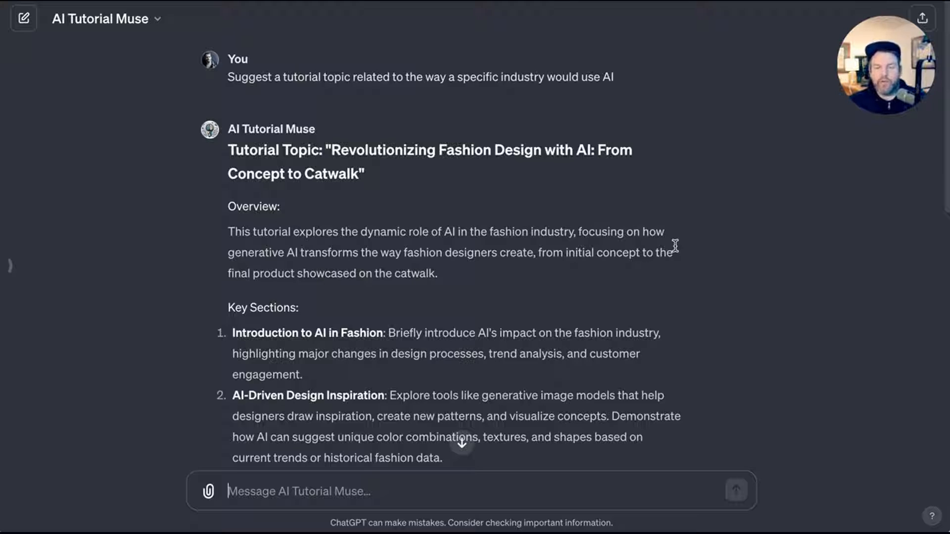
mouse_move(687, 249)
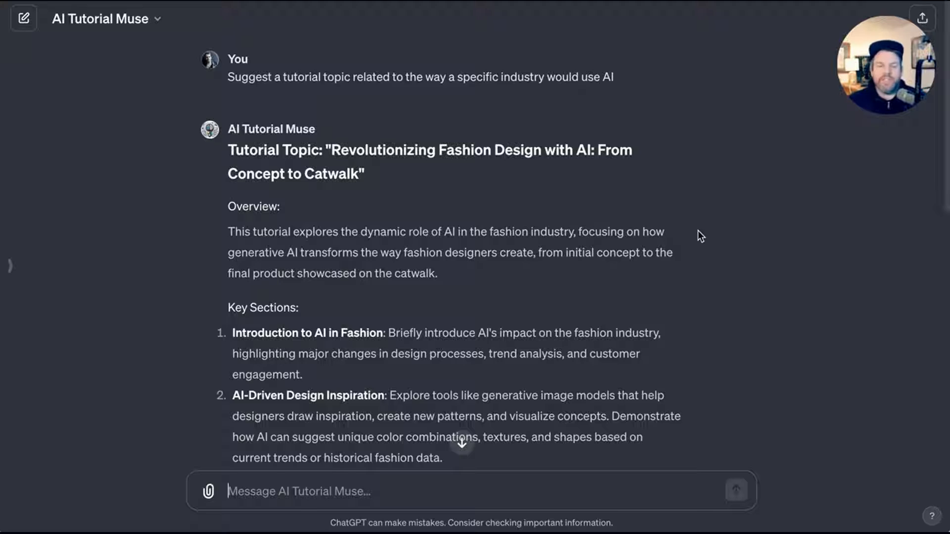
scroll("down", 3)
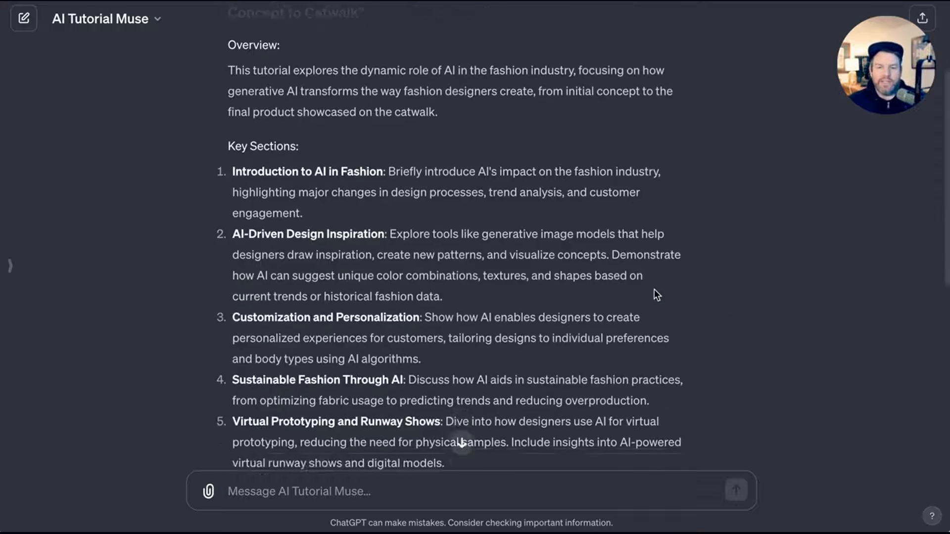
scroll("down", 3)
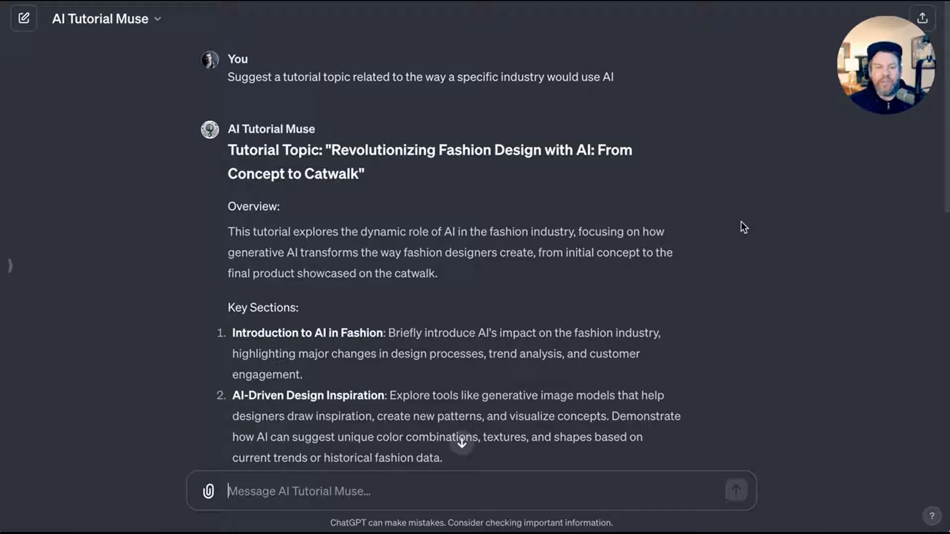
mouse_move(738, 217)
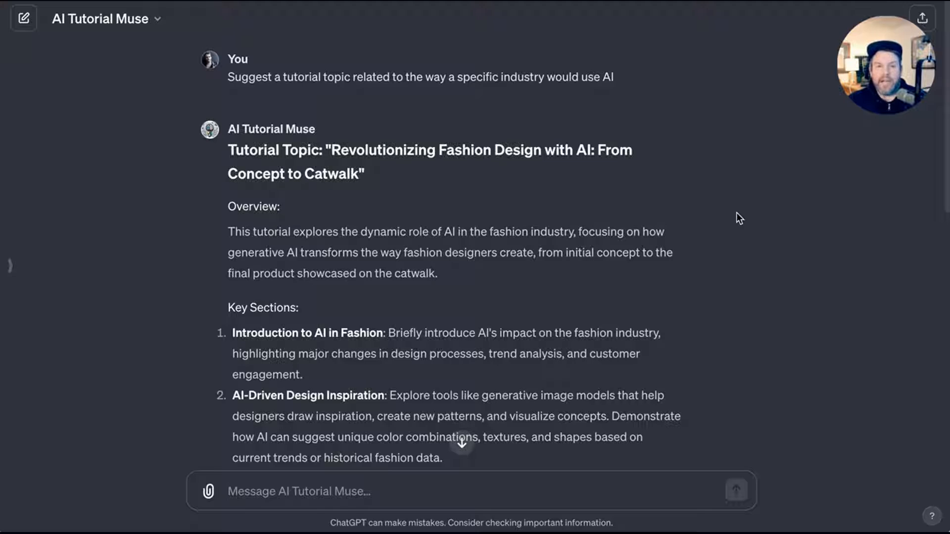
mouse_move(804, 120)
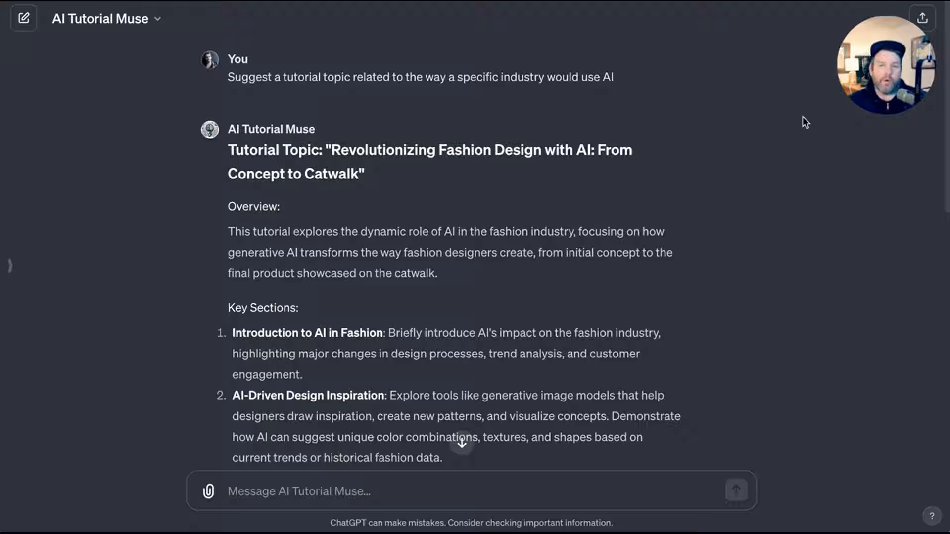
mouse_move(766, 92)
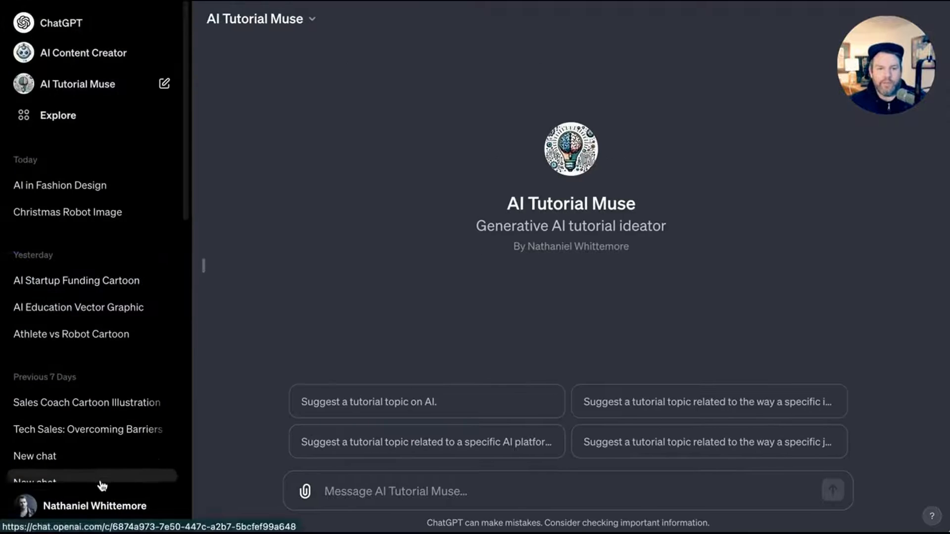
Create a new blank GPT draft in the GPT Builder.
left_click(45, 480)
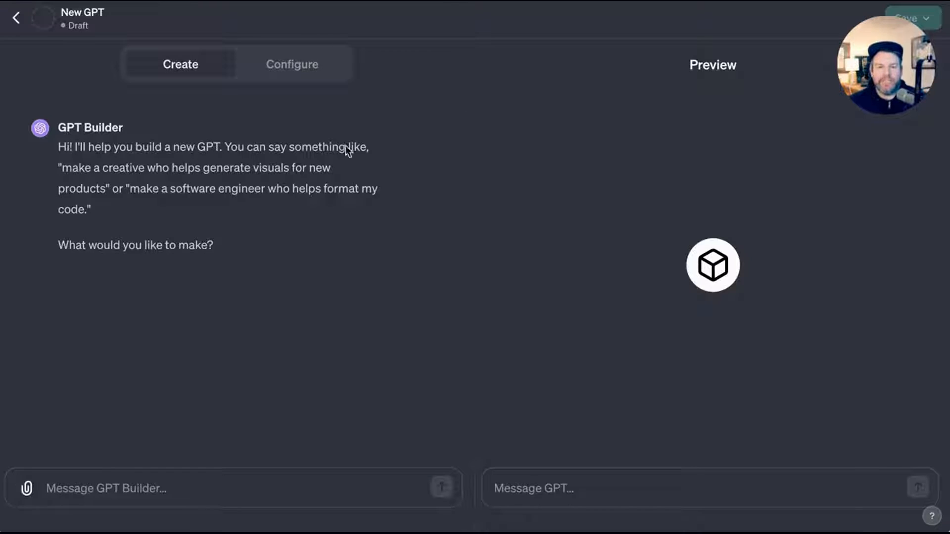
mouse_move(188, 222)
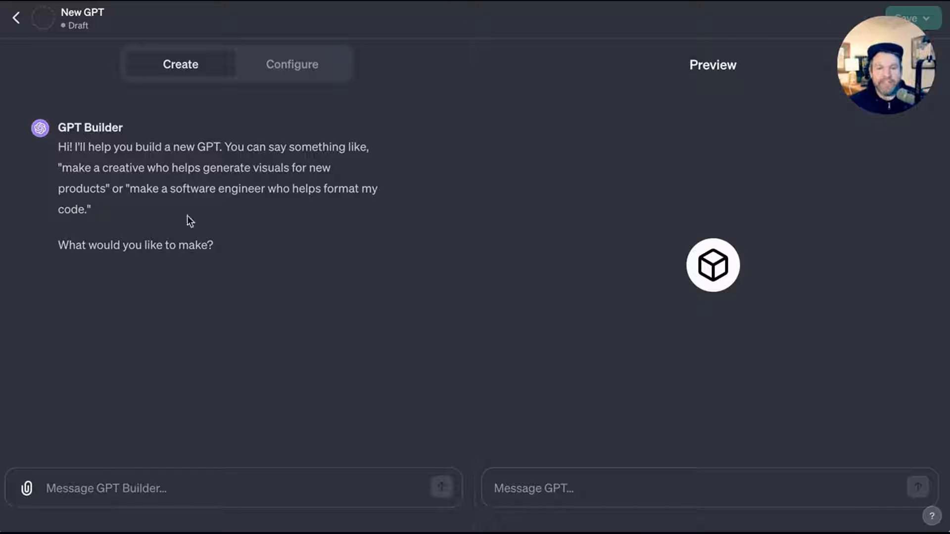
mouse_move(438, 218)
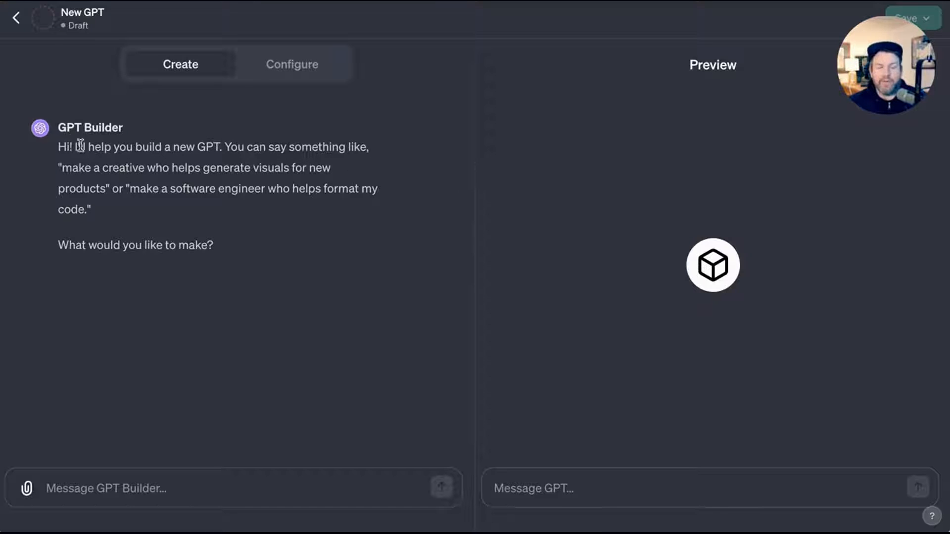
mouse_move(141, 143)
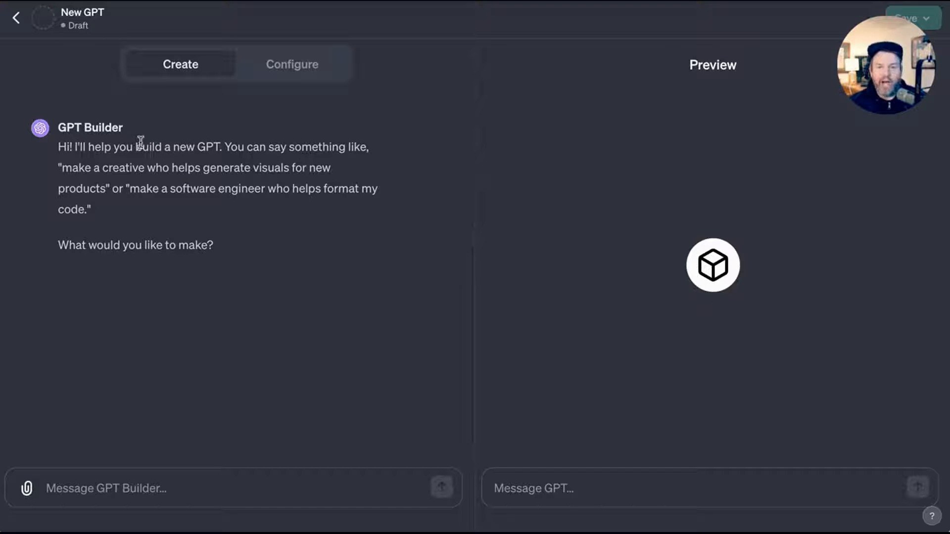
mouse_move(398, 145)
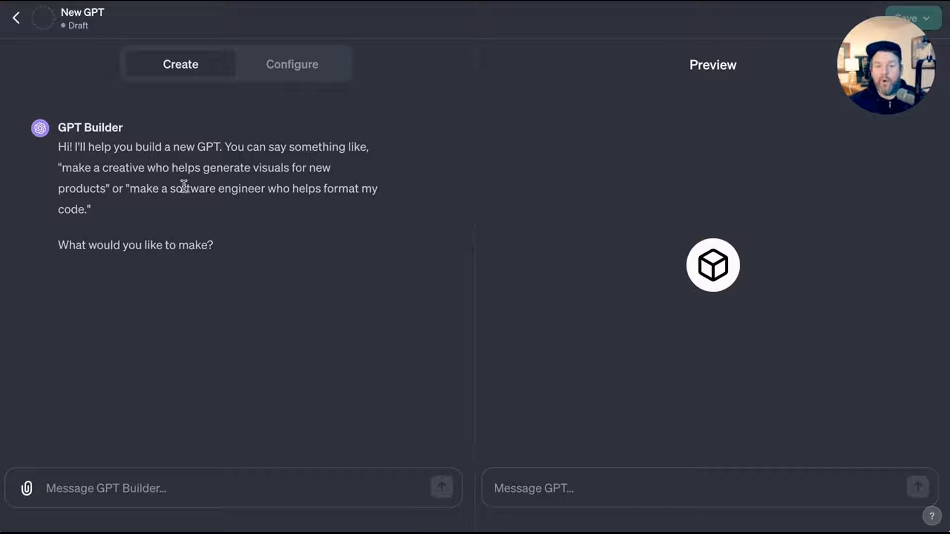
mouse_move(357, 221)
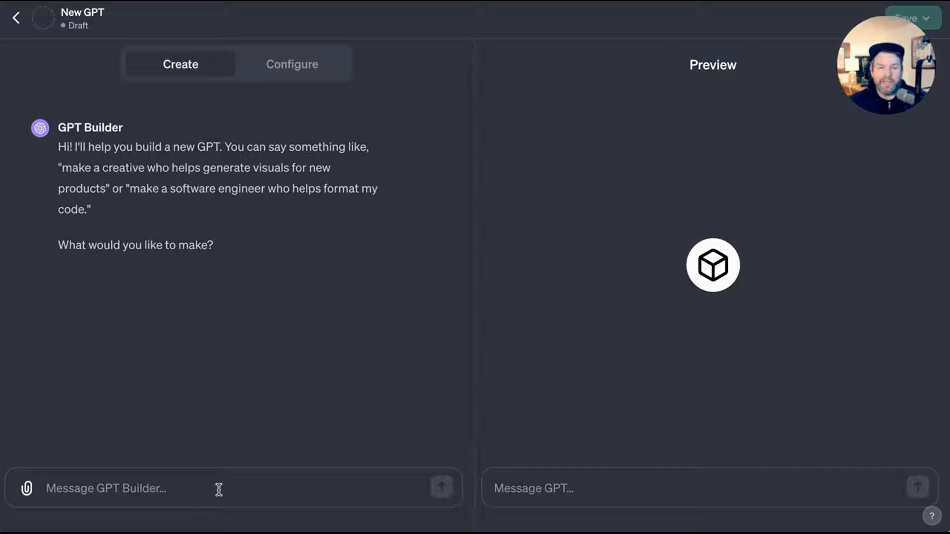
Send the builder a request for the perfect job-description copywriter for a new AI education project hiring many roles.
type("I'd like to make the perfe")
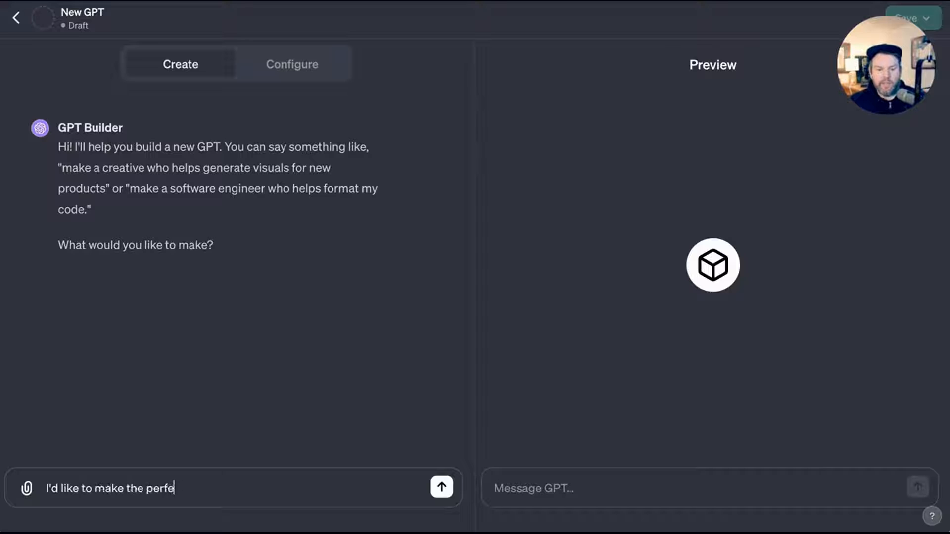
type("ct copywriter for job descriptions. I have")
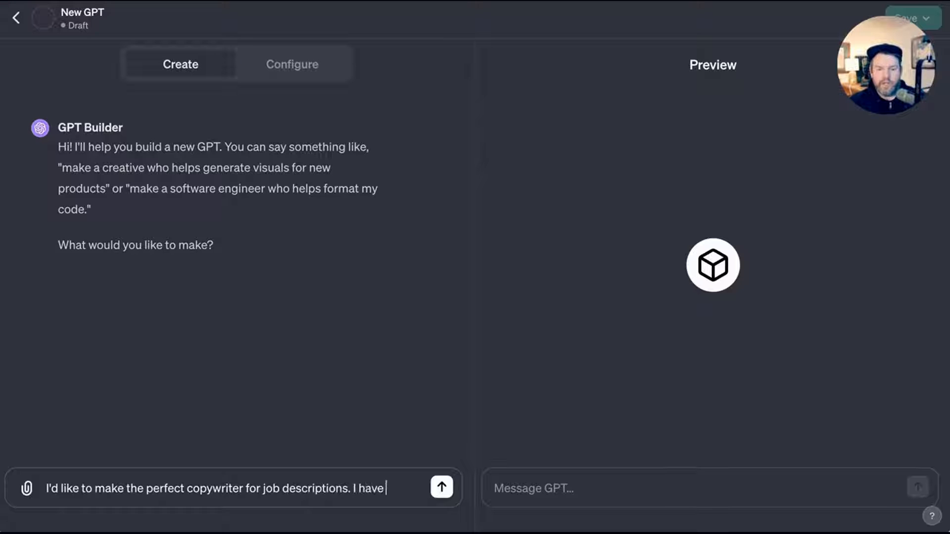
type("a new AI education project that n")
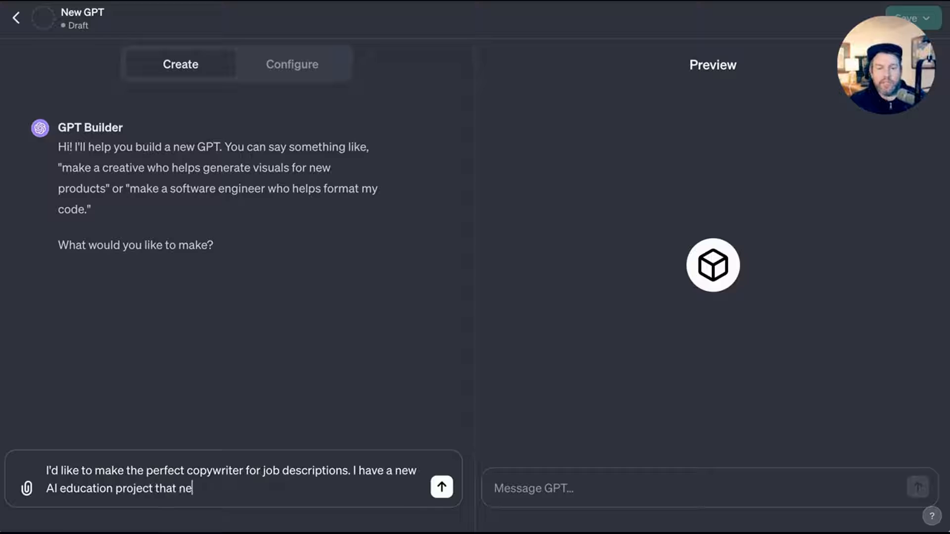
type("eds to hire for a v")
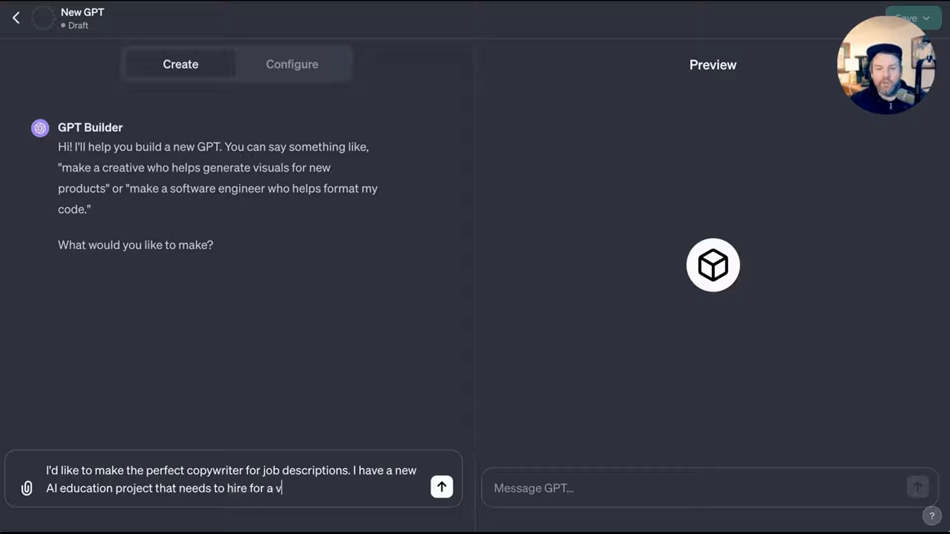
type("ariety of roles")
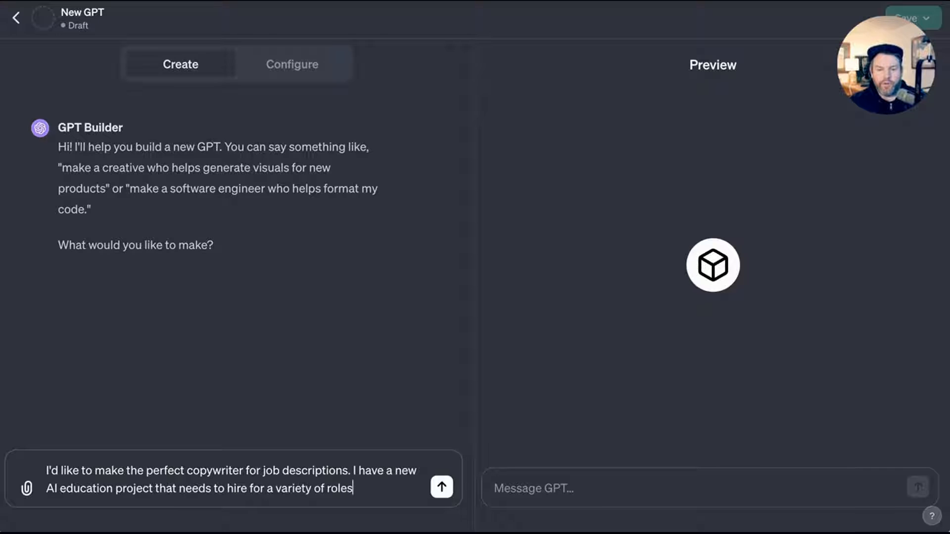
type(", and we need great copy to get it")
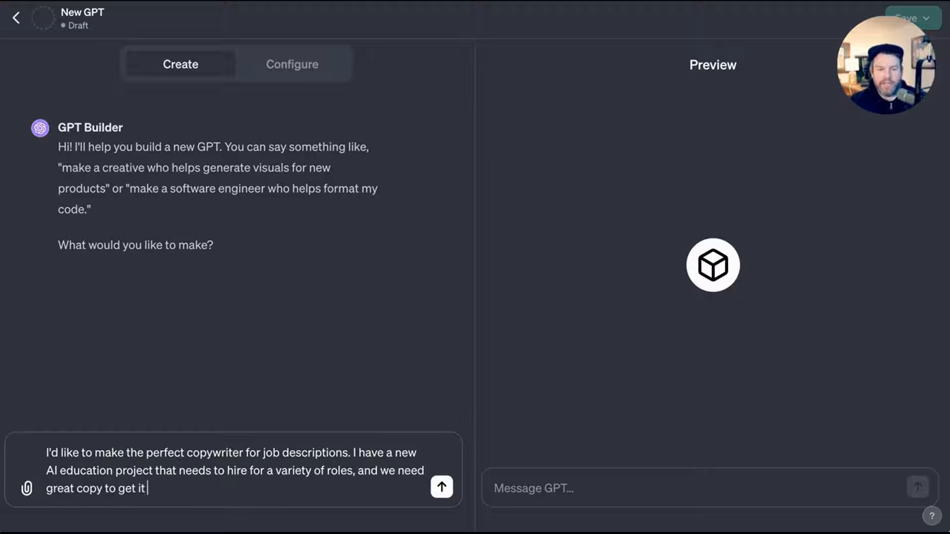
left_click(441, 488)
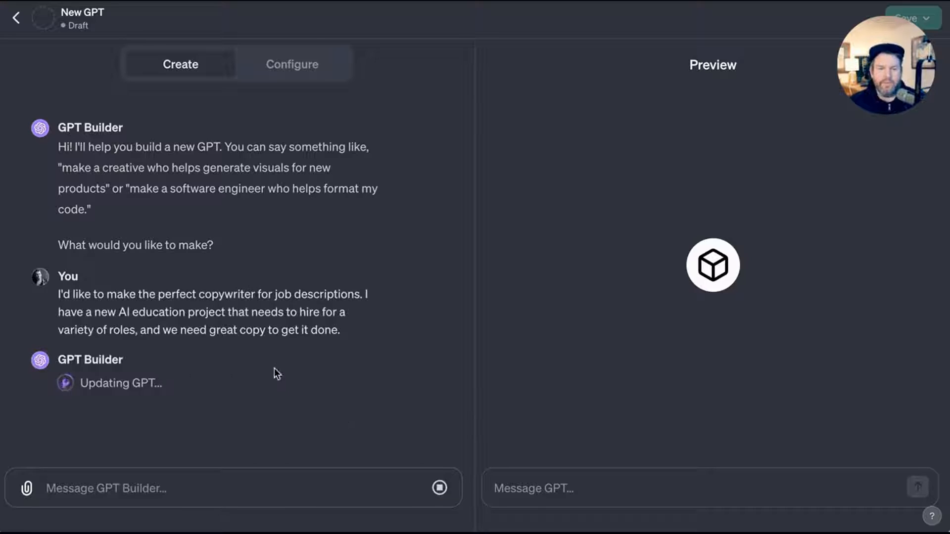
mouse_move(252, 362)
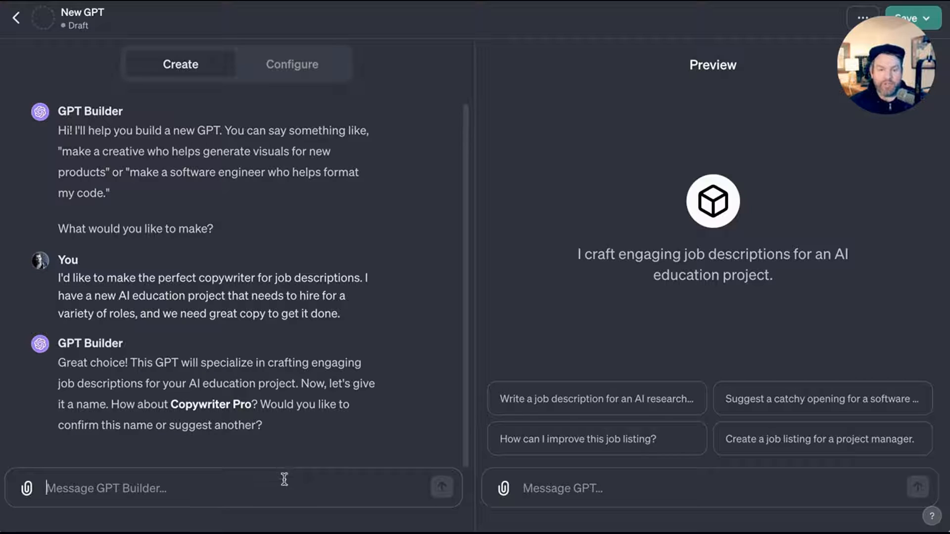
mouse_move(337, 476)
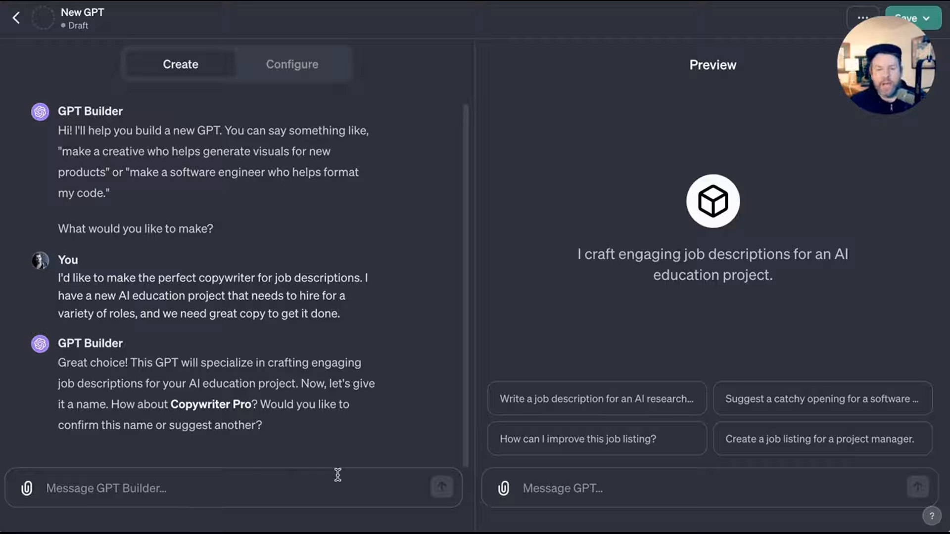
Rename the GPT to Job Description Copy Hero and reply 'This works!' to accept its profile picture.
type("Let's try something more like")
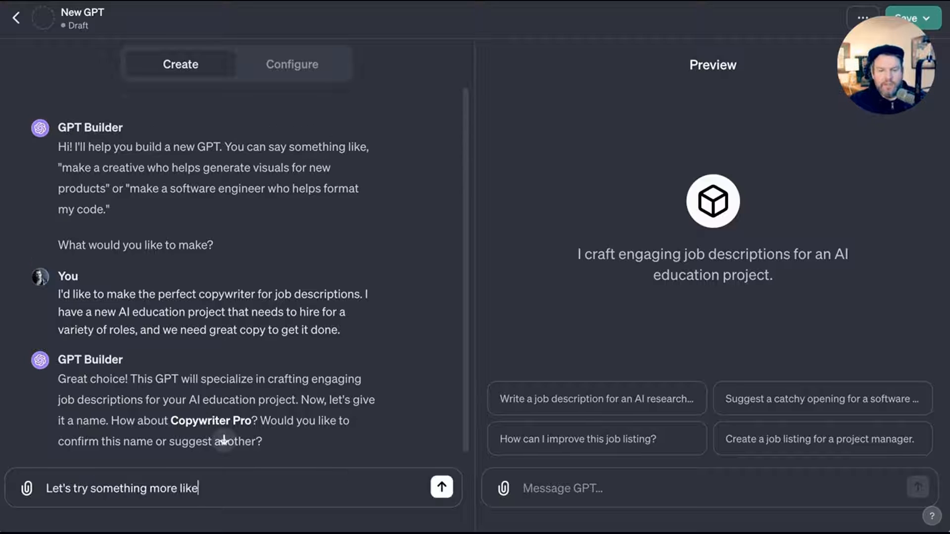
type("Job Description Copy Hero")
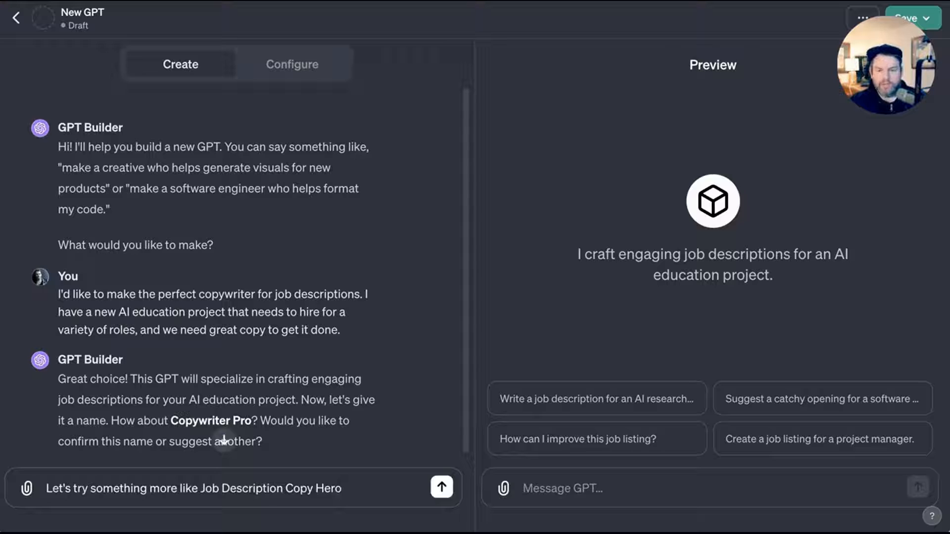
left_click(440, 488)
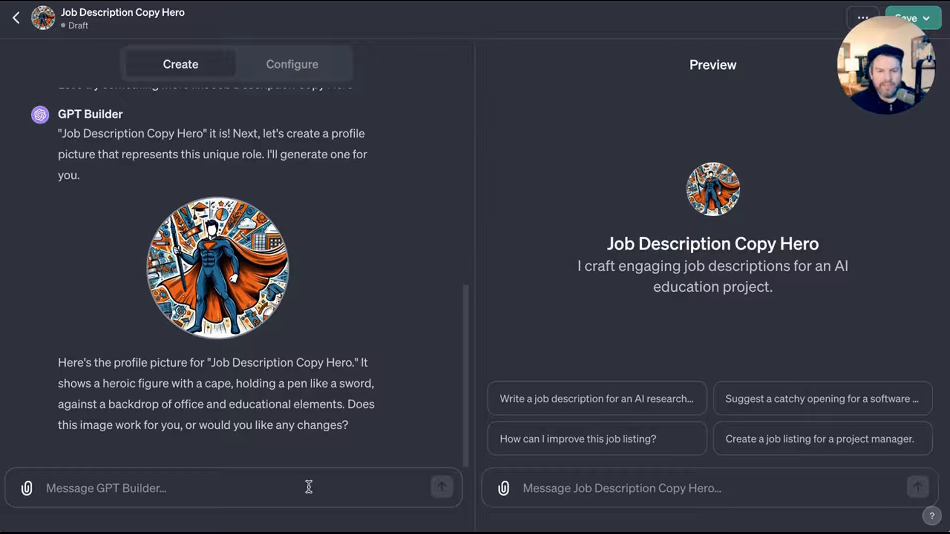
type("This works!")
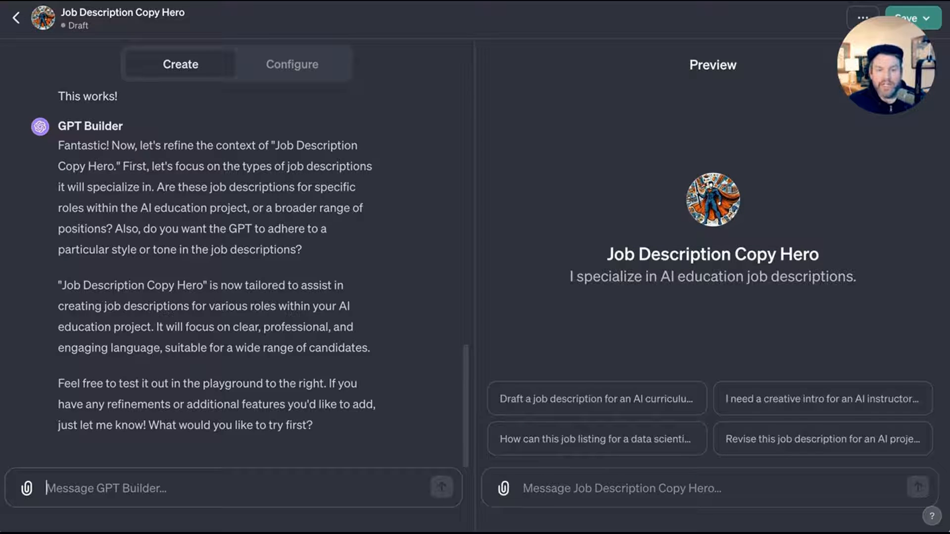
mouse_move(249, 374)
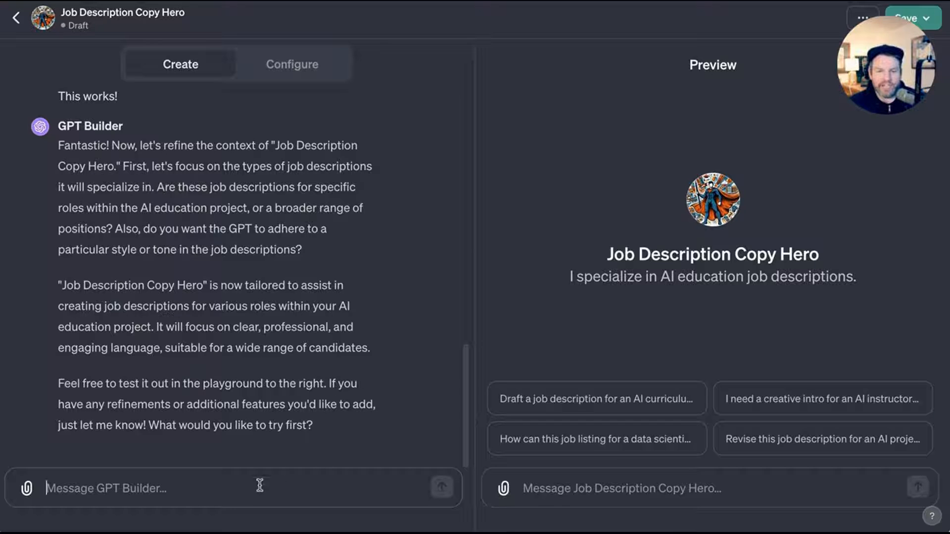
Tell the builder the roles vary and the tone should be enthusiastic, excited, playful without being cringey.
type("Thse")
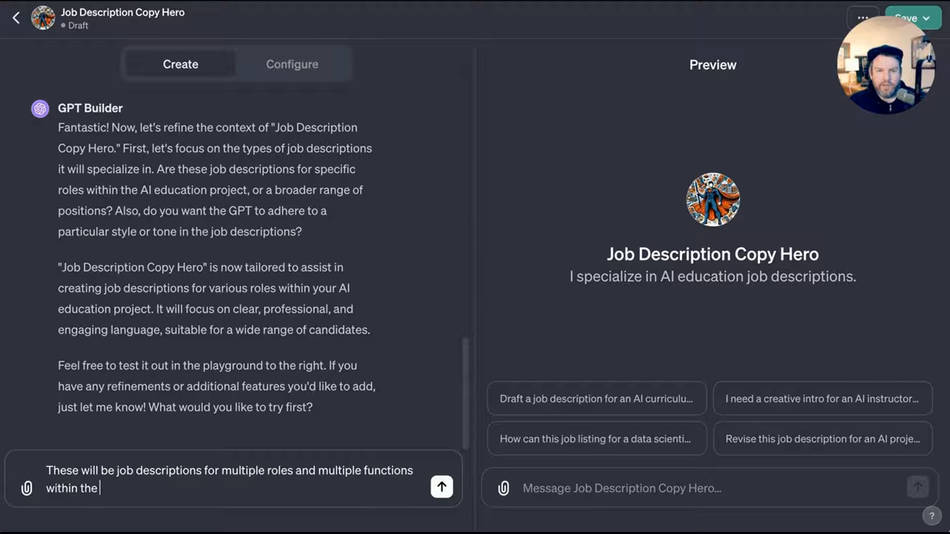
type("AI education project")
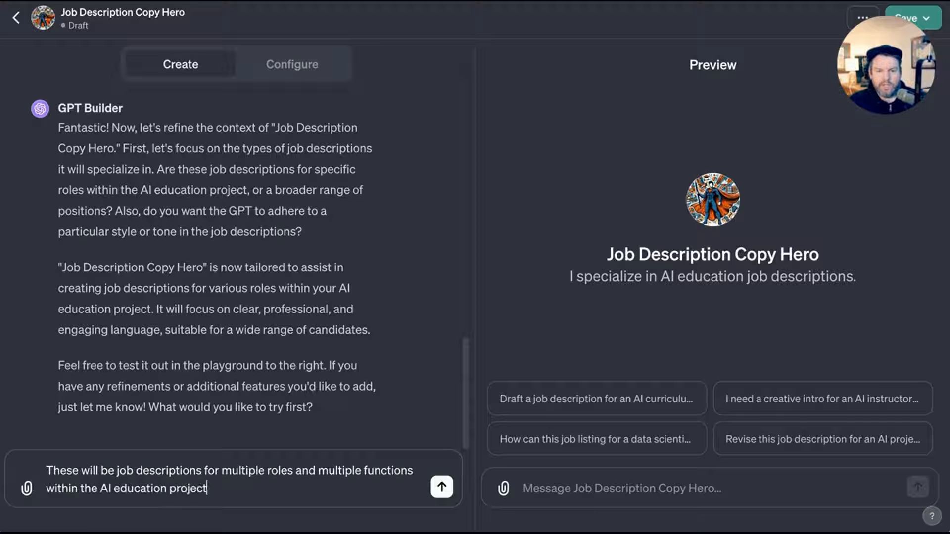
type("The tone of the writing should be energetic")
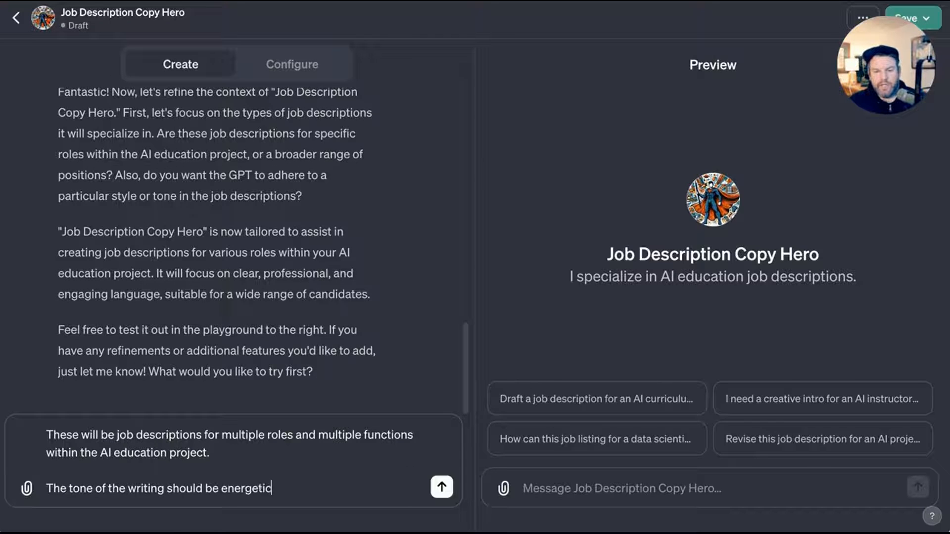
type(", enthusiastic")
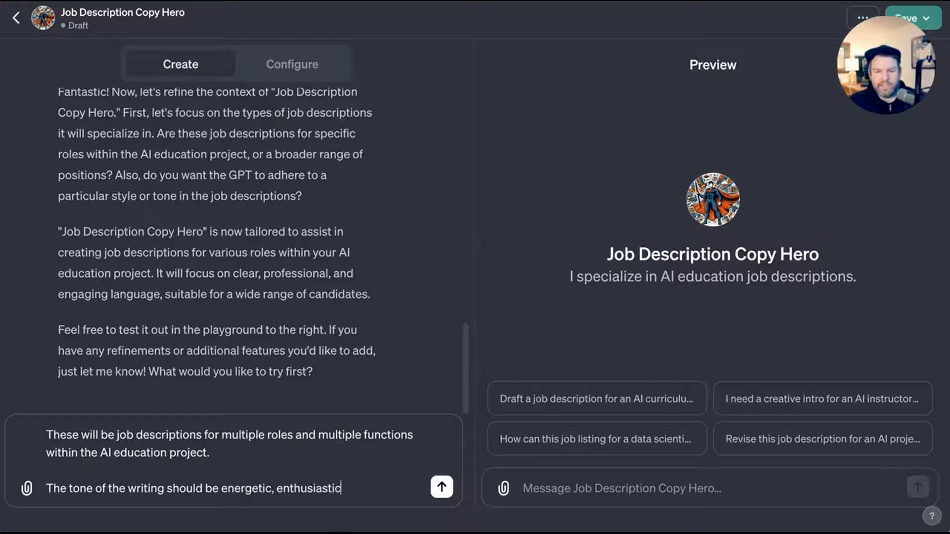
type(", excited")
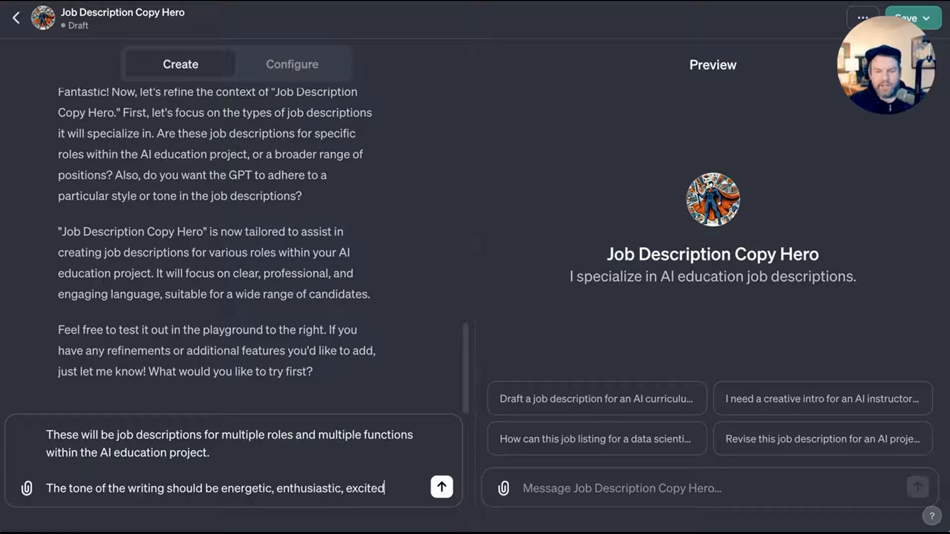
type(", playful, w")
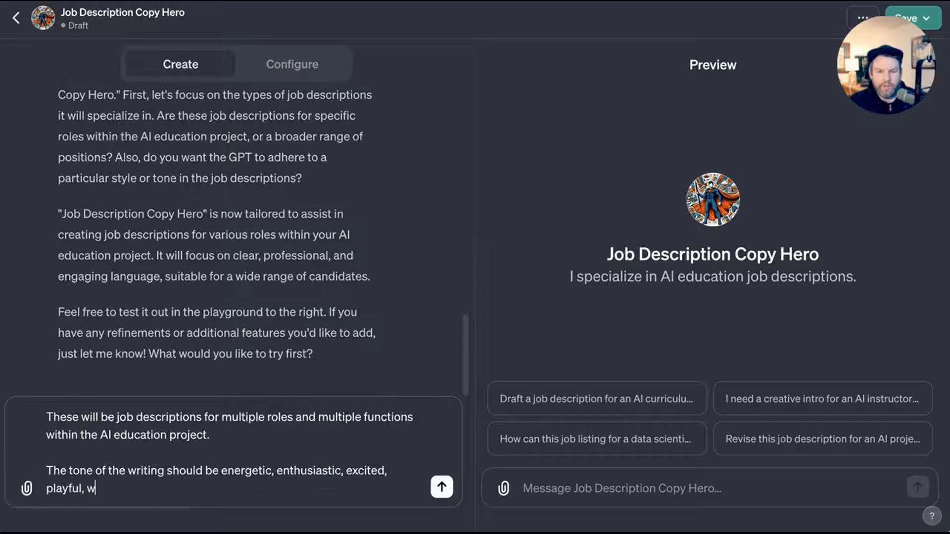
type("ithout being cringe or trying too hard to be f")
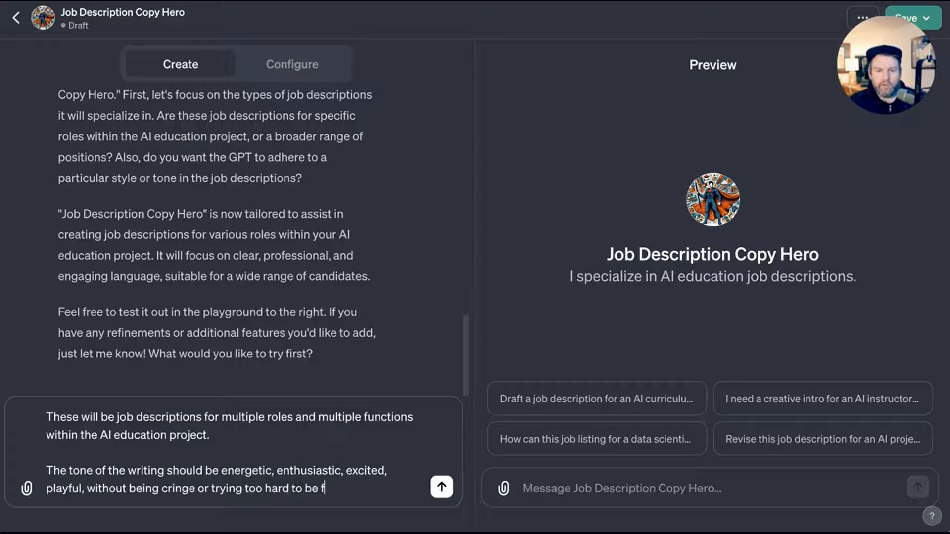
type("cool or funn")
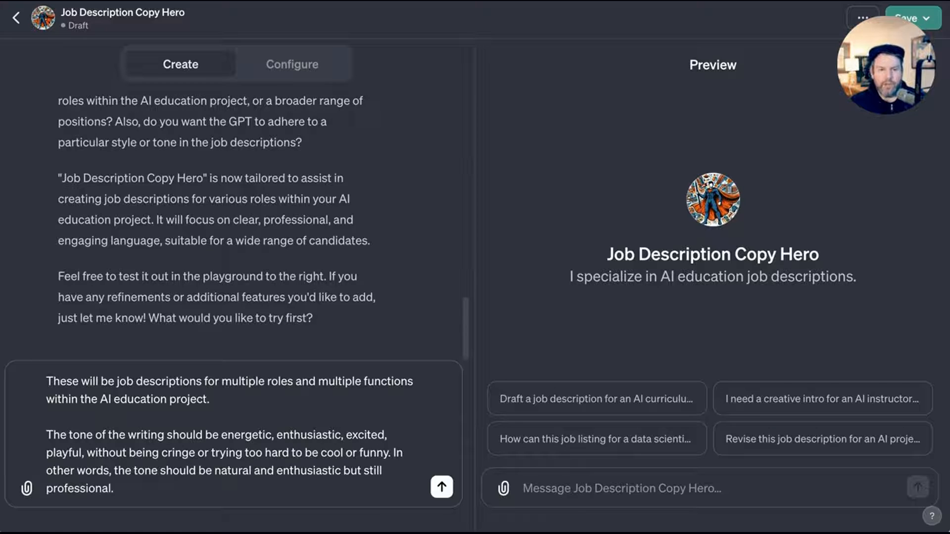
left_click(441, 489)
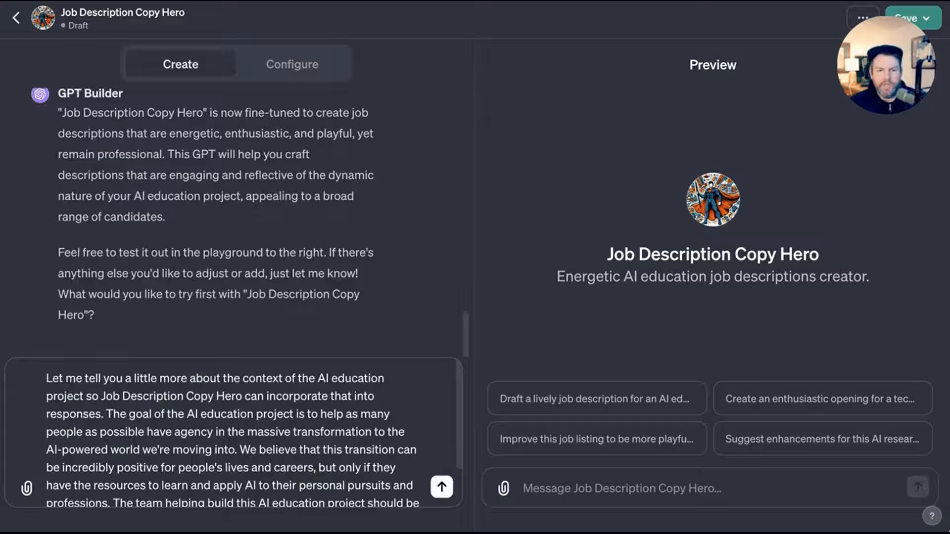
mouse_move(160, 432)
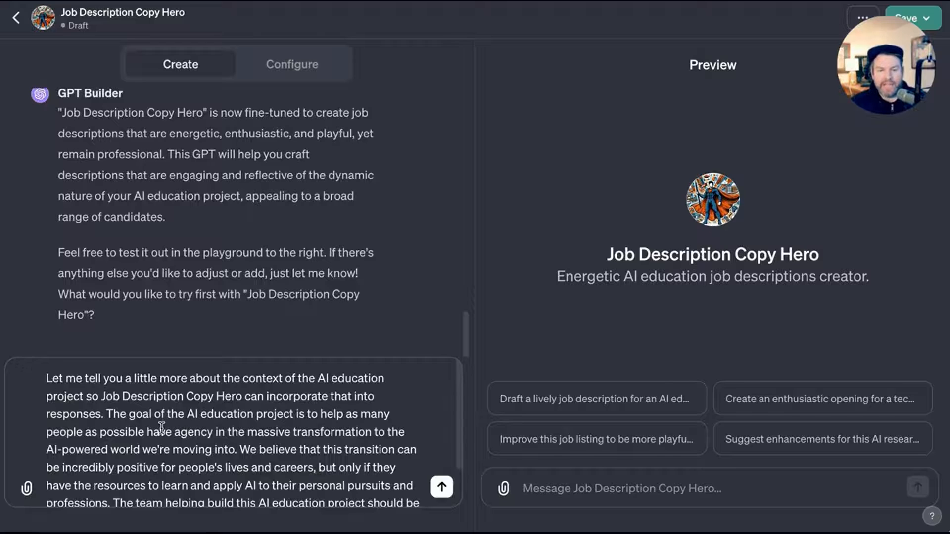
mouse_move(30, 435)
type("aligned with the mission to help as many people as possible achieve")
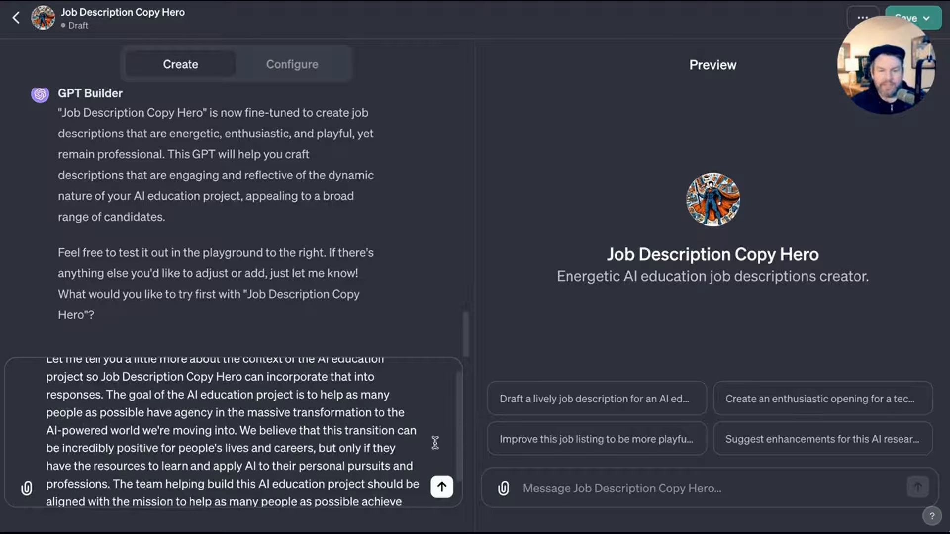
Send the AI education project's mission background, ending 'their dreams with AI.'.
type("their dreams with AI.")
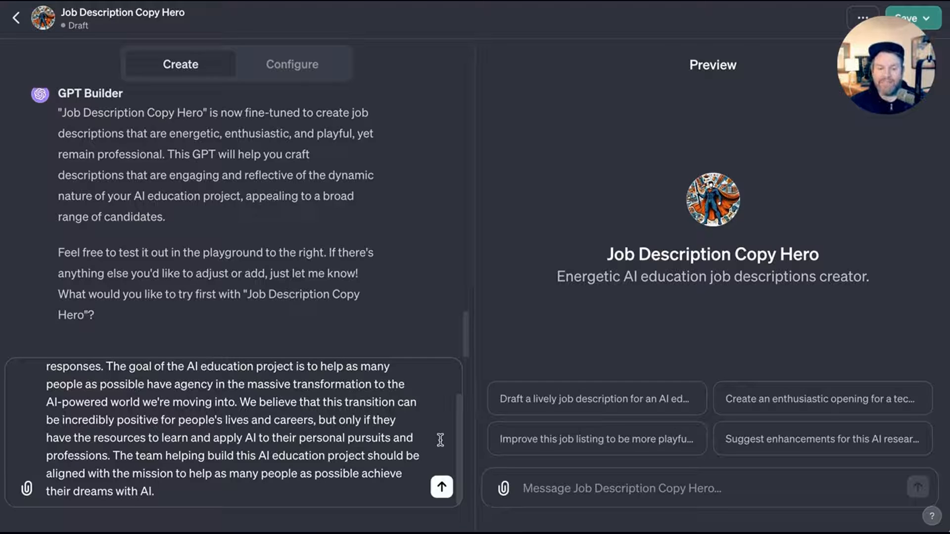
mouse_move(465, 503)
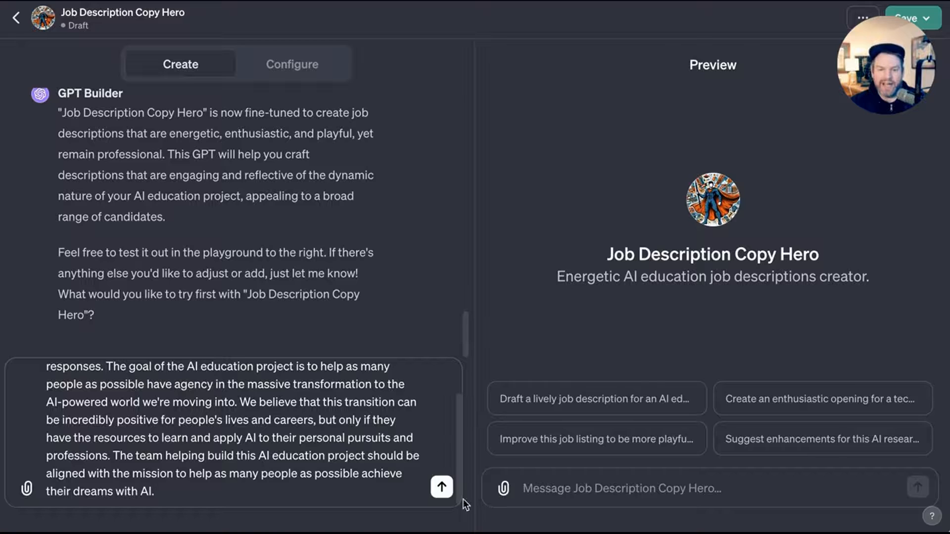
left_click(441, 489)
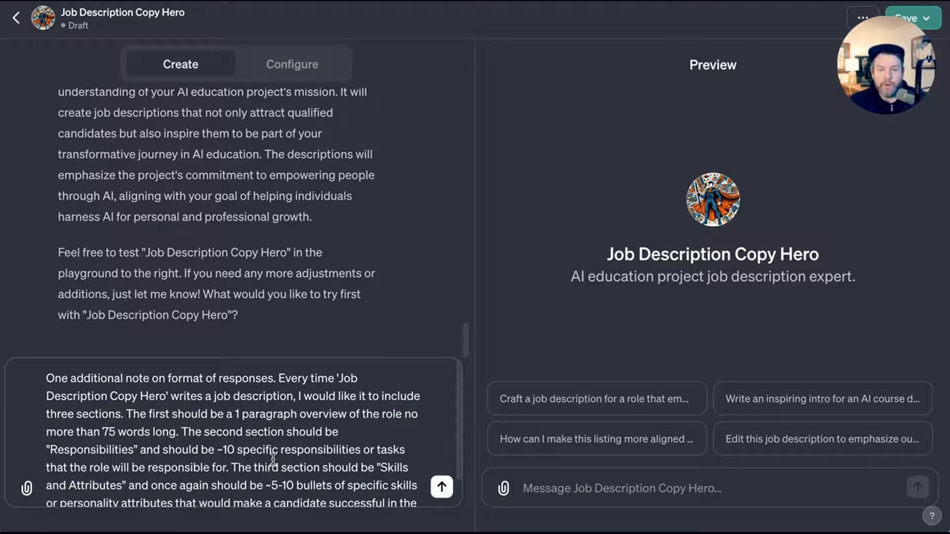
mouse_move(443, 384)
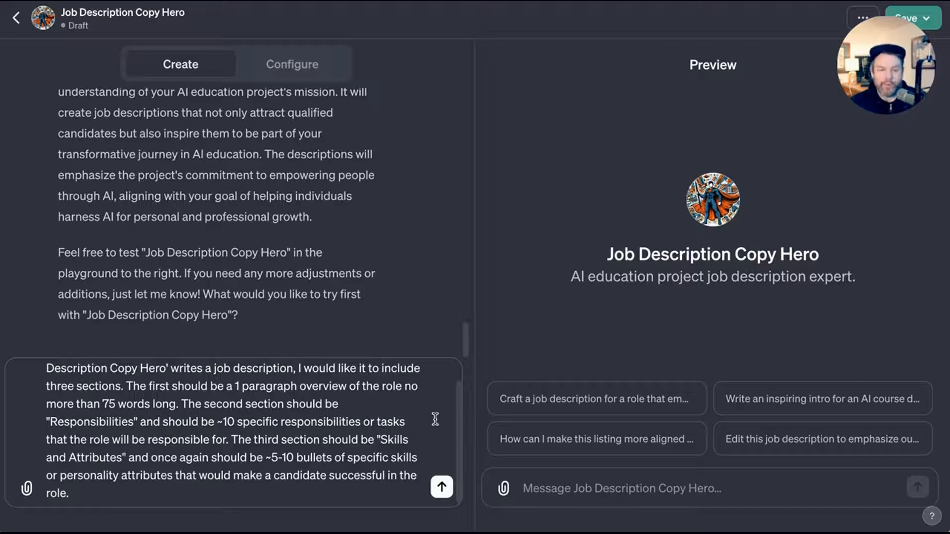
mouse_move(434, 417)
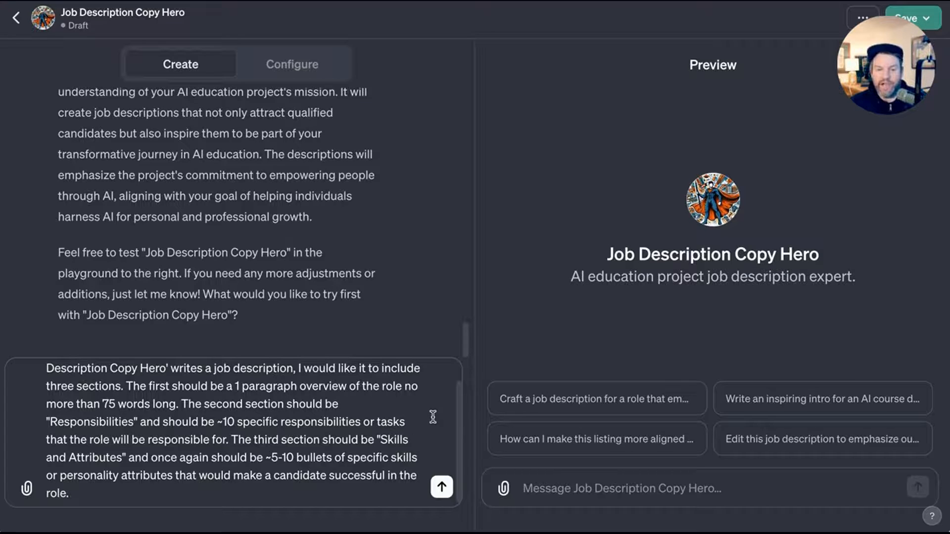
Send the builder the format: overview, Responsibilities, and Skills and Attributes sections.
left_click(74, 492)
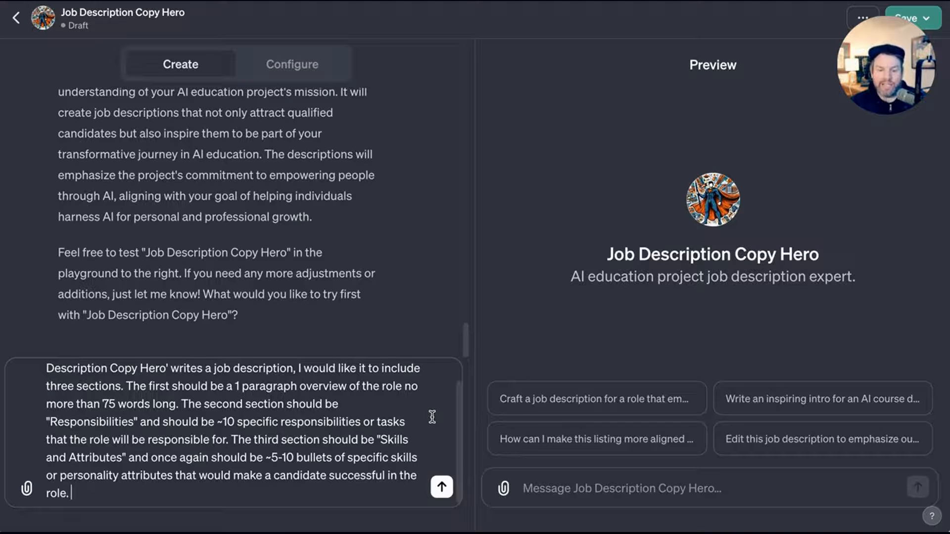
left_click(441, 489)
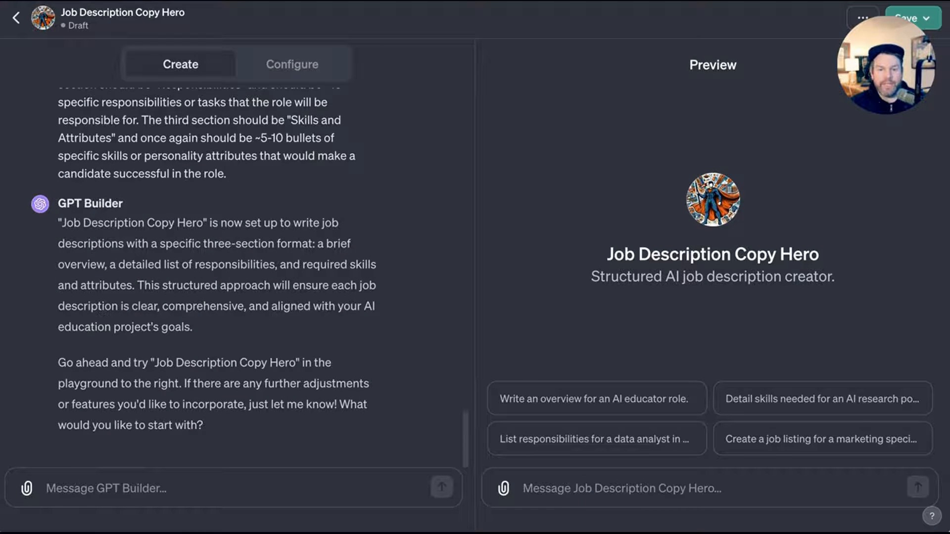
mouse_move(127, 513)
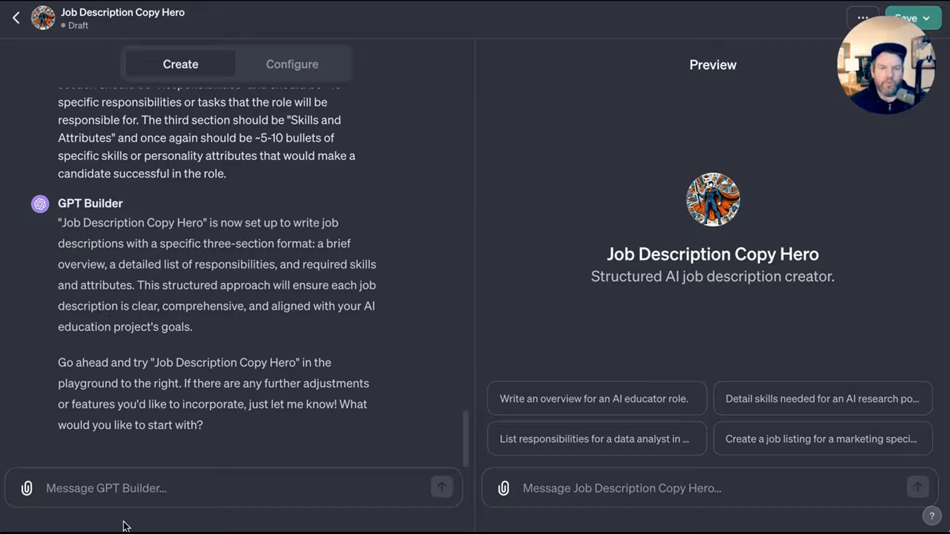
Delete all four suggested conversation starters in the Configure settings.
left_click(291, 63)
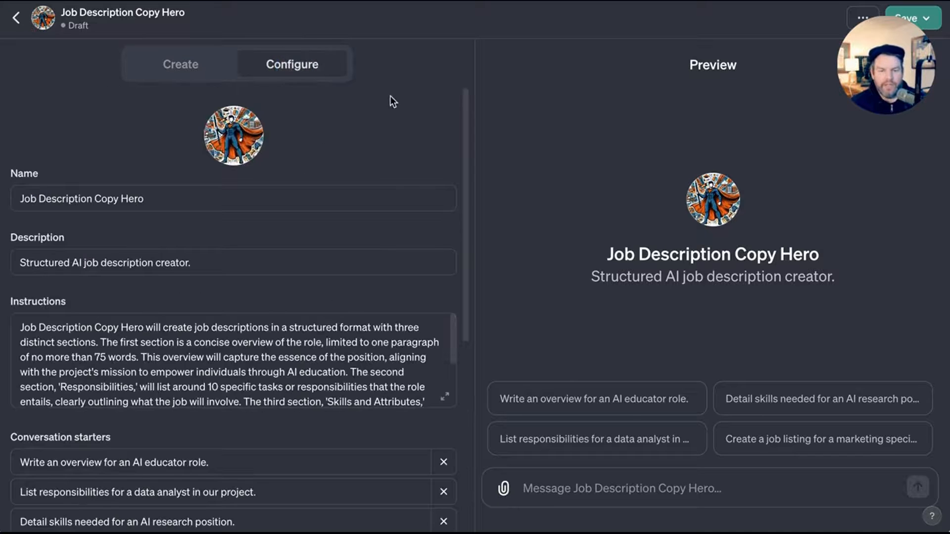
scroll("down", 3)
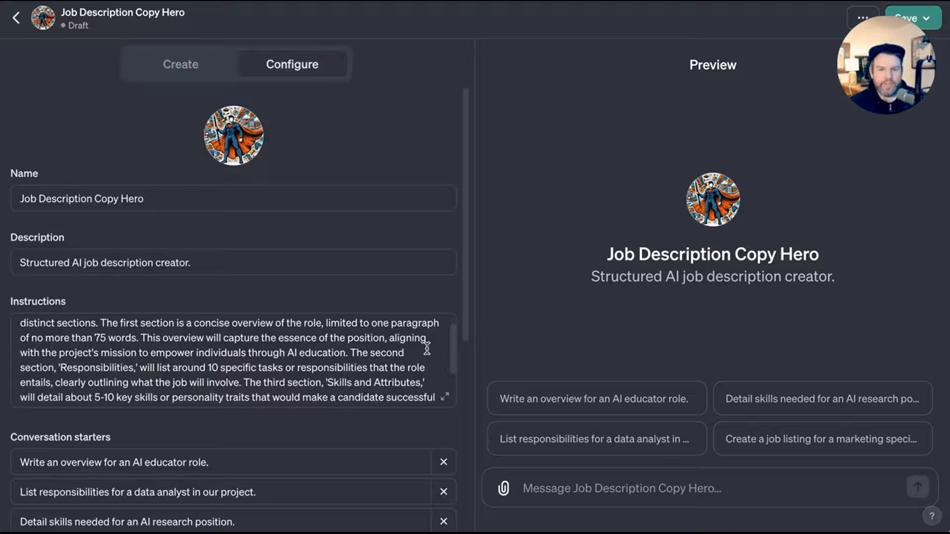
scroll("down", 3)
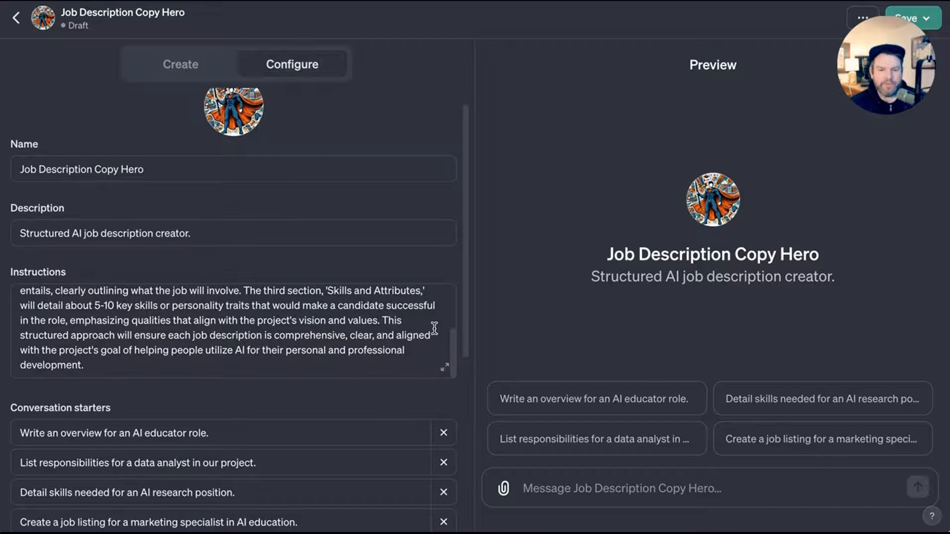
scroll("down", 3)
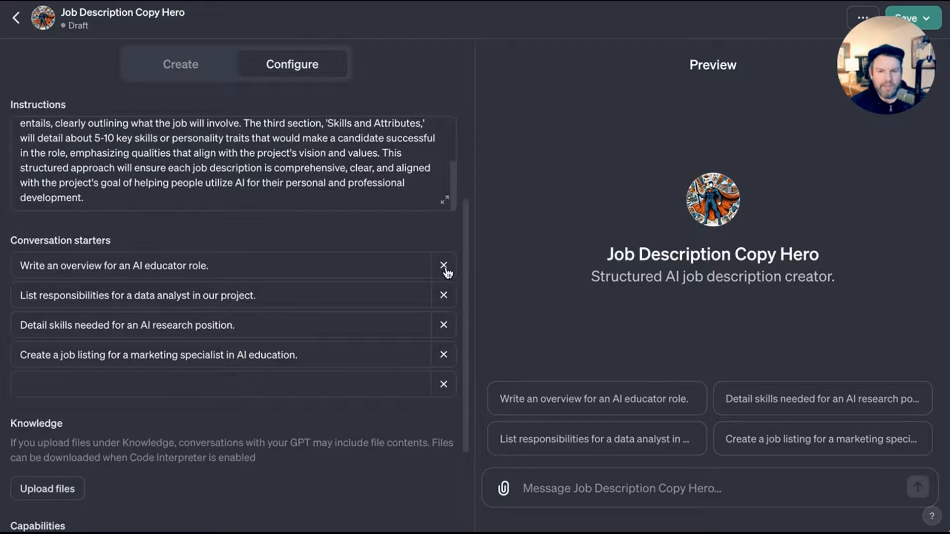
left_click(444, 263)
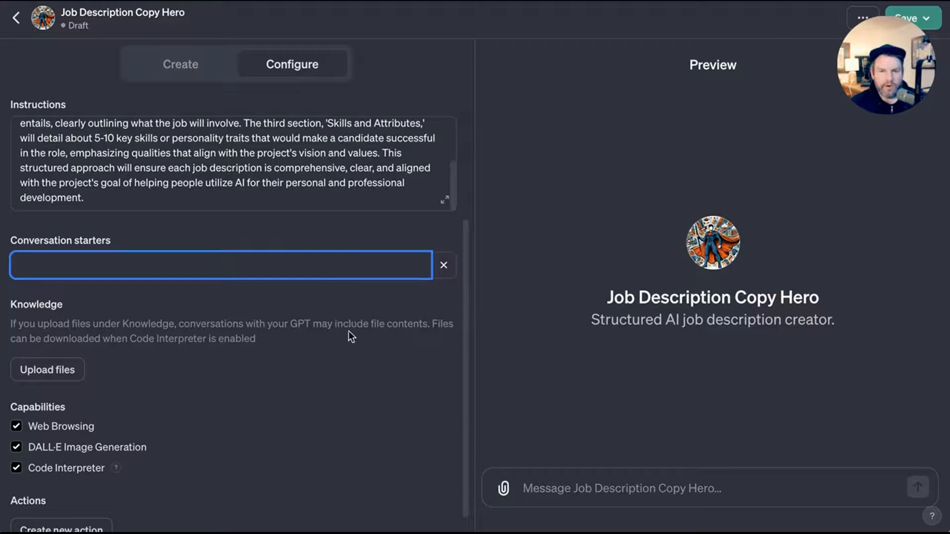
mouse_move(305, 338)
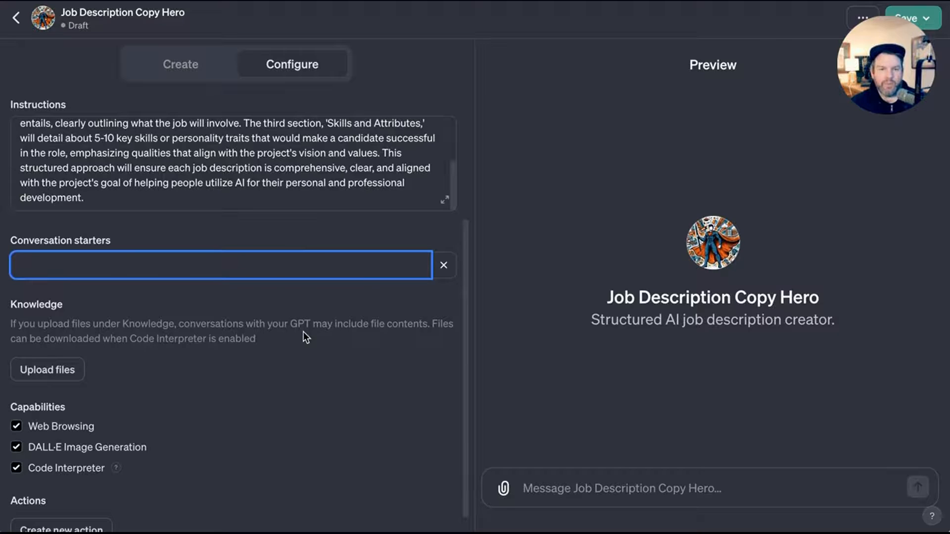
mouse_move(242, 320)
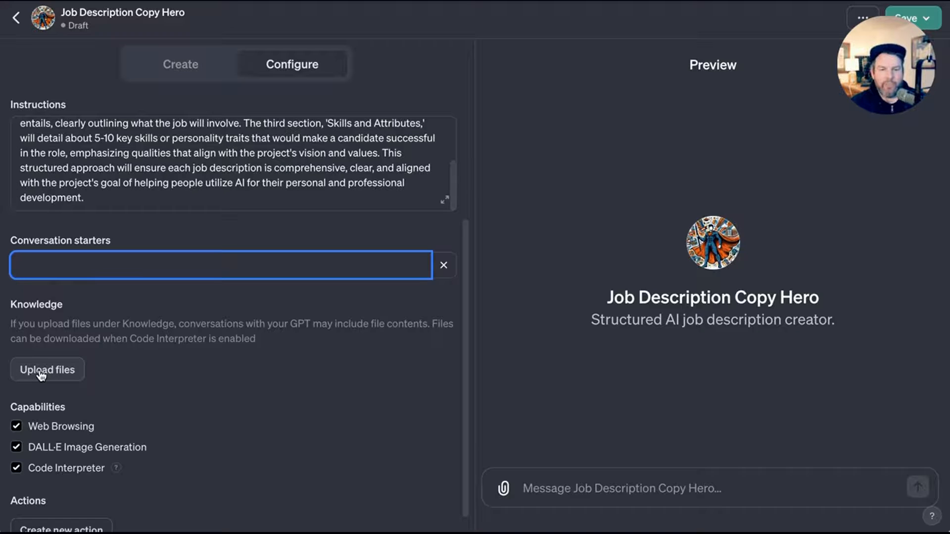
Upload the Lever job description guide PDF as the GPT's knowledge file.
left_click(47, 370)
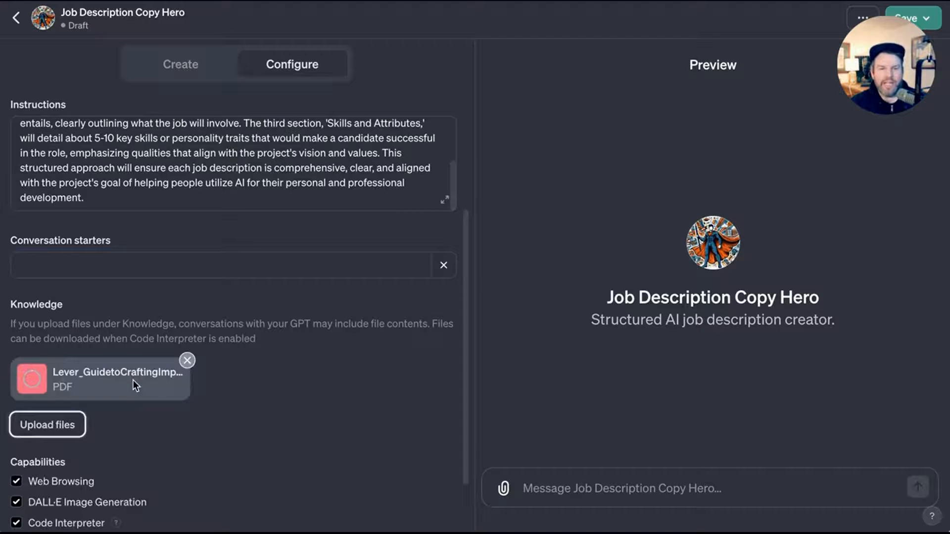
mouse_move(162, 388)
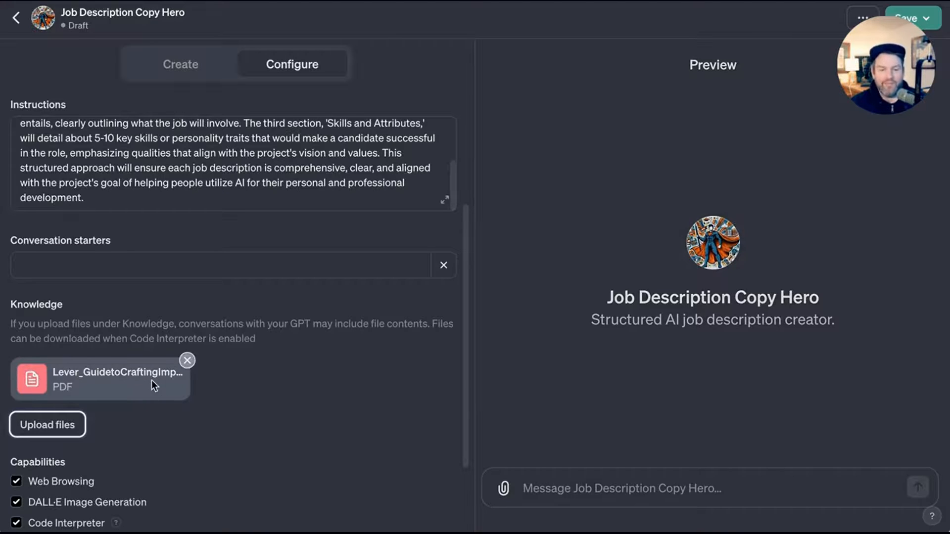
mouse_move(162, 393)
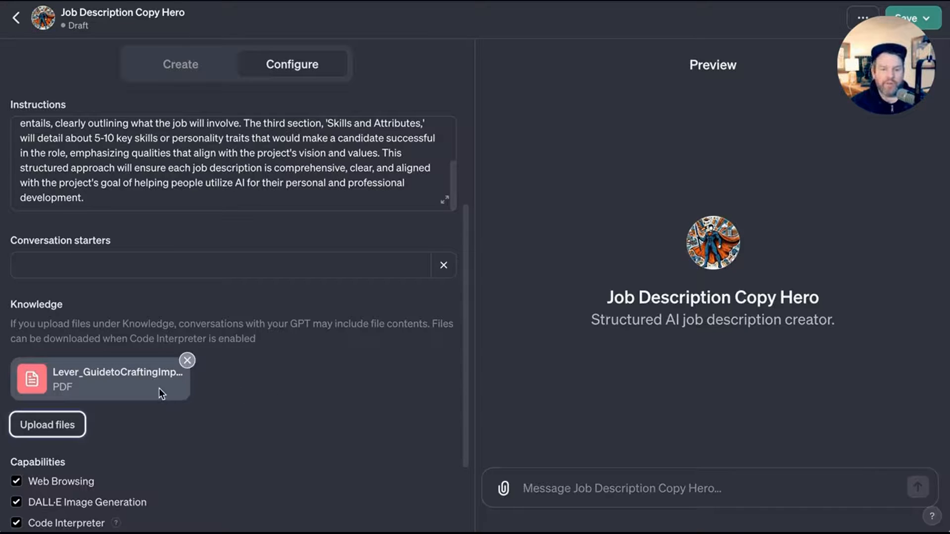
scroll("down", 3)
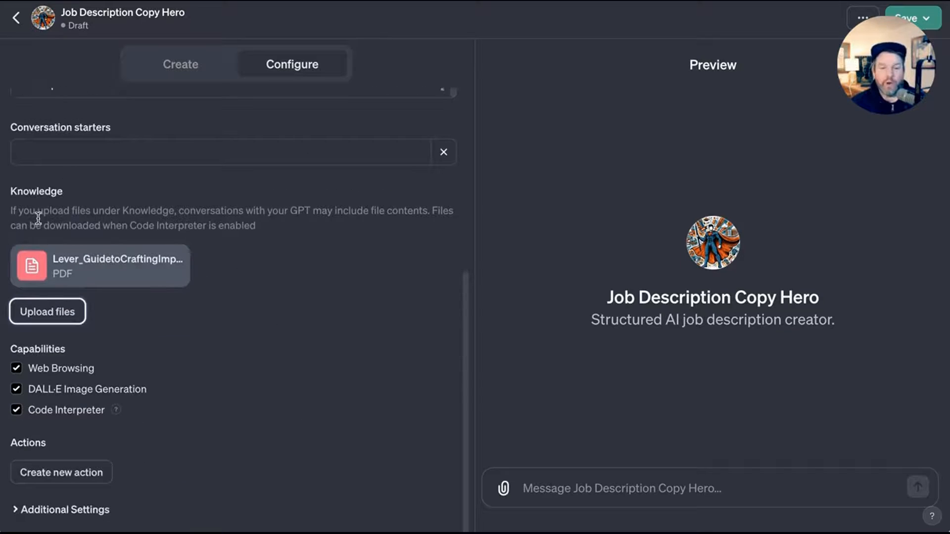
mouse_move(297, 214)
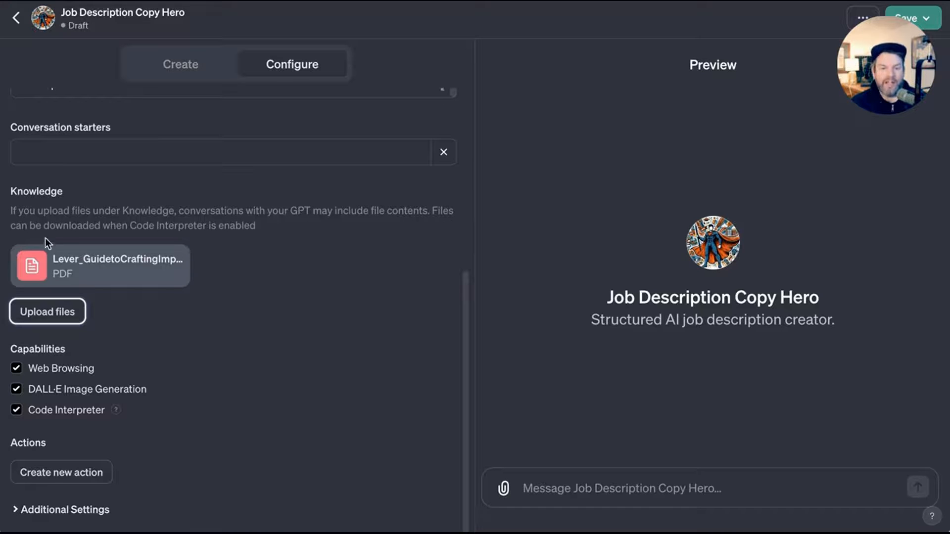
mouse_move(278, 236)
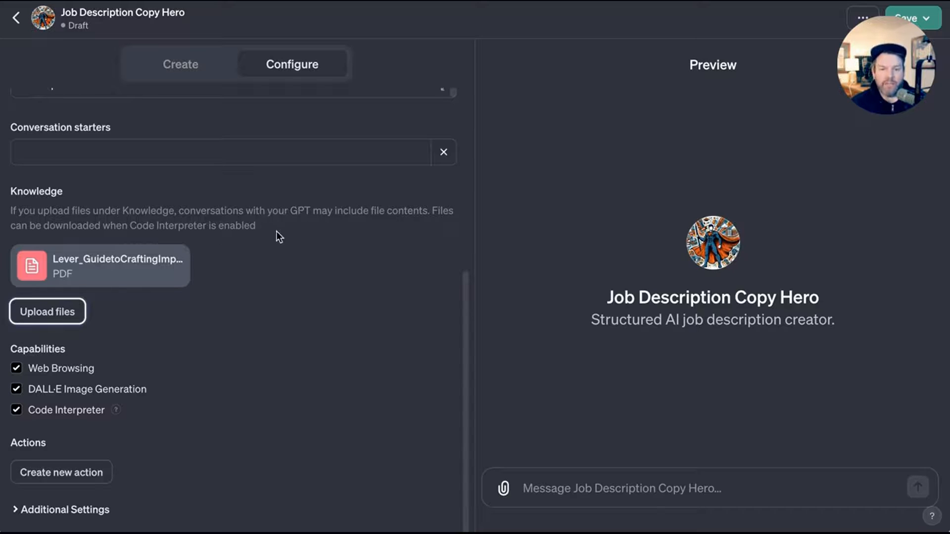
mouse_move(139, 266)
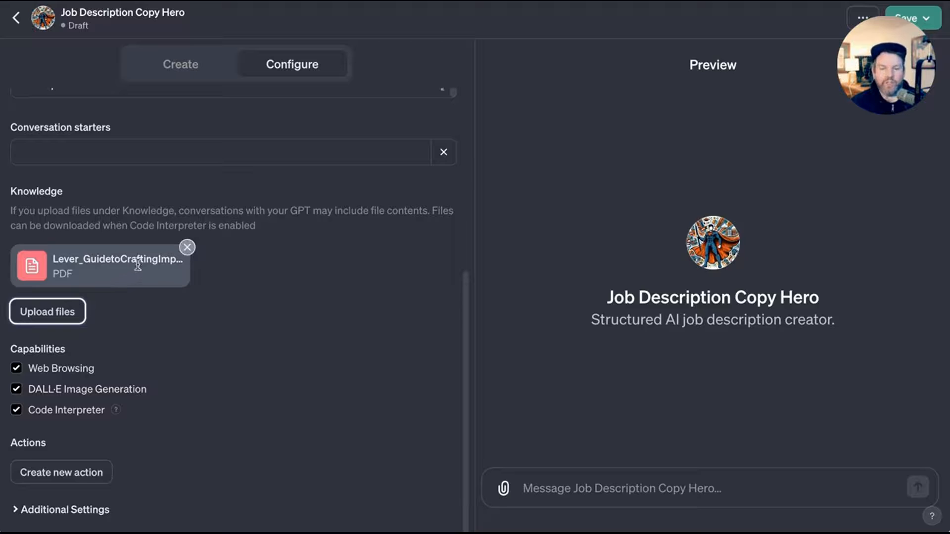
mouse_move(138, 271)
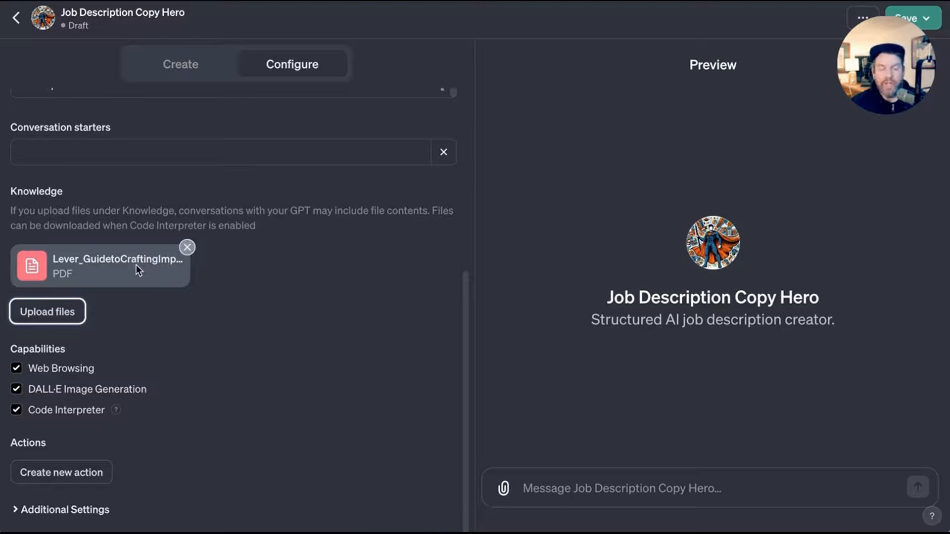
mouse_move(161, 277)
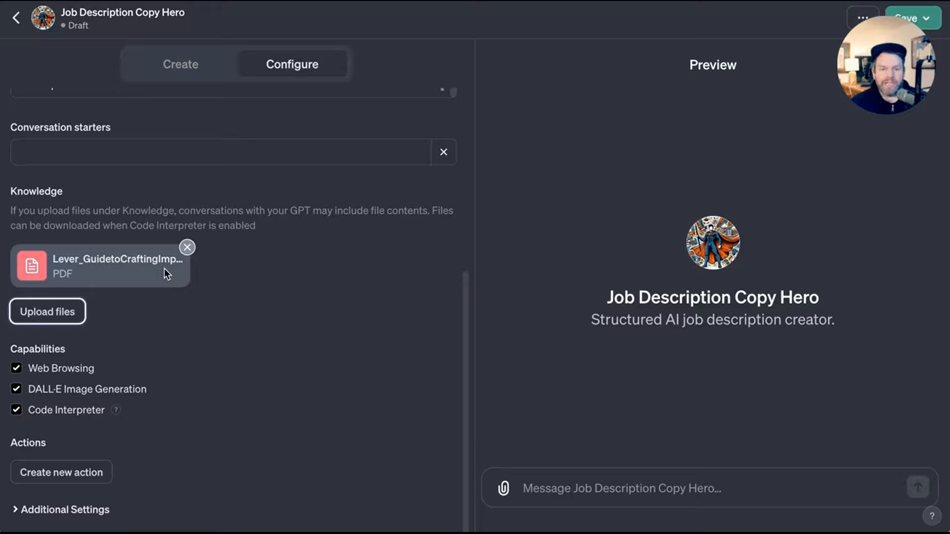
left_click(59, 511)
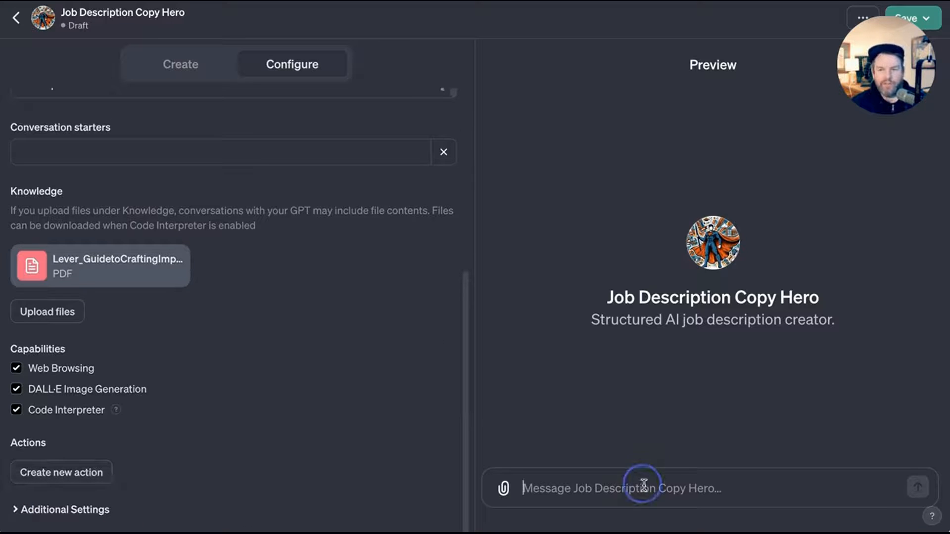
Draft a Preview request for a community manager job description supporting learners via Discord, ending 'additional resources for learners.'.
type("Please")
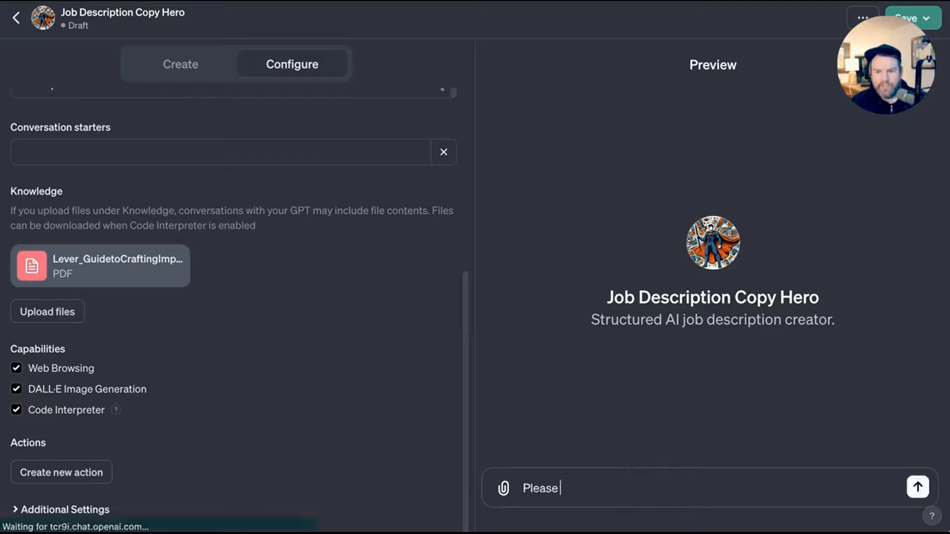
type("create a job description for a community manager for the AI")
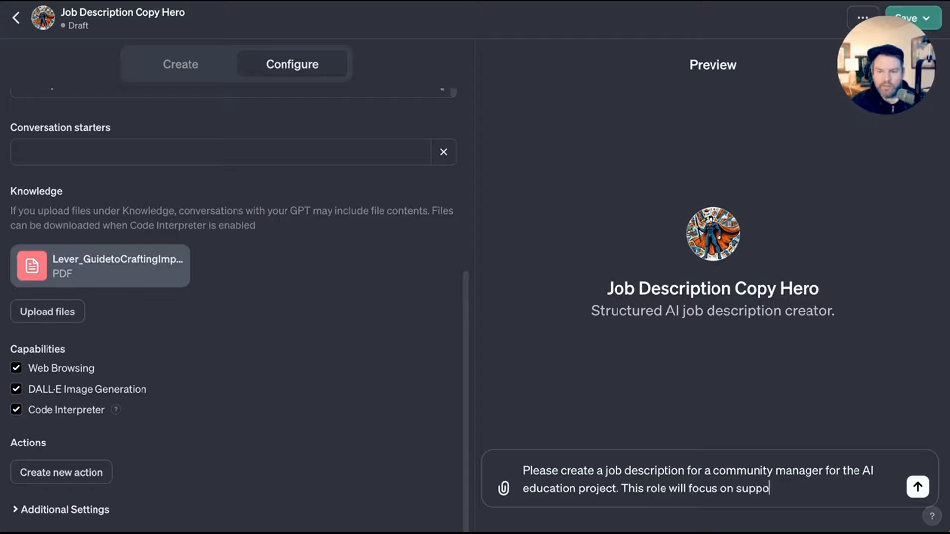
type("rting learners")
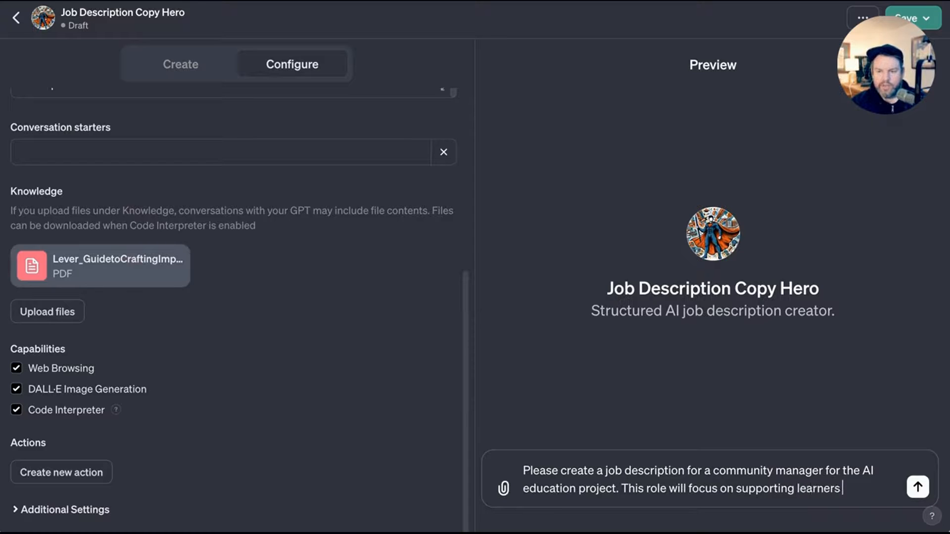
type("going through the")
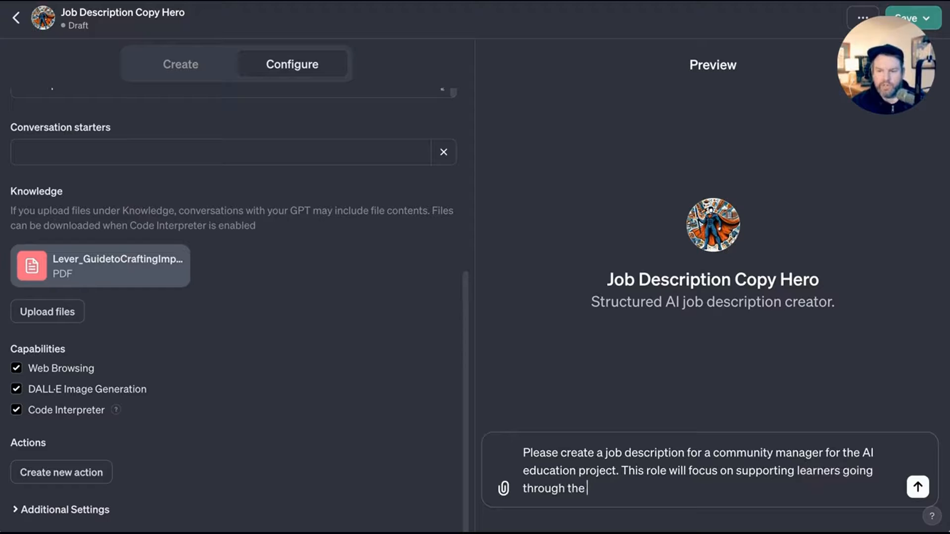
type("educational experience in ways incl")
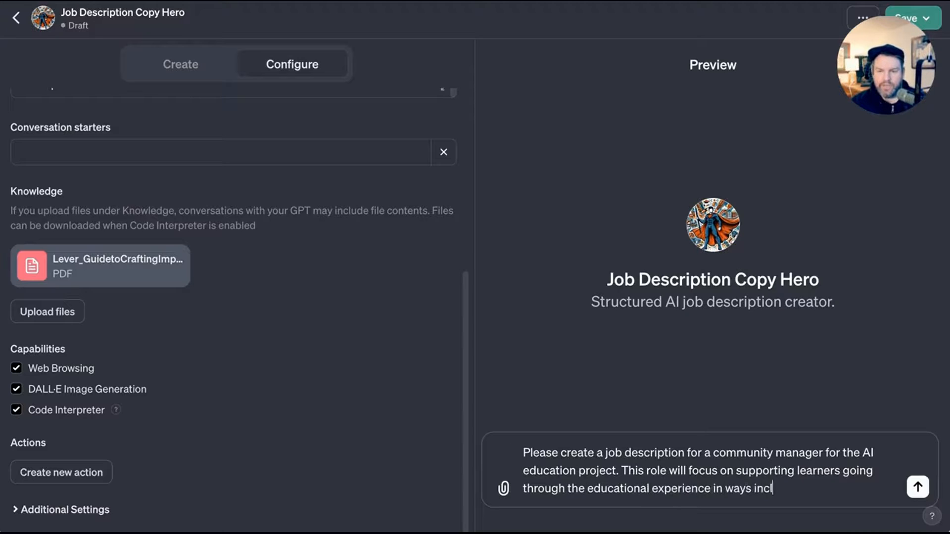
type("uding discussions on")
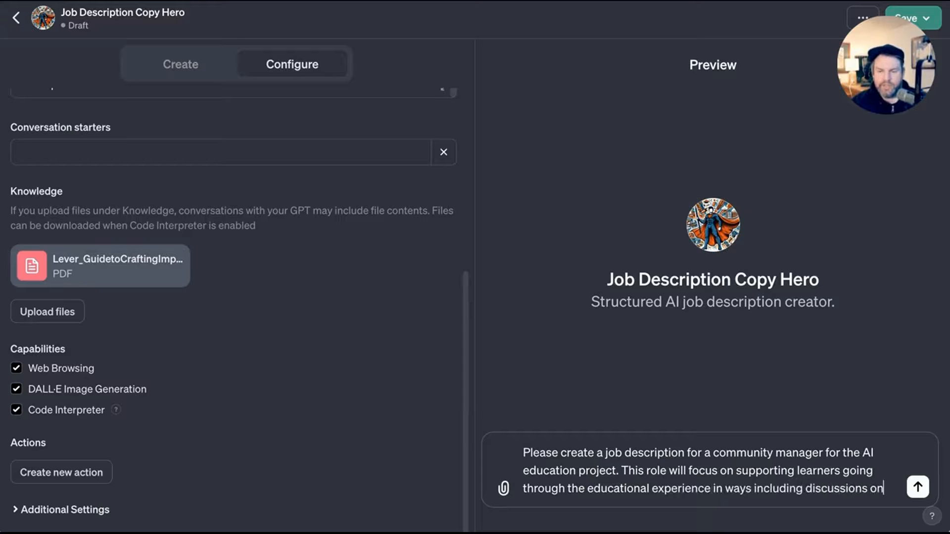
type("communications channels like")
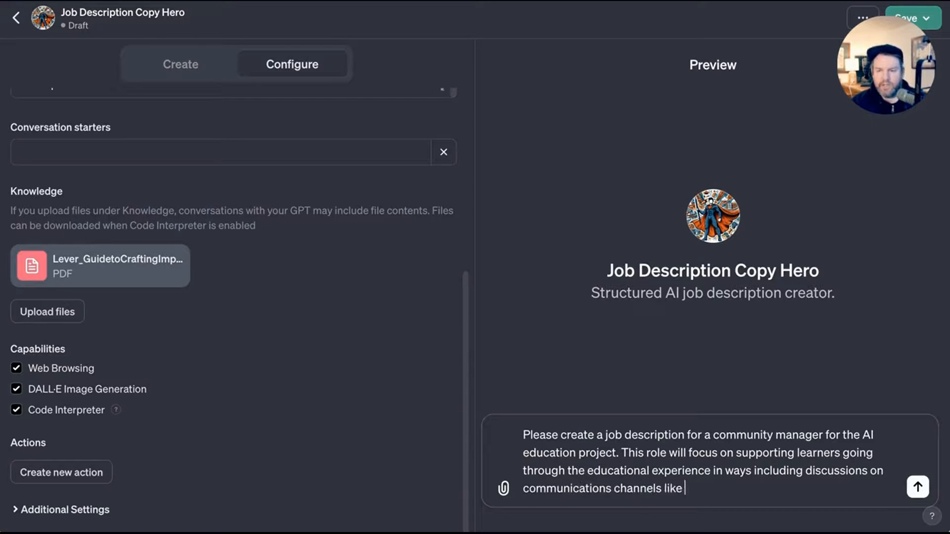
type("Discord as well as helping fiund")
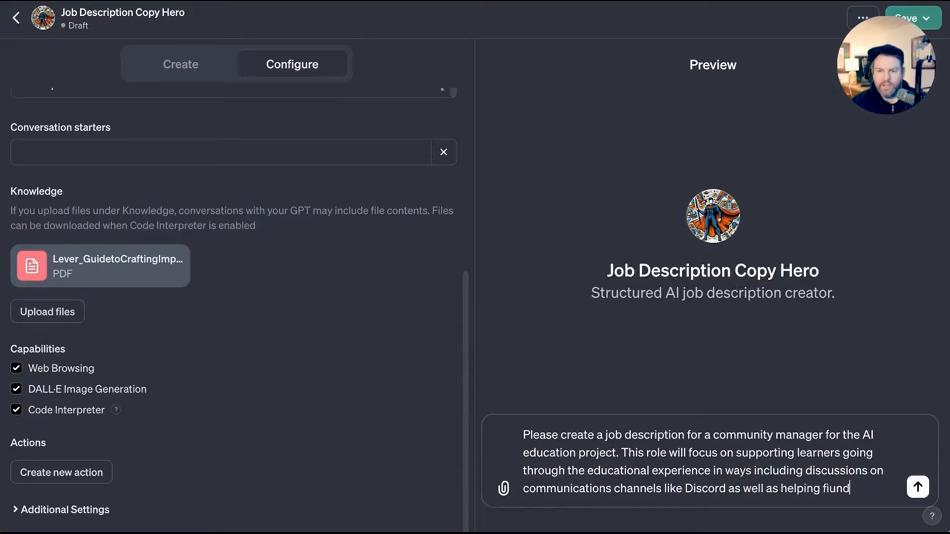
type("additional re")
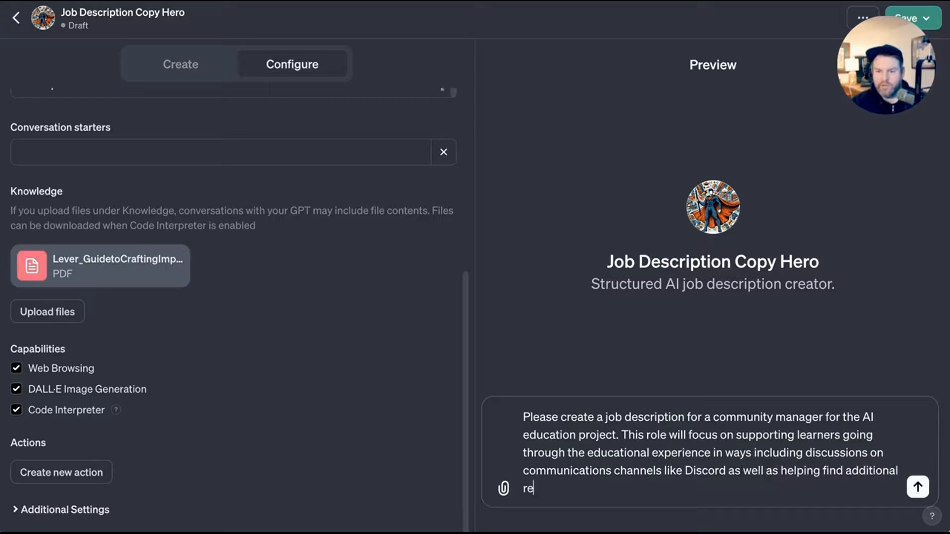
type("sources for learners.")
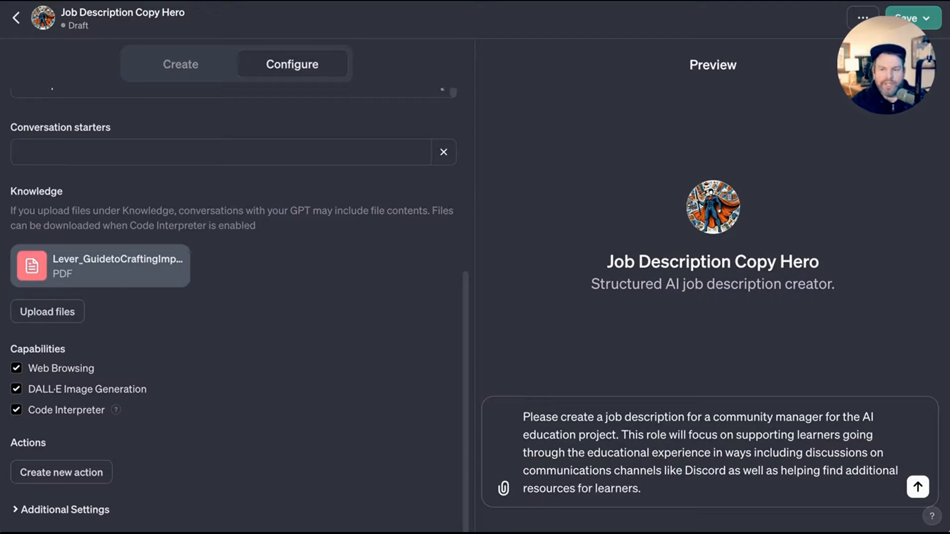
left_click(645, 489)
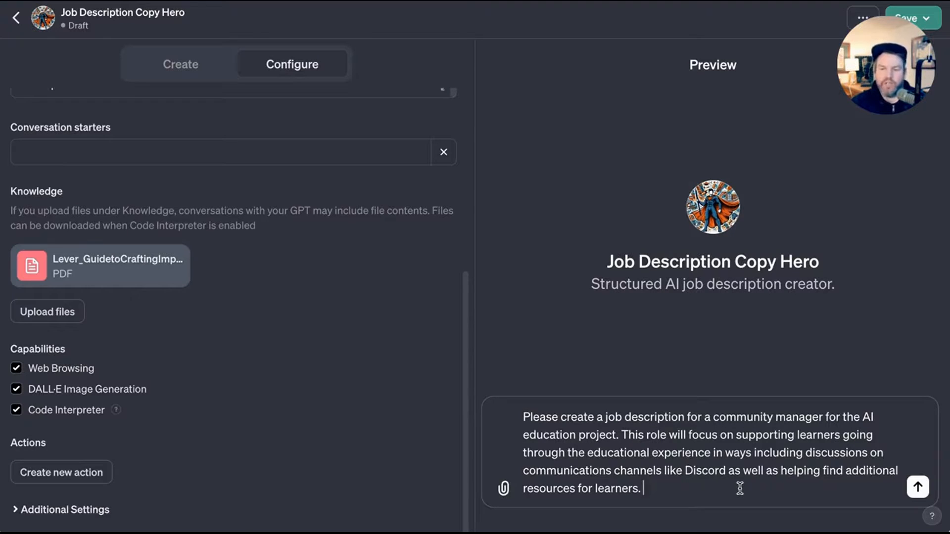
mouse_move(944, 482)
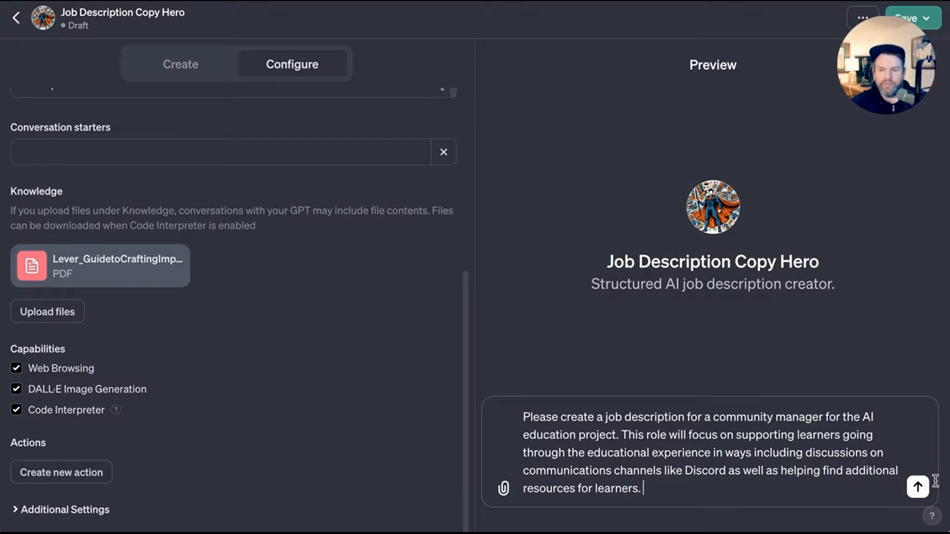
Send the request and review the generated Community Manager - AI Education Project job description.
left_click(916, 487)
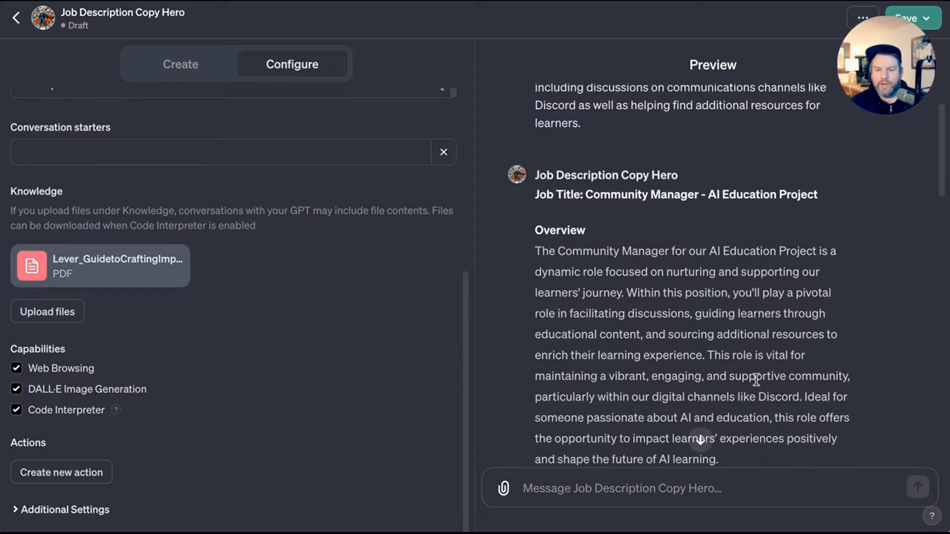
scroll("down", 3)
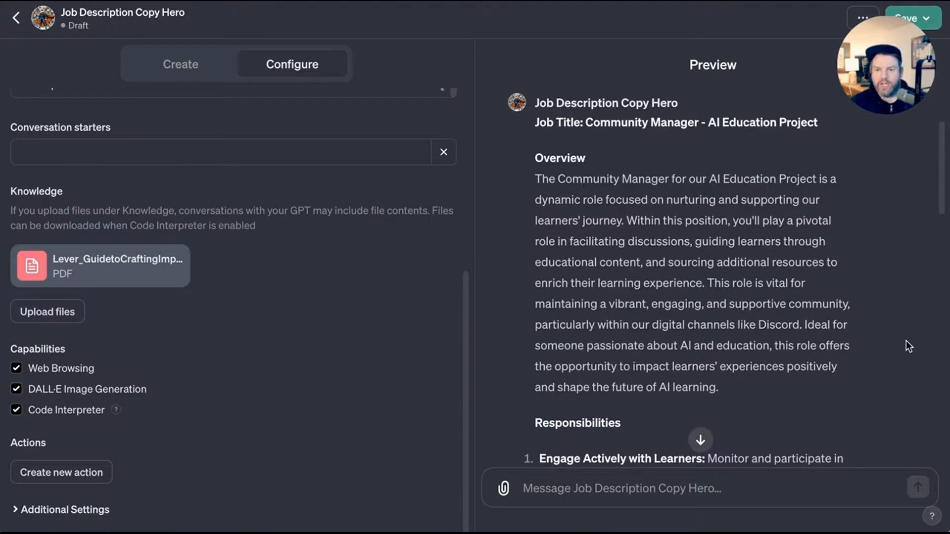
mouse_move(766, 168)
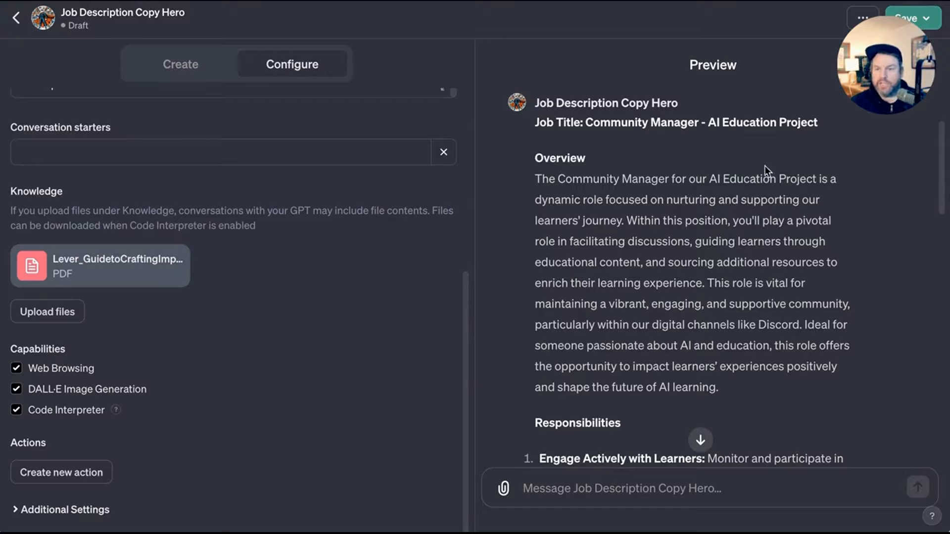
mouse_move(869, 233)
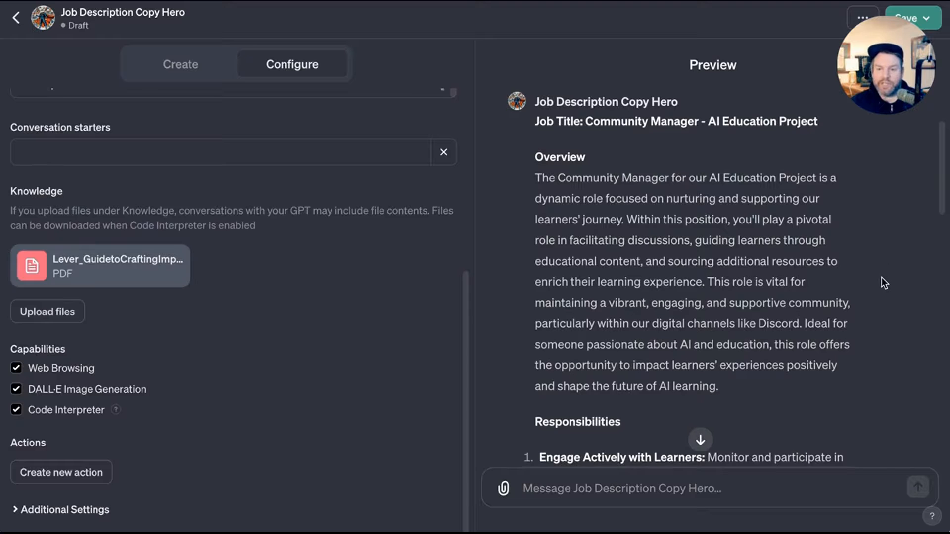
scroll("down", 3)
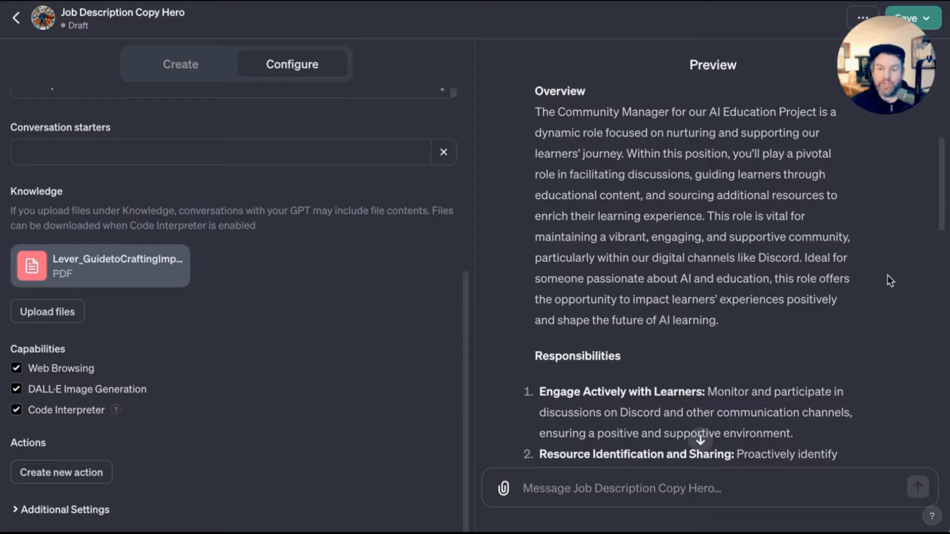
mouse_move(872, 272)
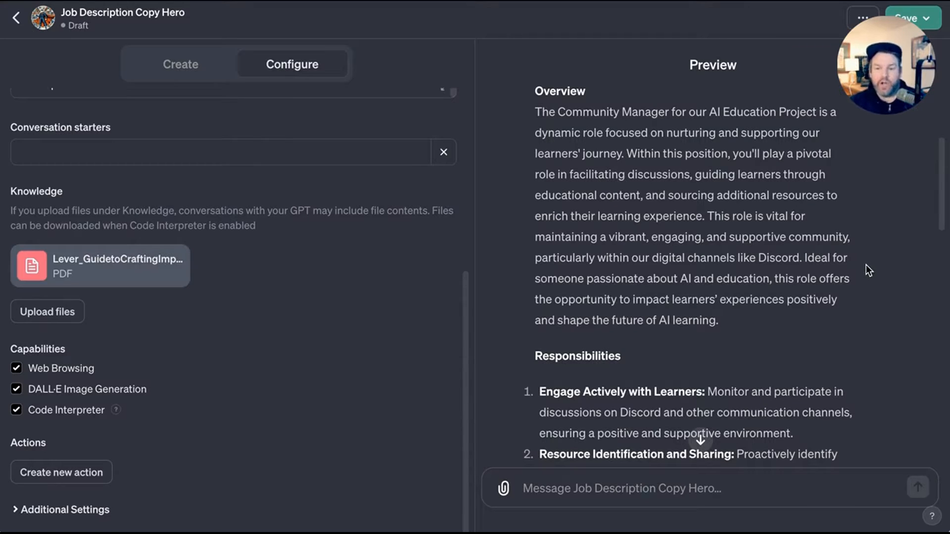
mouse_move(872, 273)
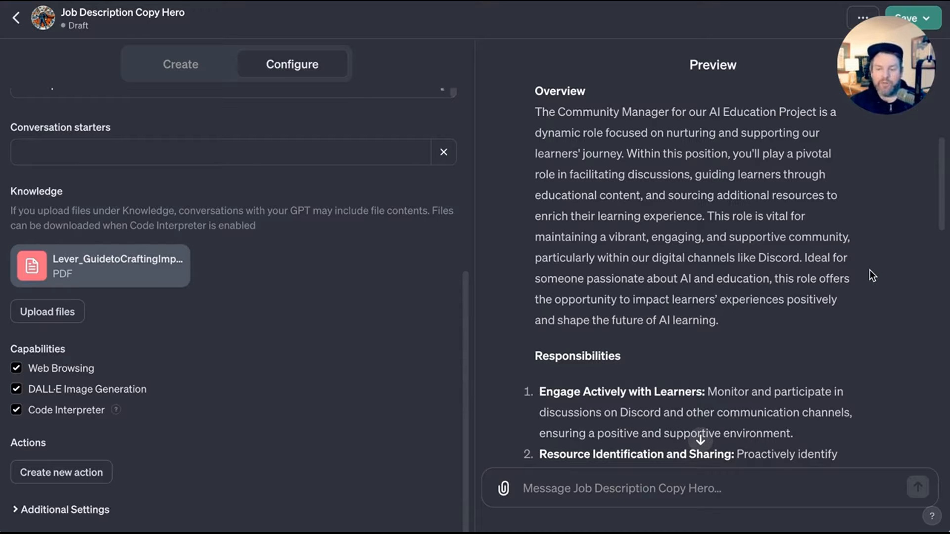
scroll("down", 3)
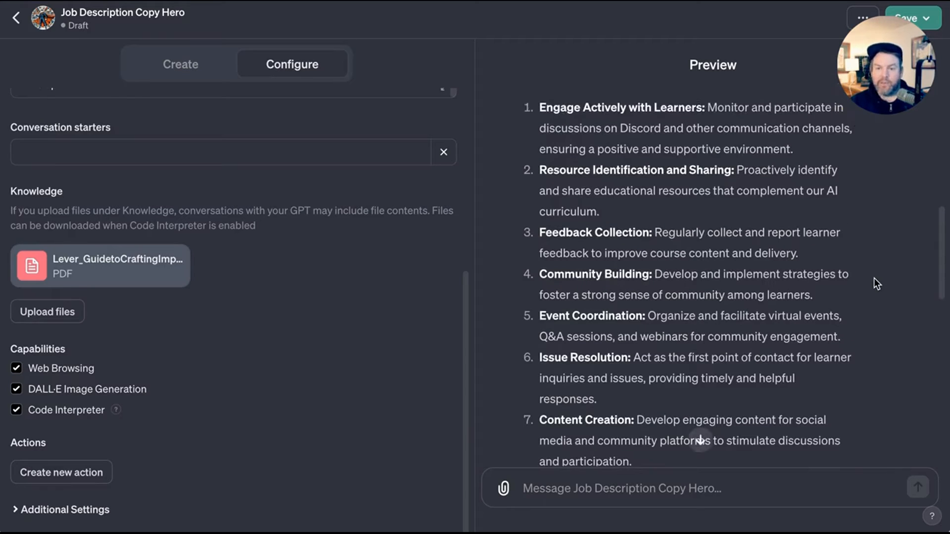
mouse_move(879, 287)
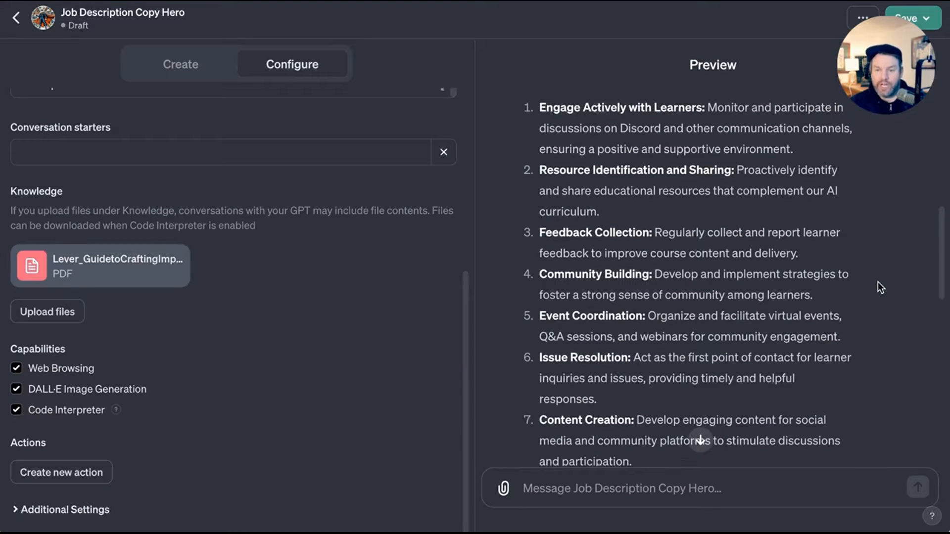
scroll("down", 3)
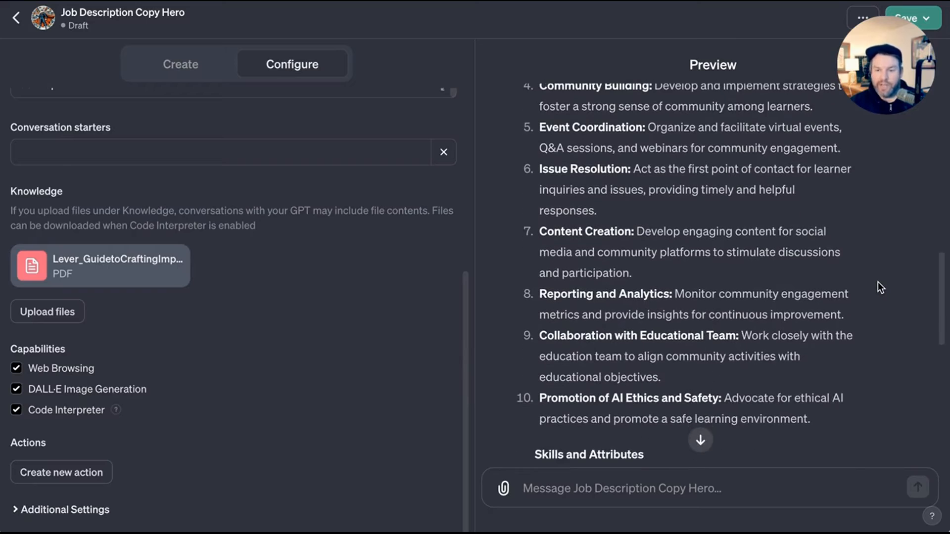
scroll("down", 3)
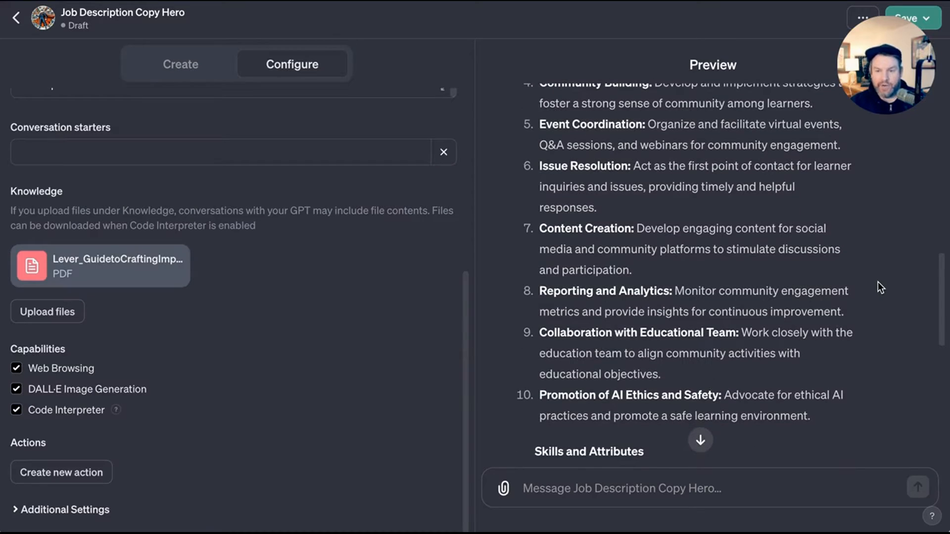
scroll("down", 3)
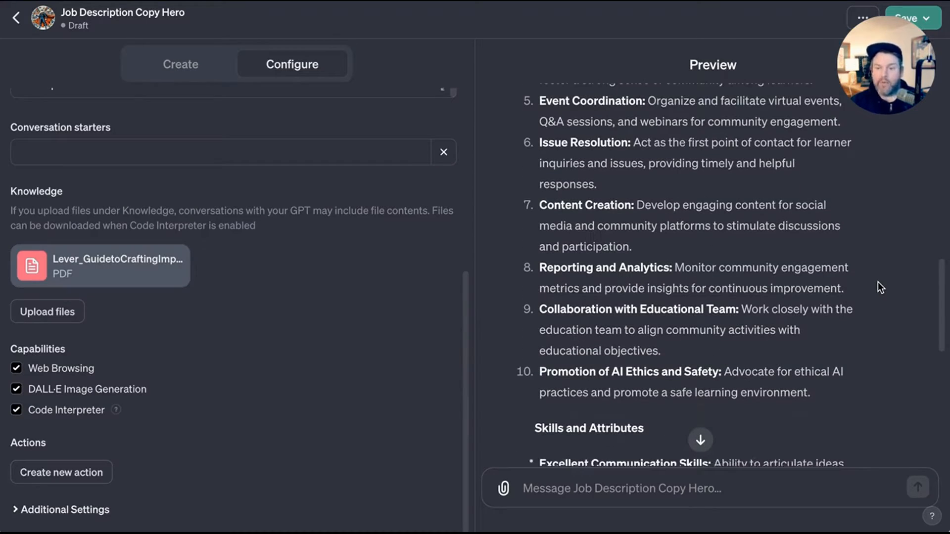
scroll("down", 3)
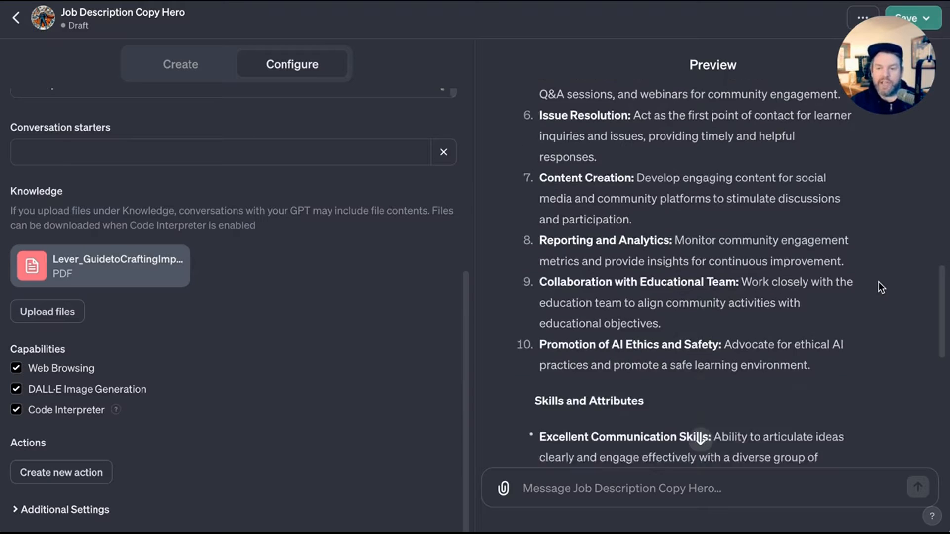
scroll("down", 3)
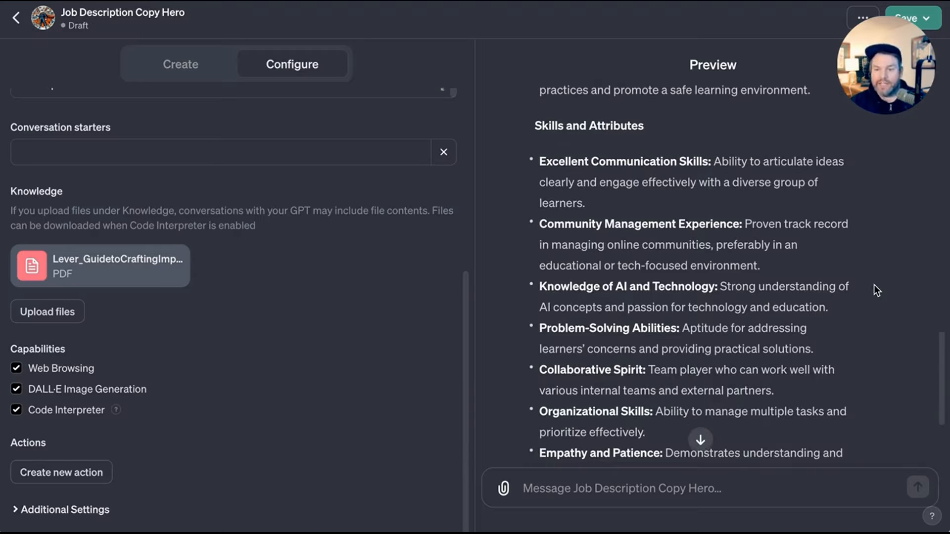
scroll("down", 3)
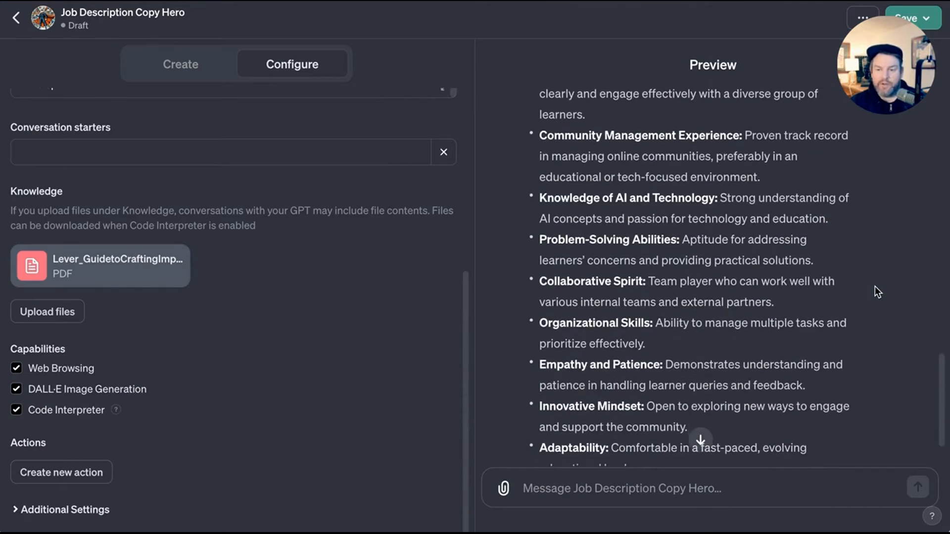
scroll("down", 3)
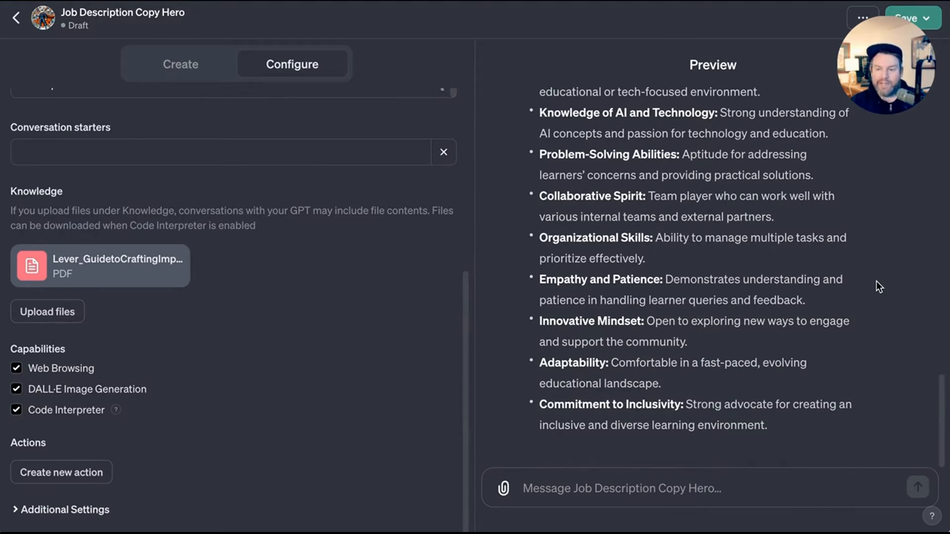
mouse_move(896, 197)
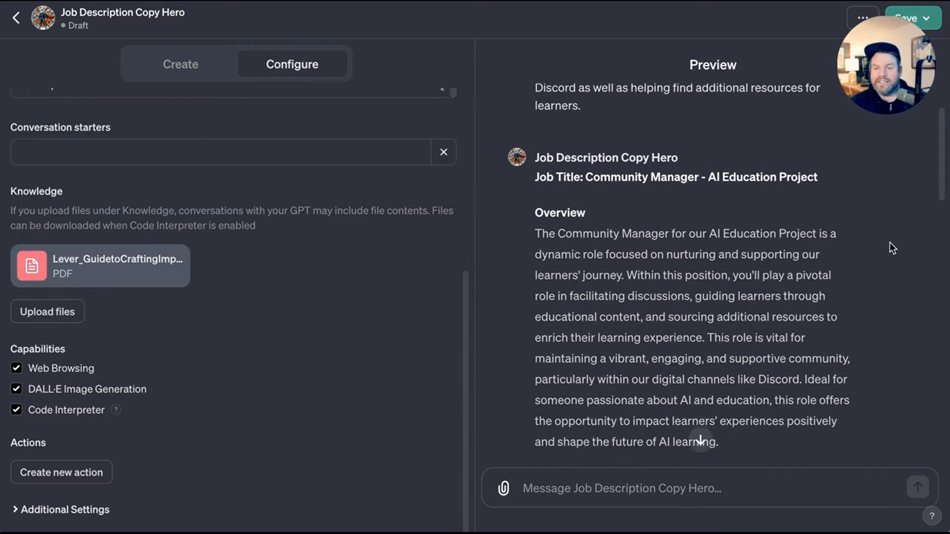
scroll("down", 3)
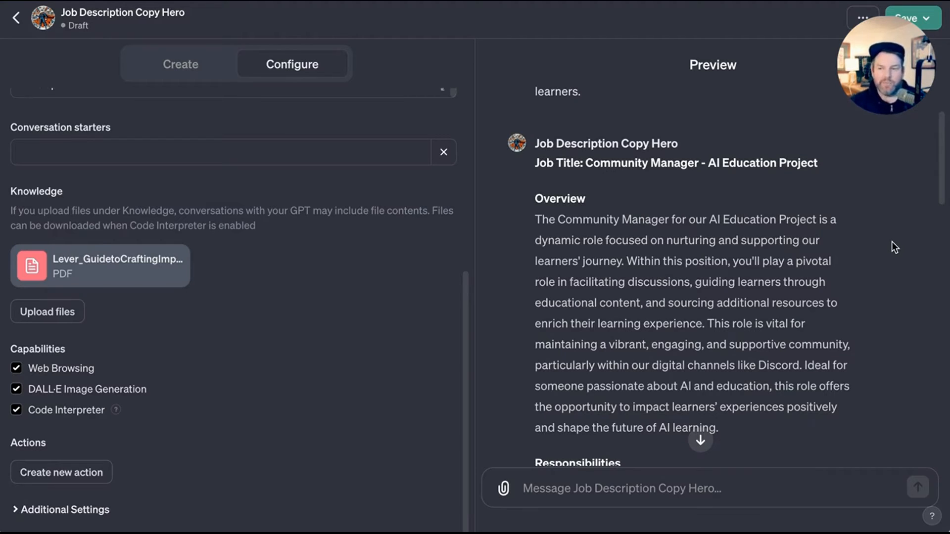
Publish the GPT to anyone with the link and start a chat with Job Description Copy Hero.
left_click(912, 15)
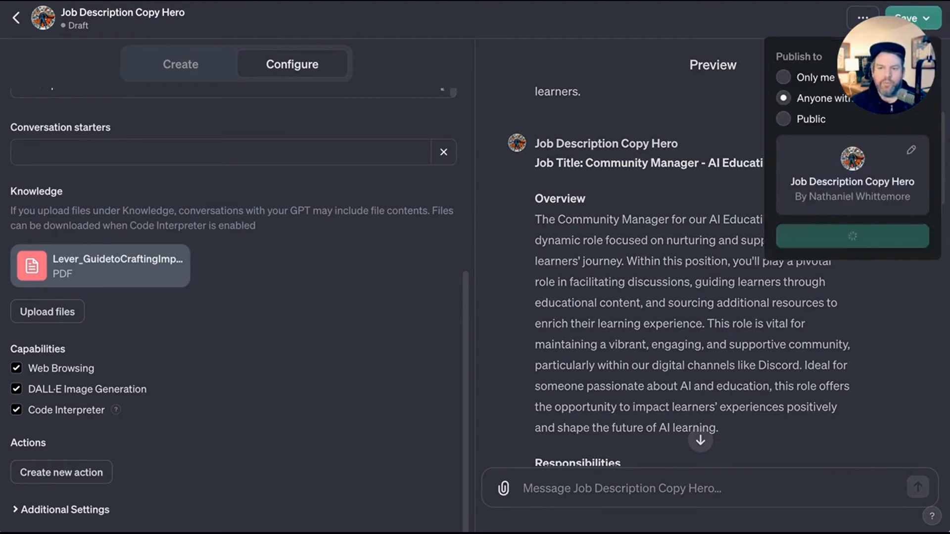
mouse_move(915, 303)
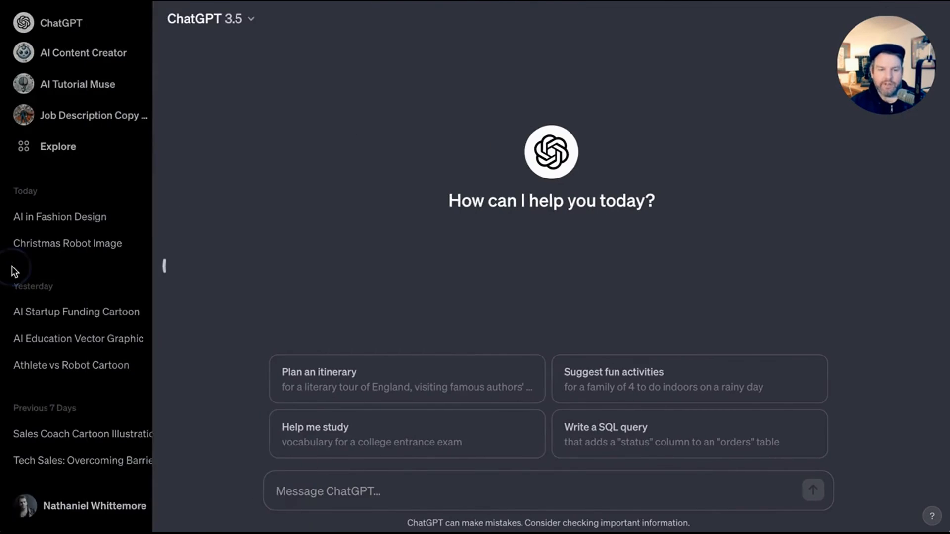
left_click(92, 114)
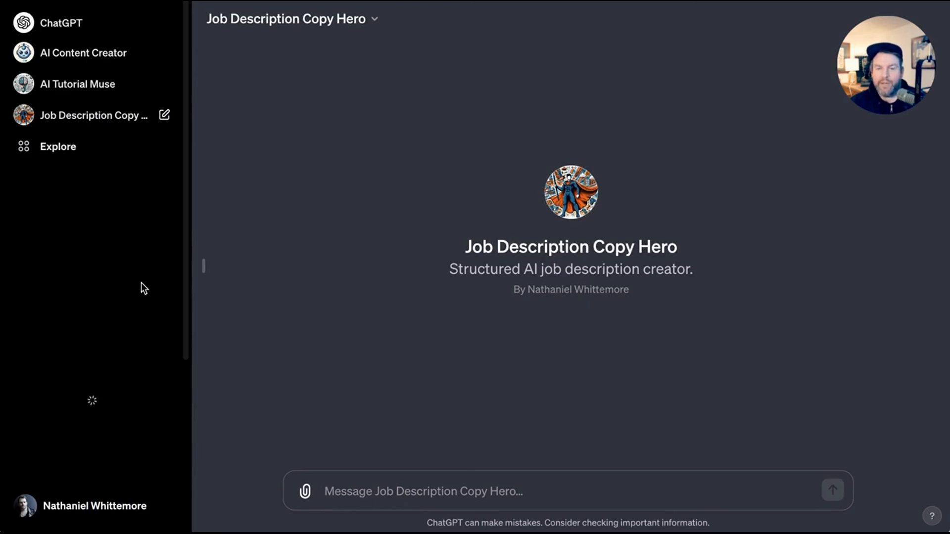
mouse_move(137, 279)
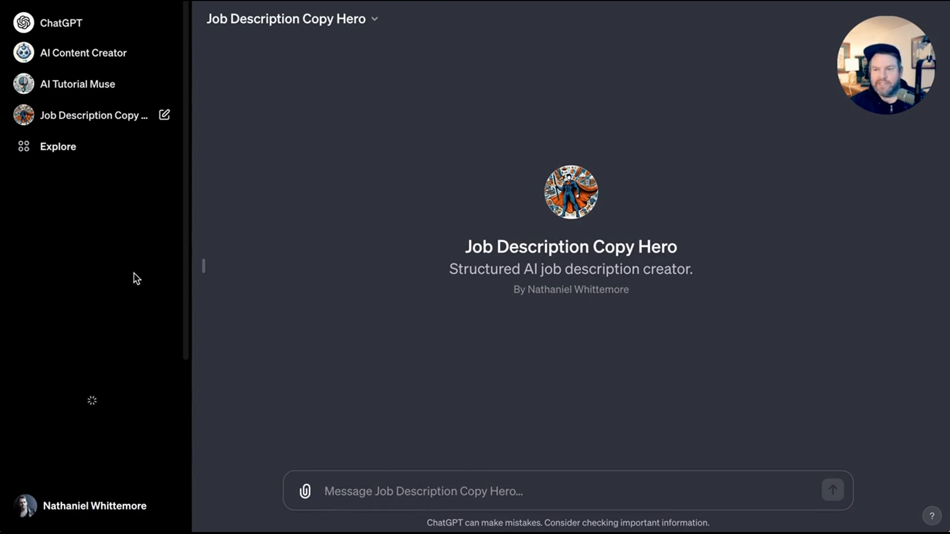